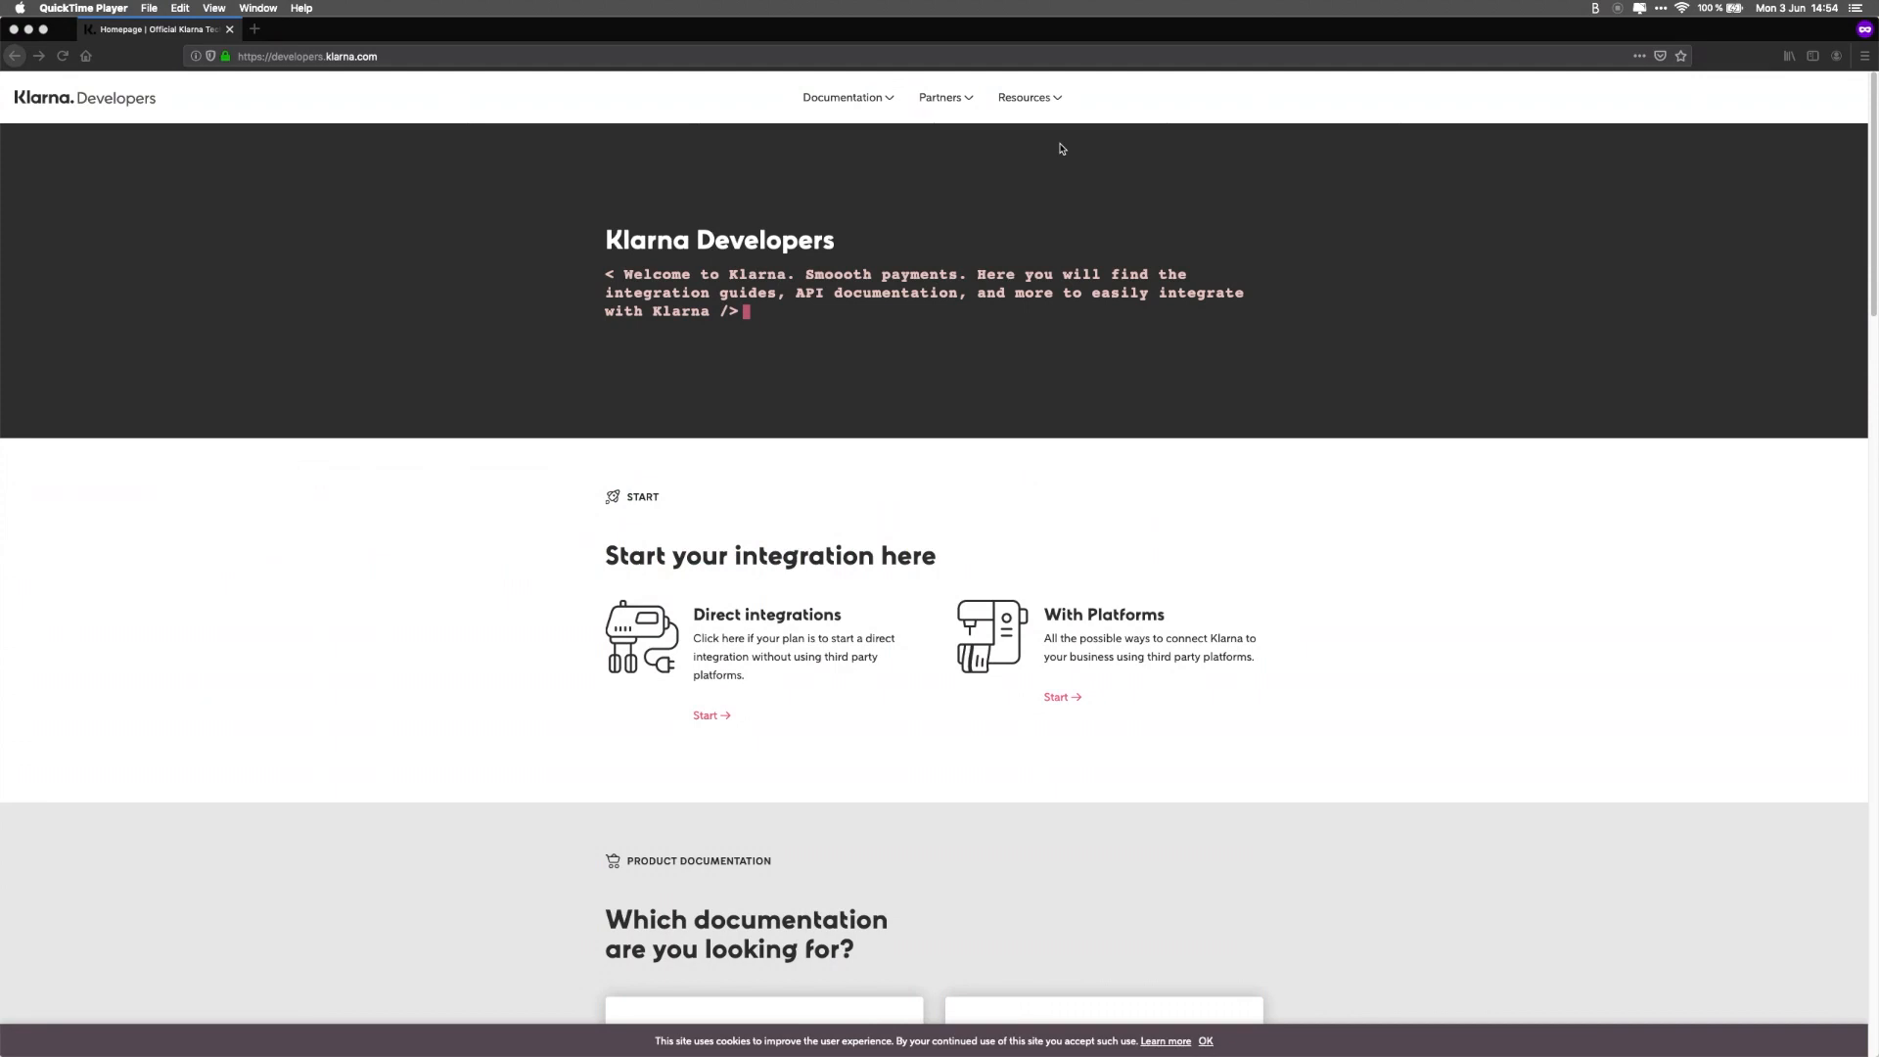
click(1025, 97)
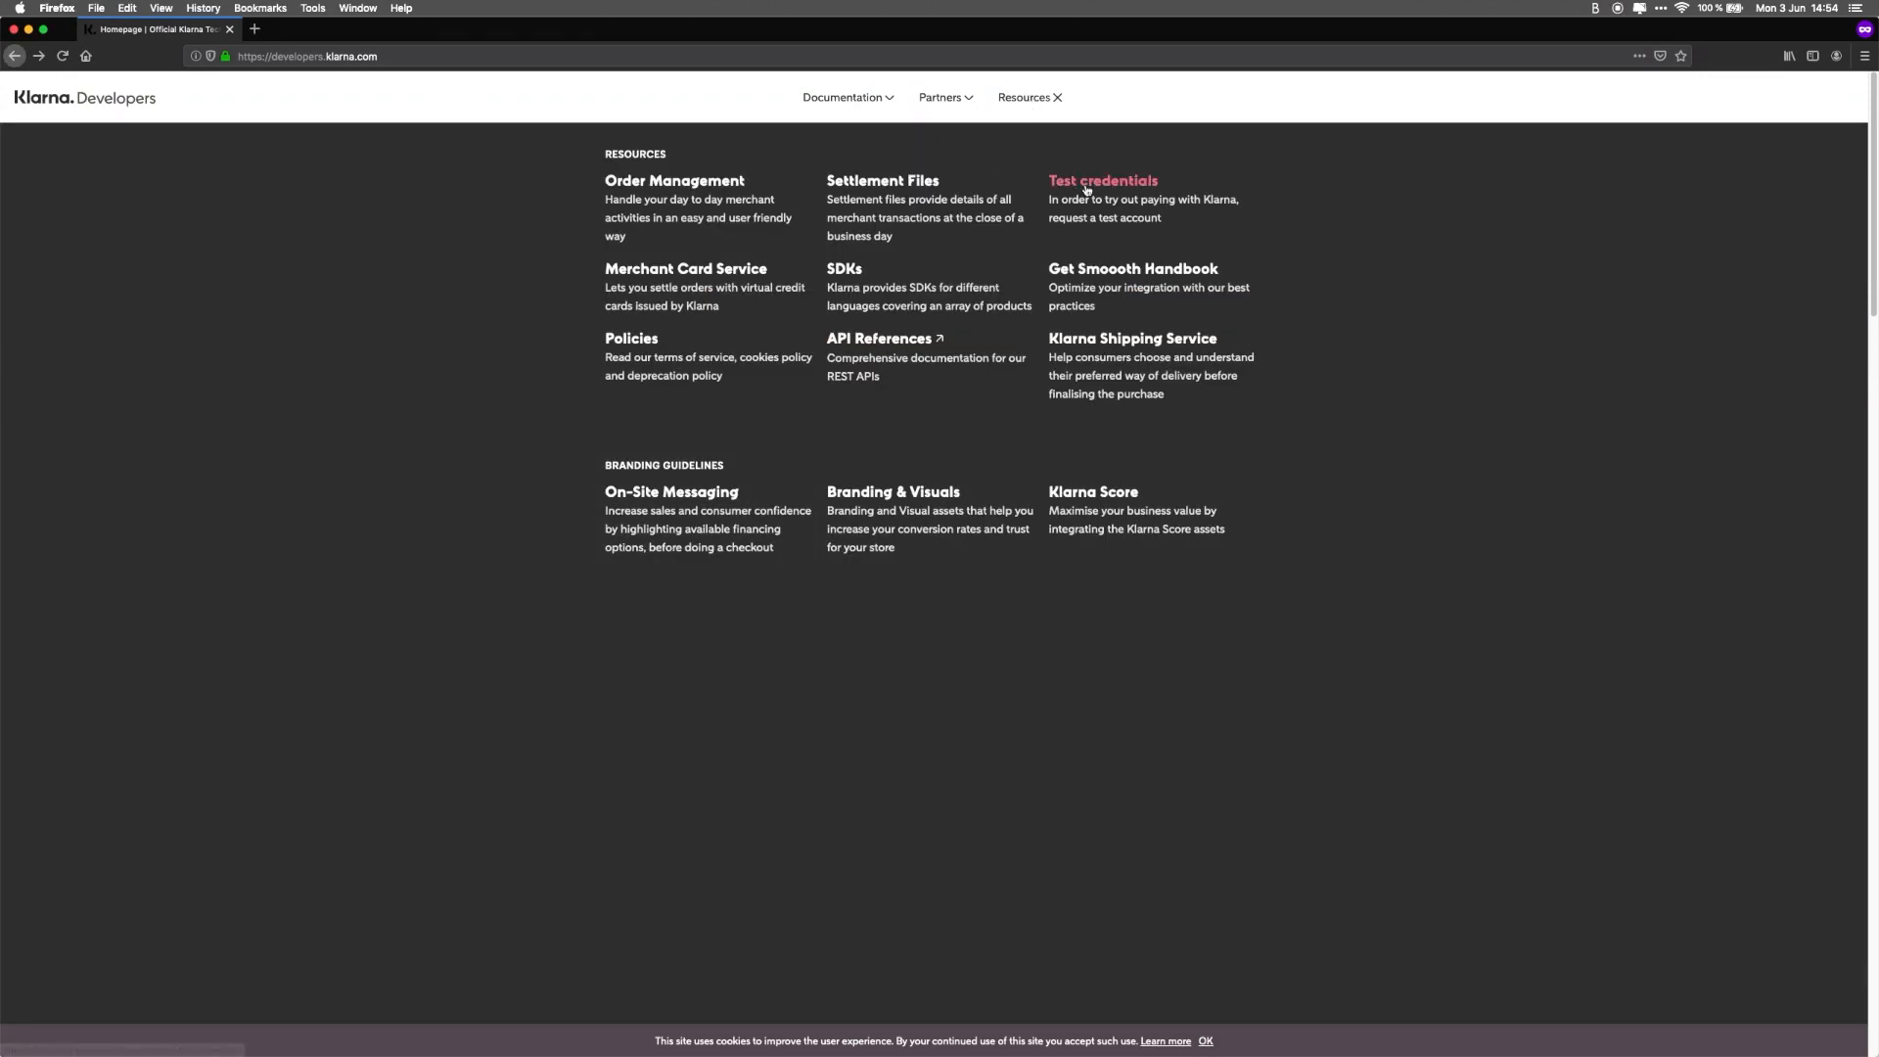
click(1101, 181)
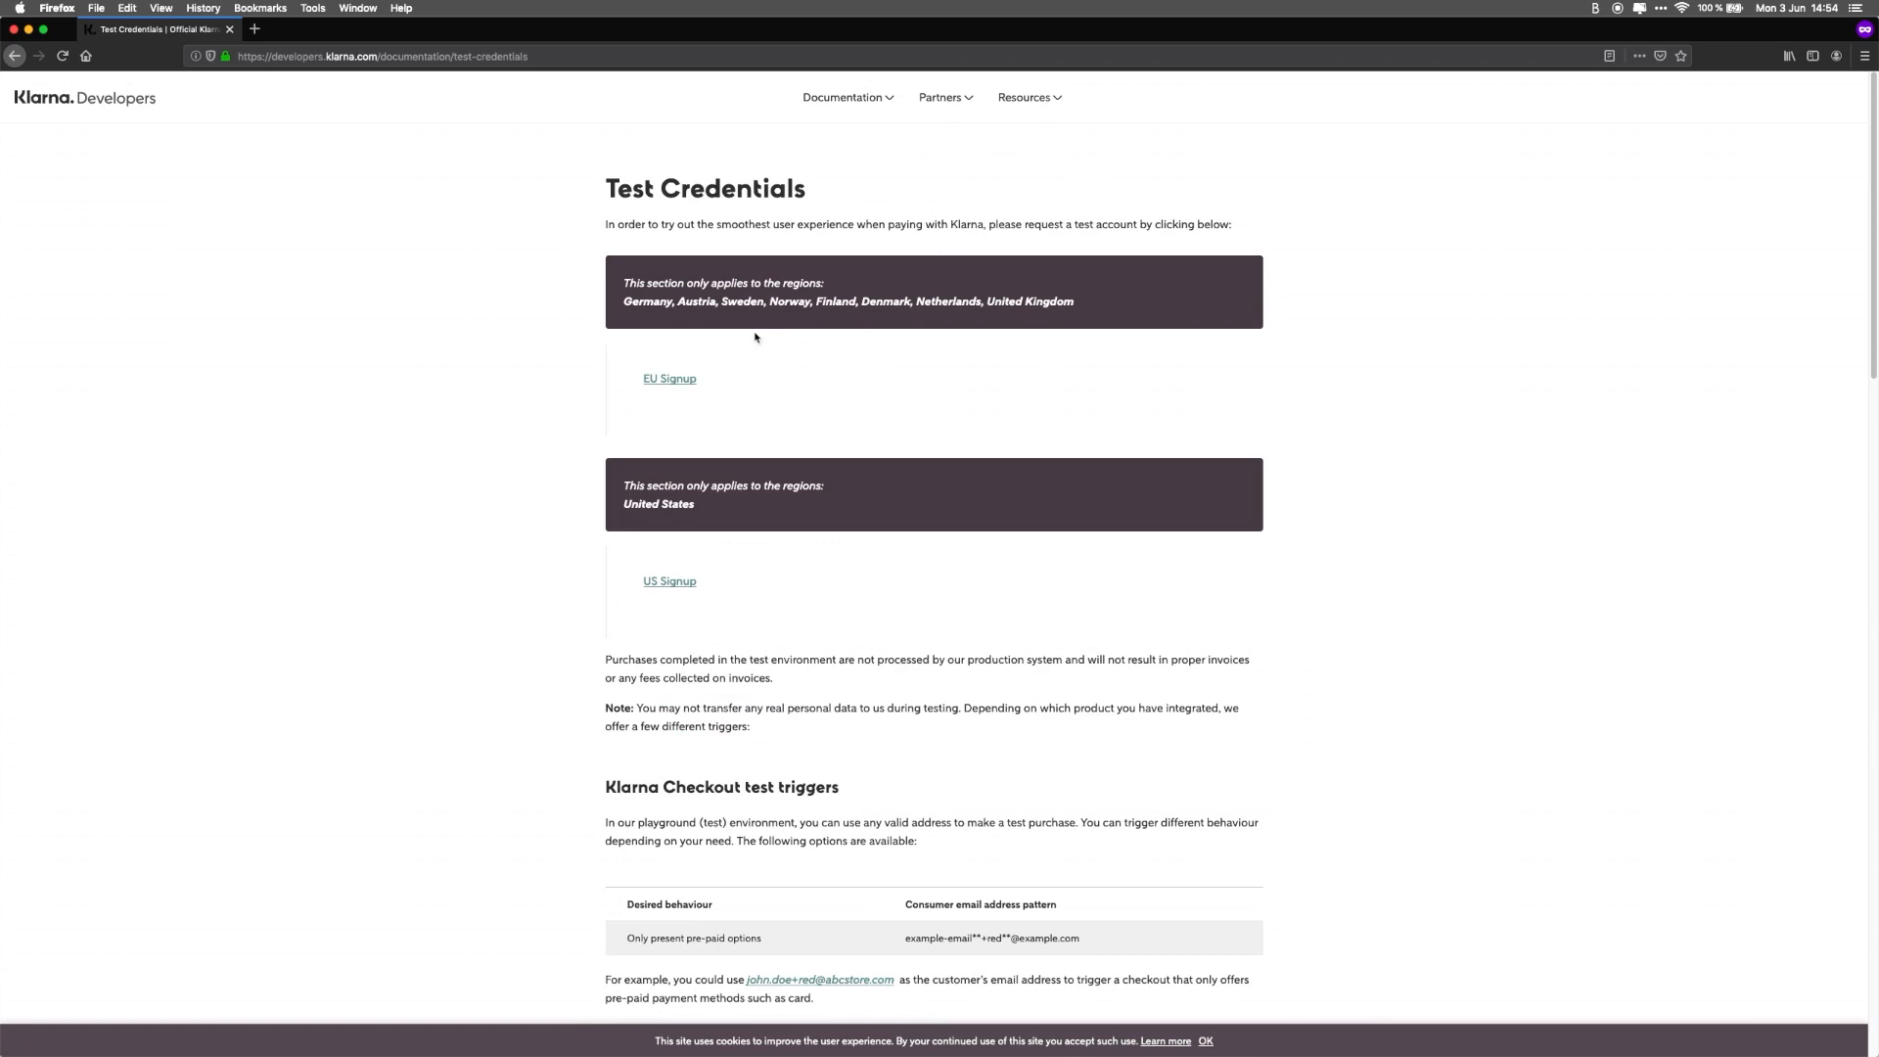
click(669, 378)
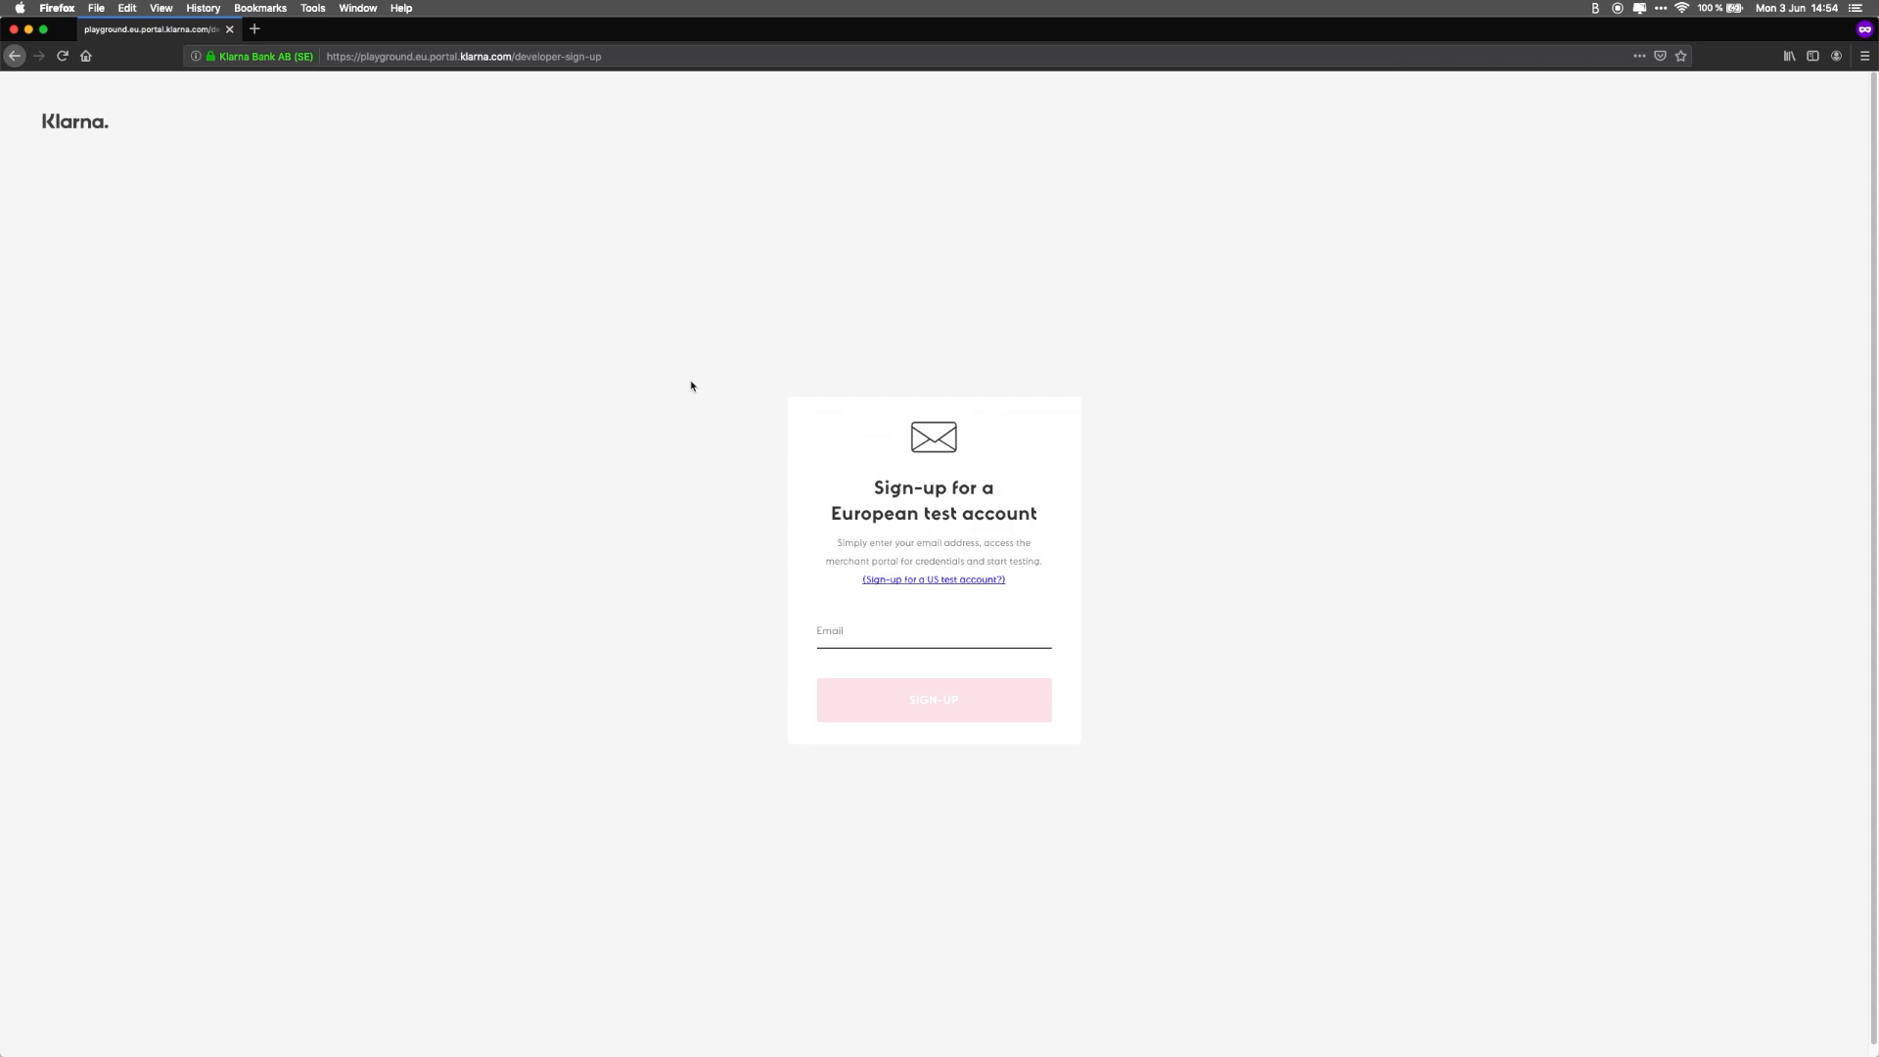
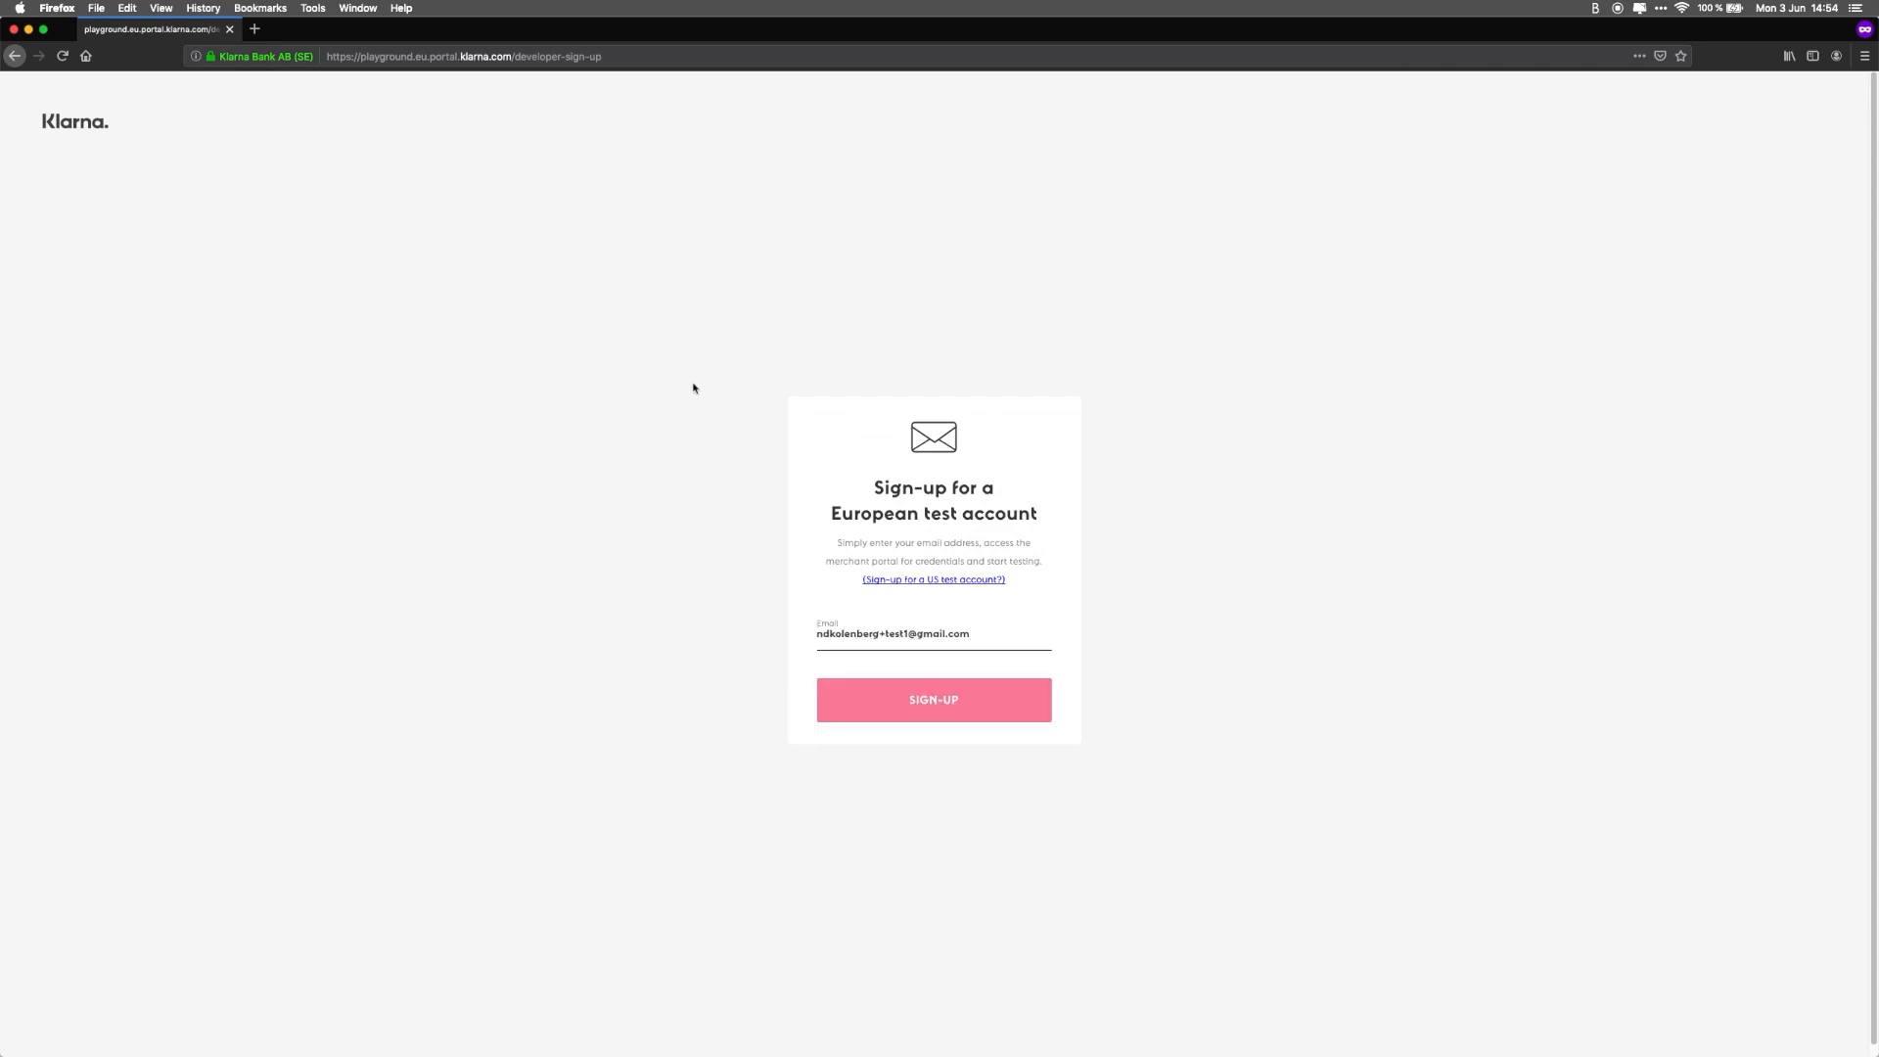
click(933, 700)
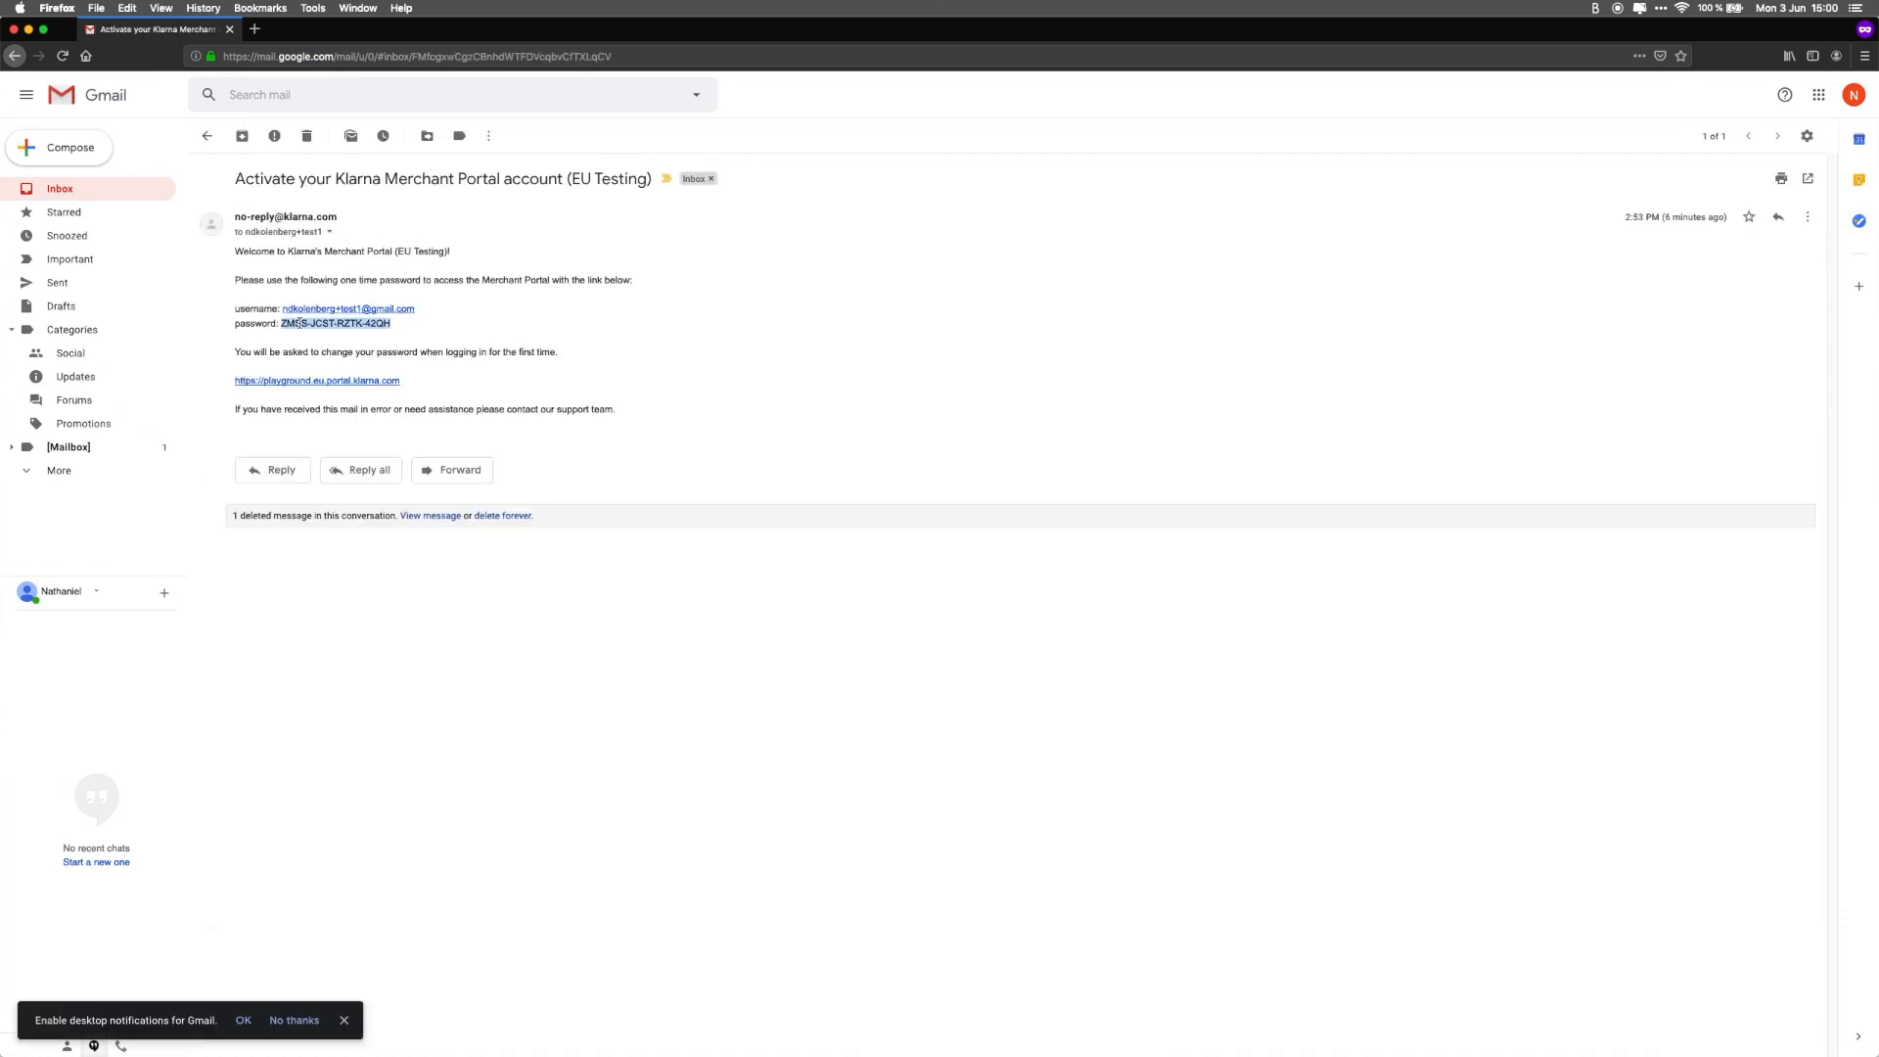
mouse_move(317, 380)
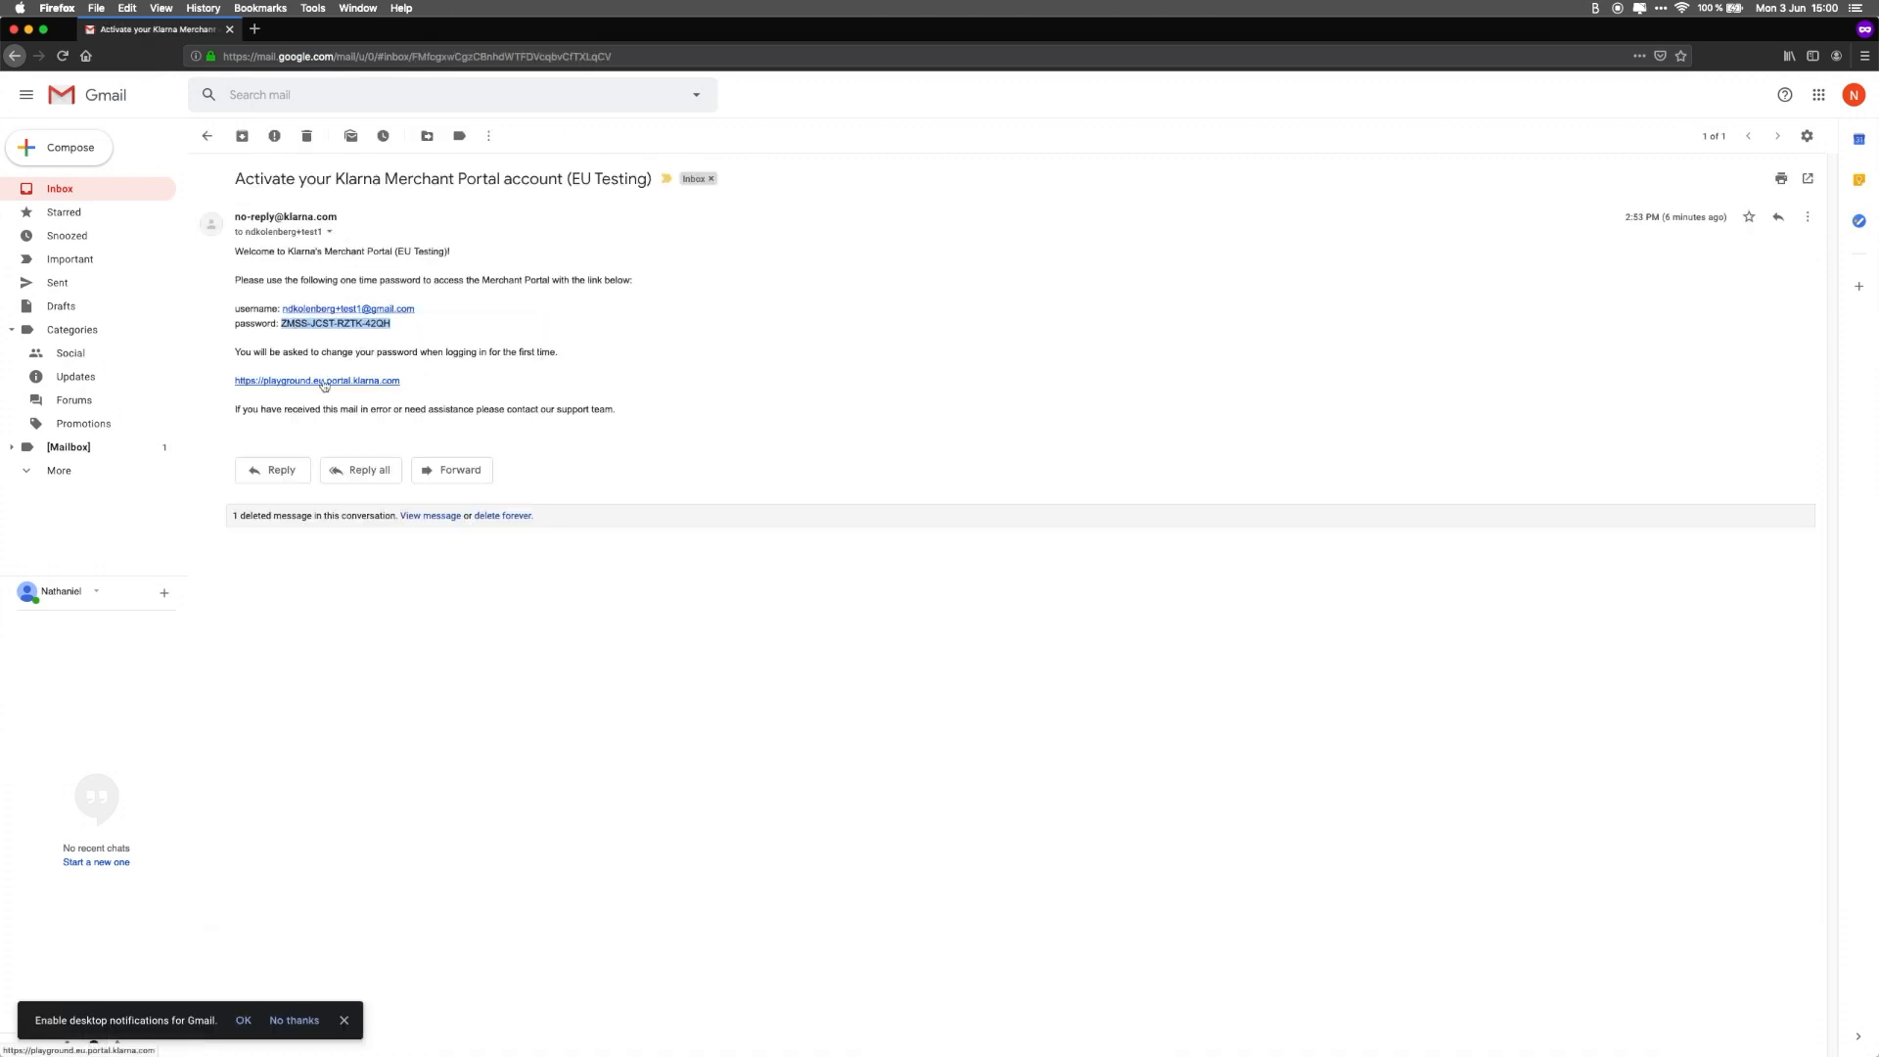
click(316, 381)
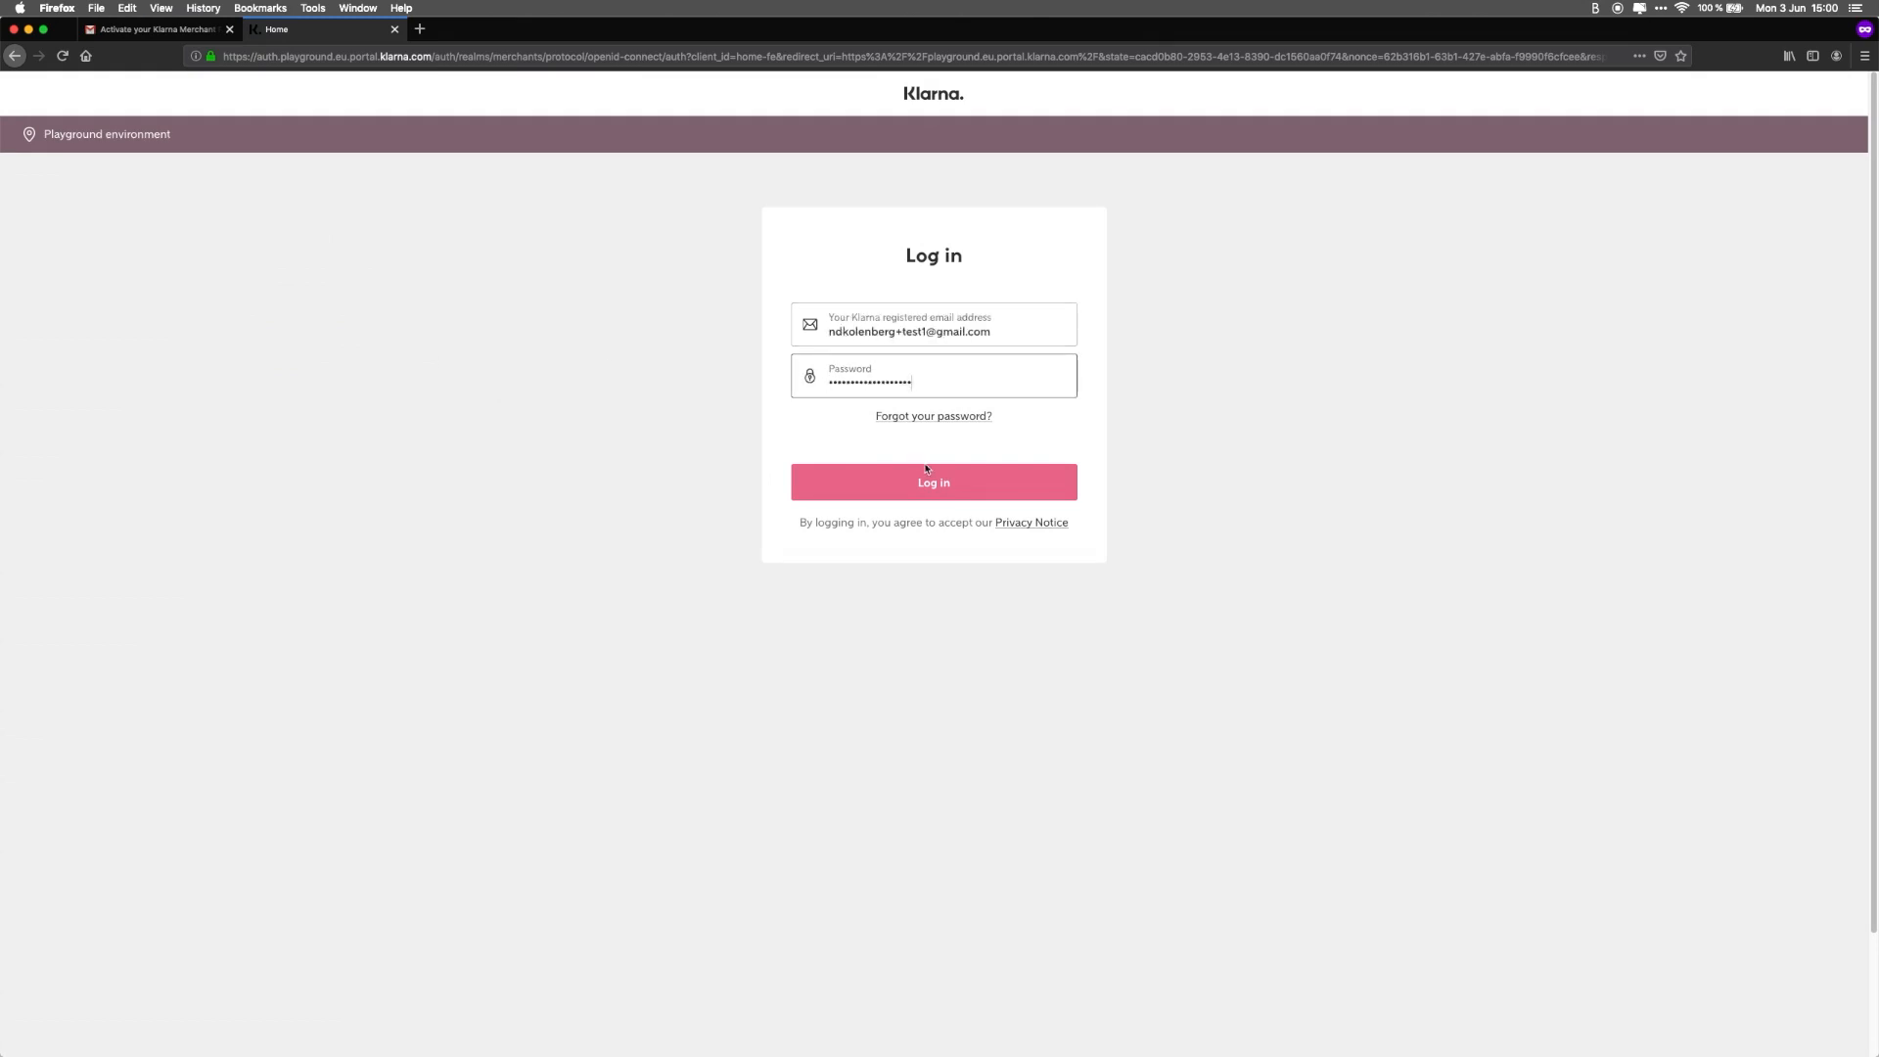
Log in to the playground merchant portal with the one-time password and set a new password
click(932, 481)
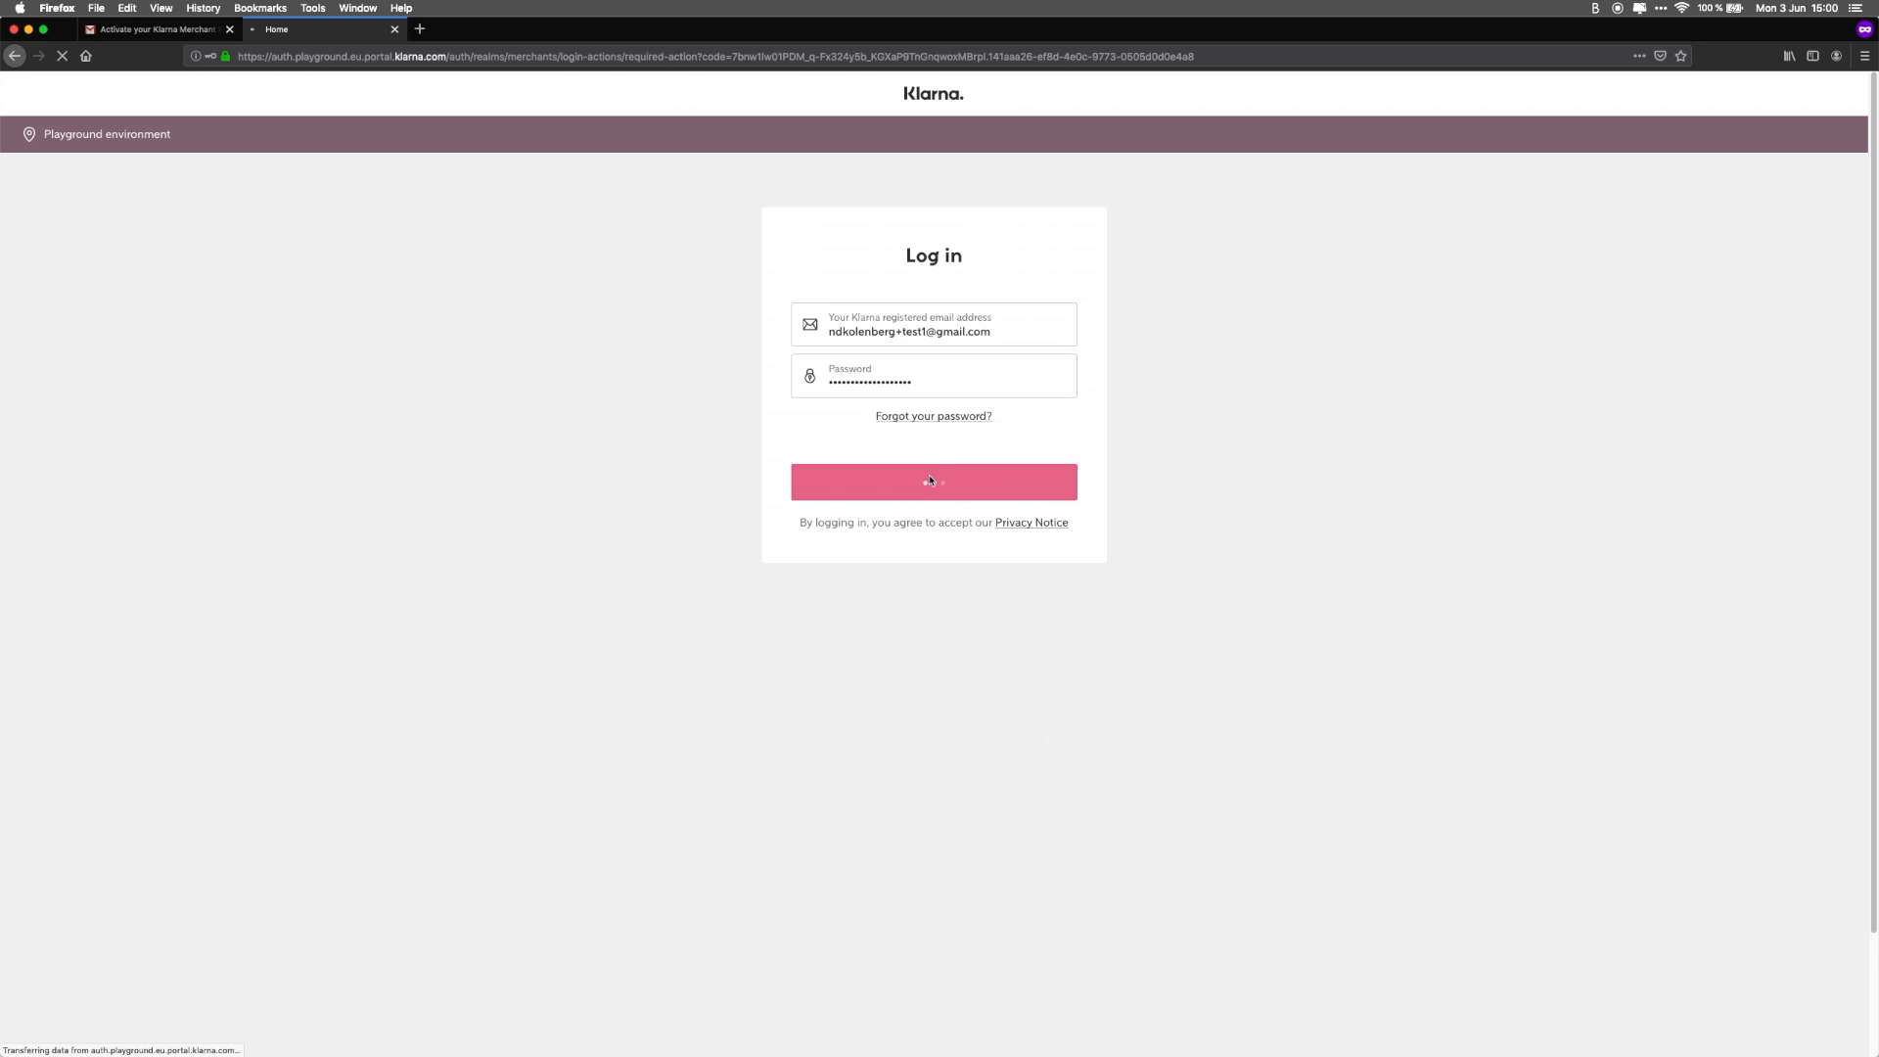
click(933, 481)
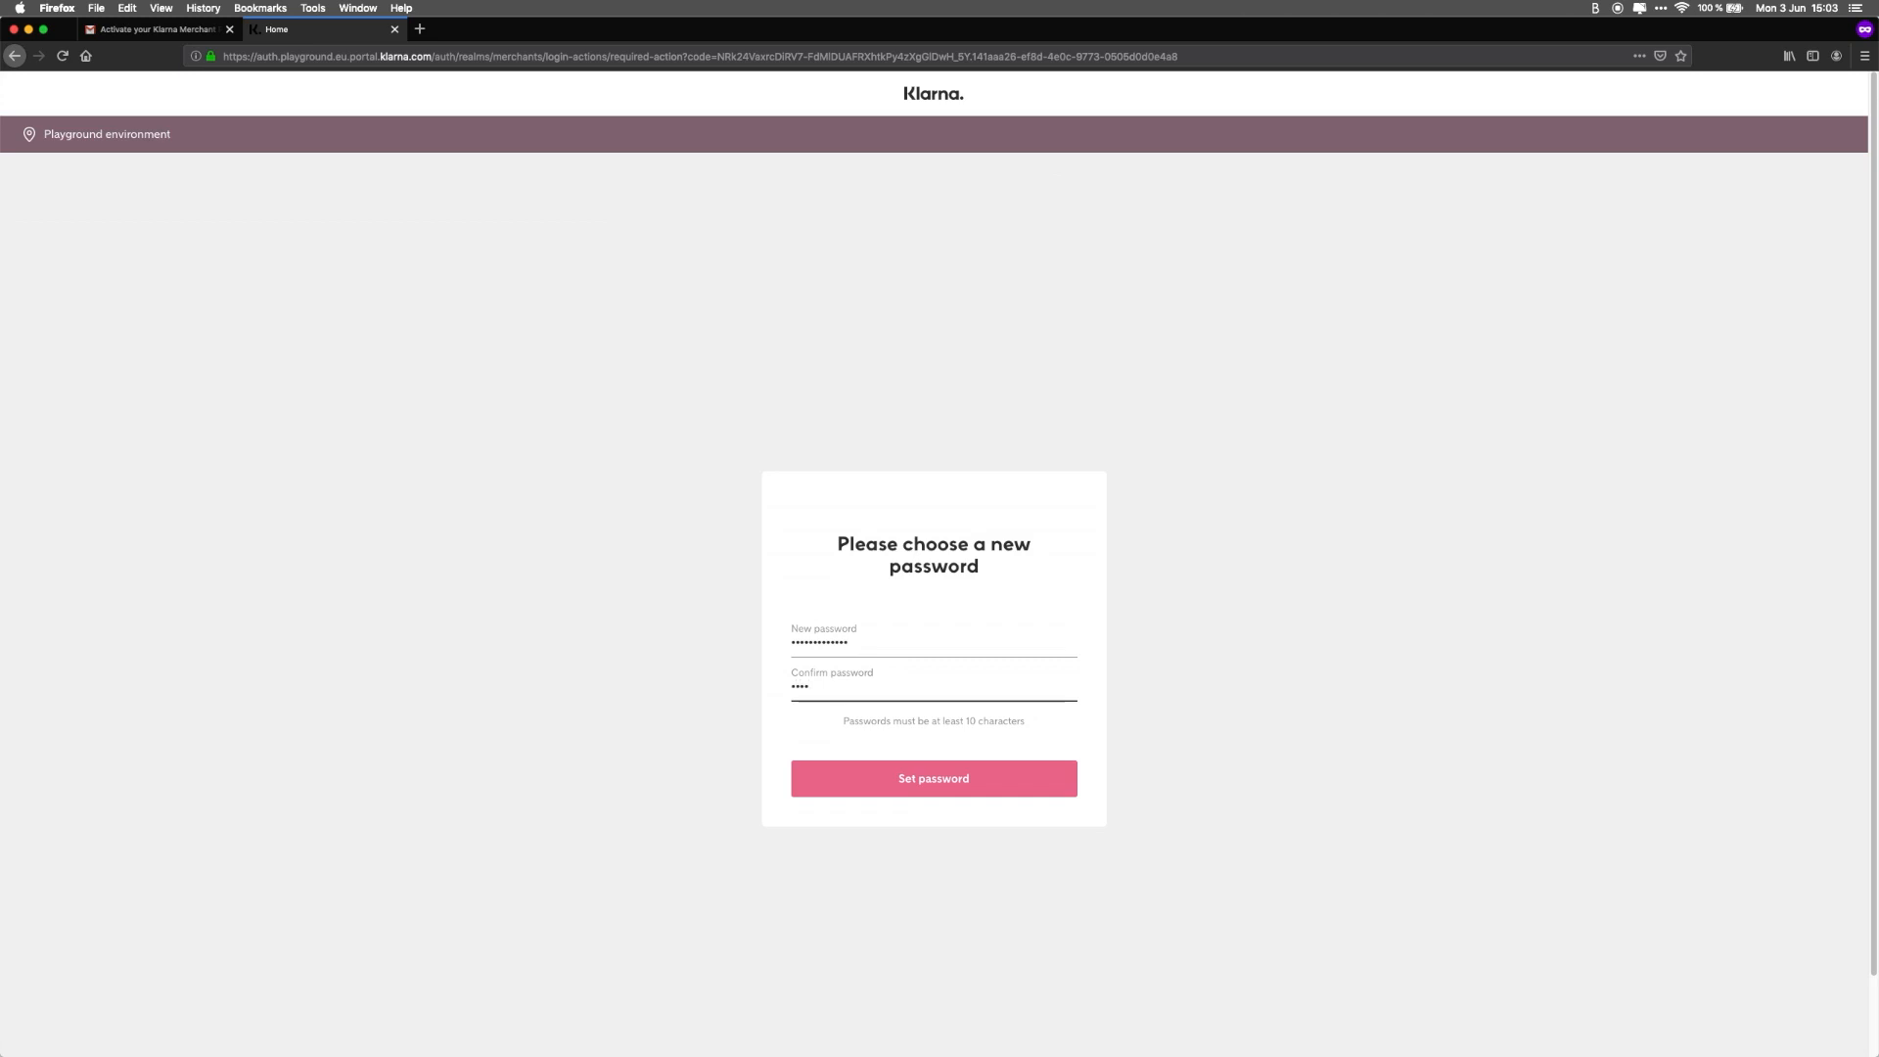
click(934, 778)
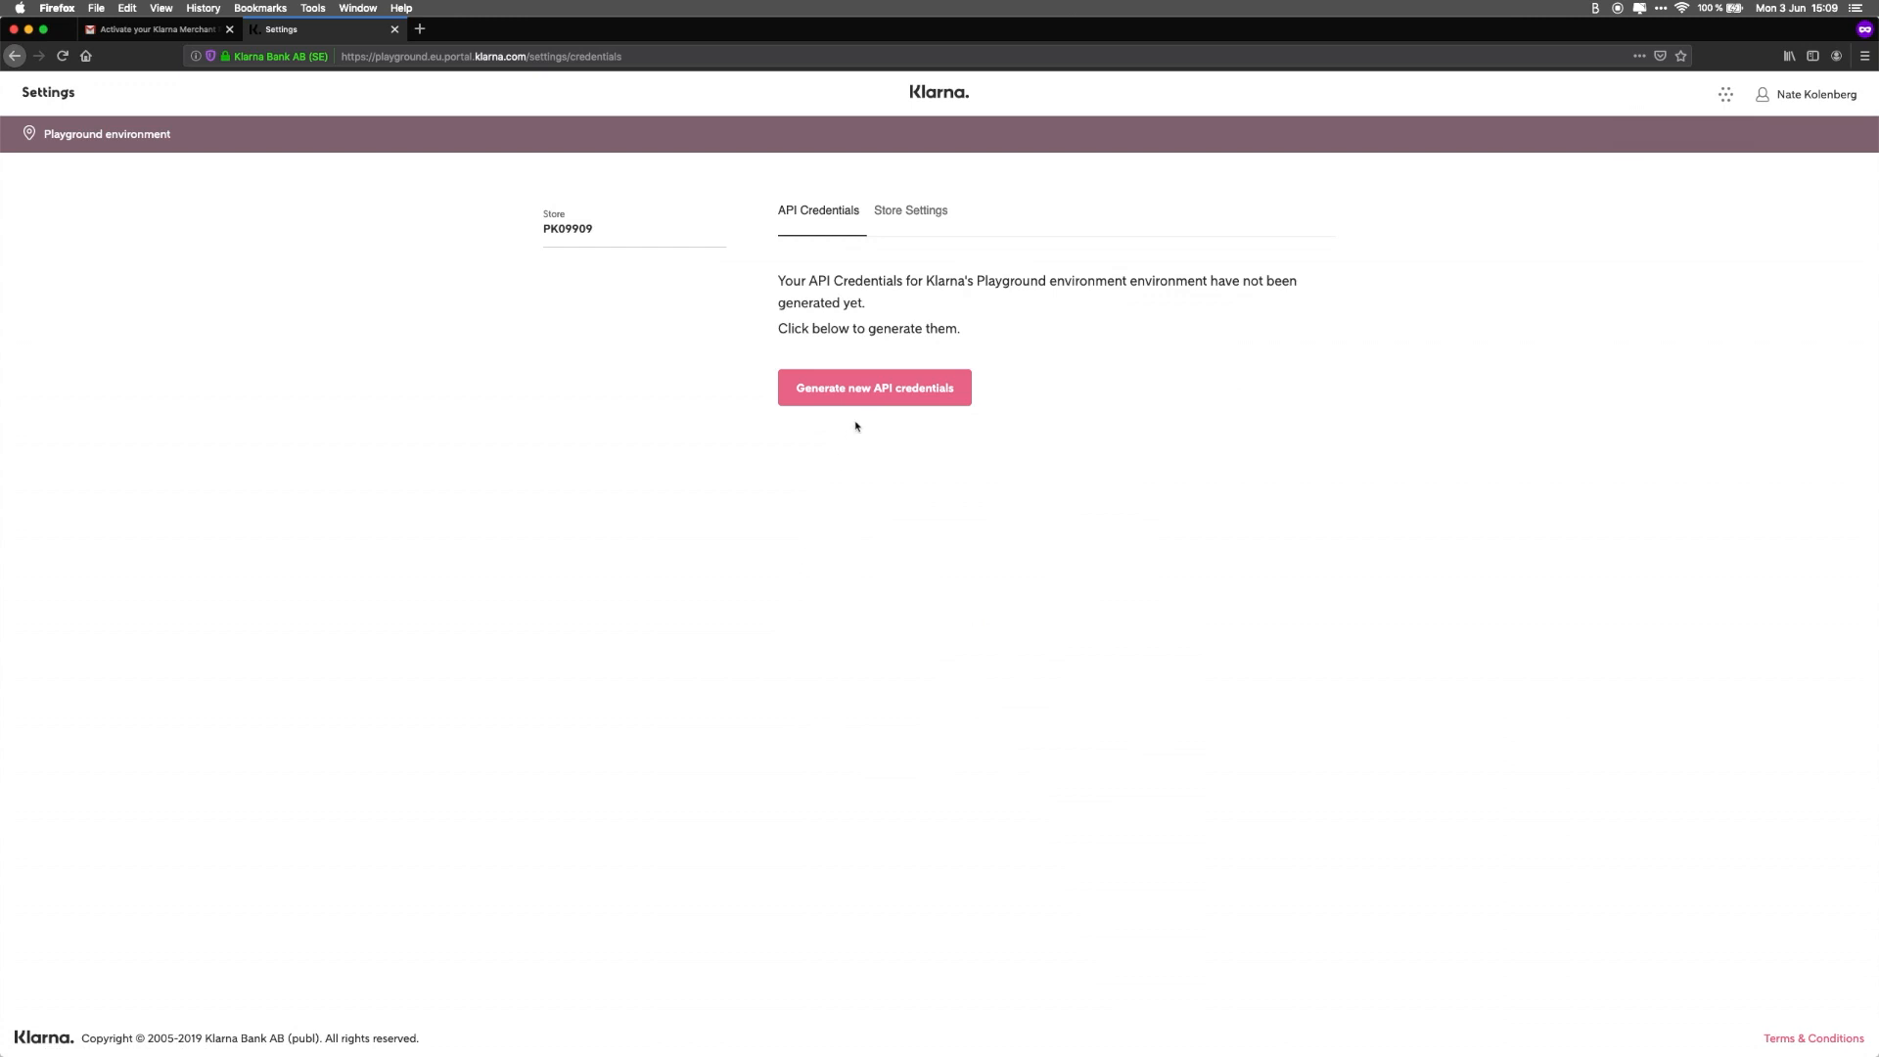
Generate new playground API credentials for the store and download them as a .txt file
click(874, 388)
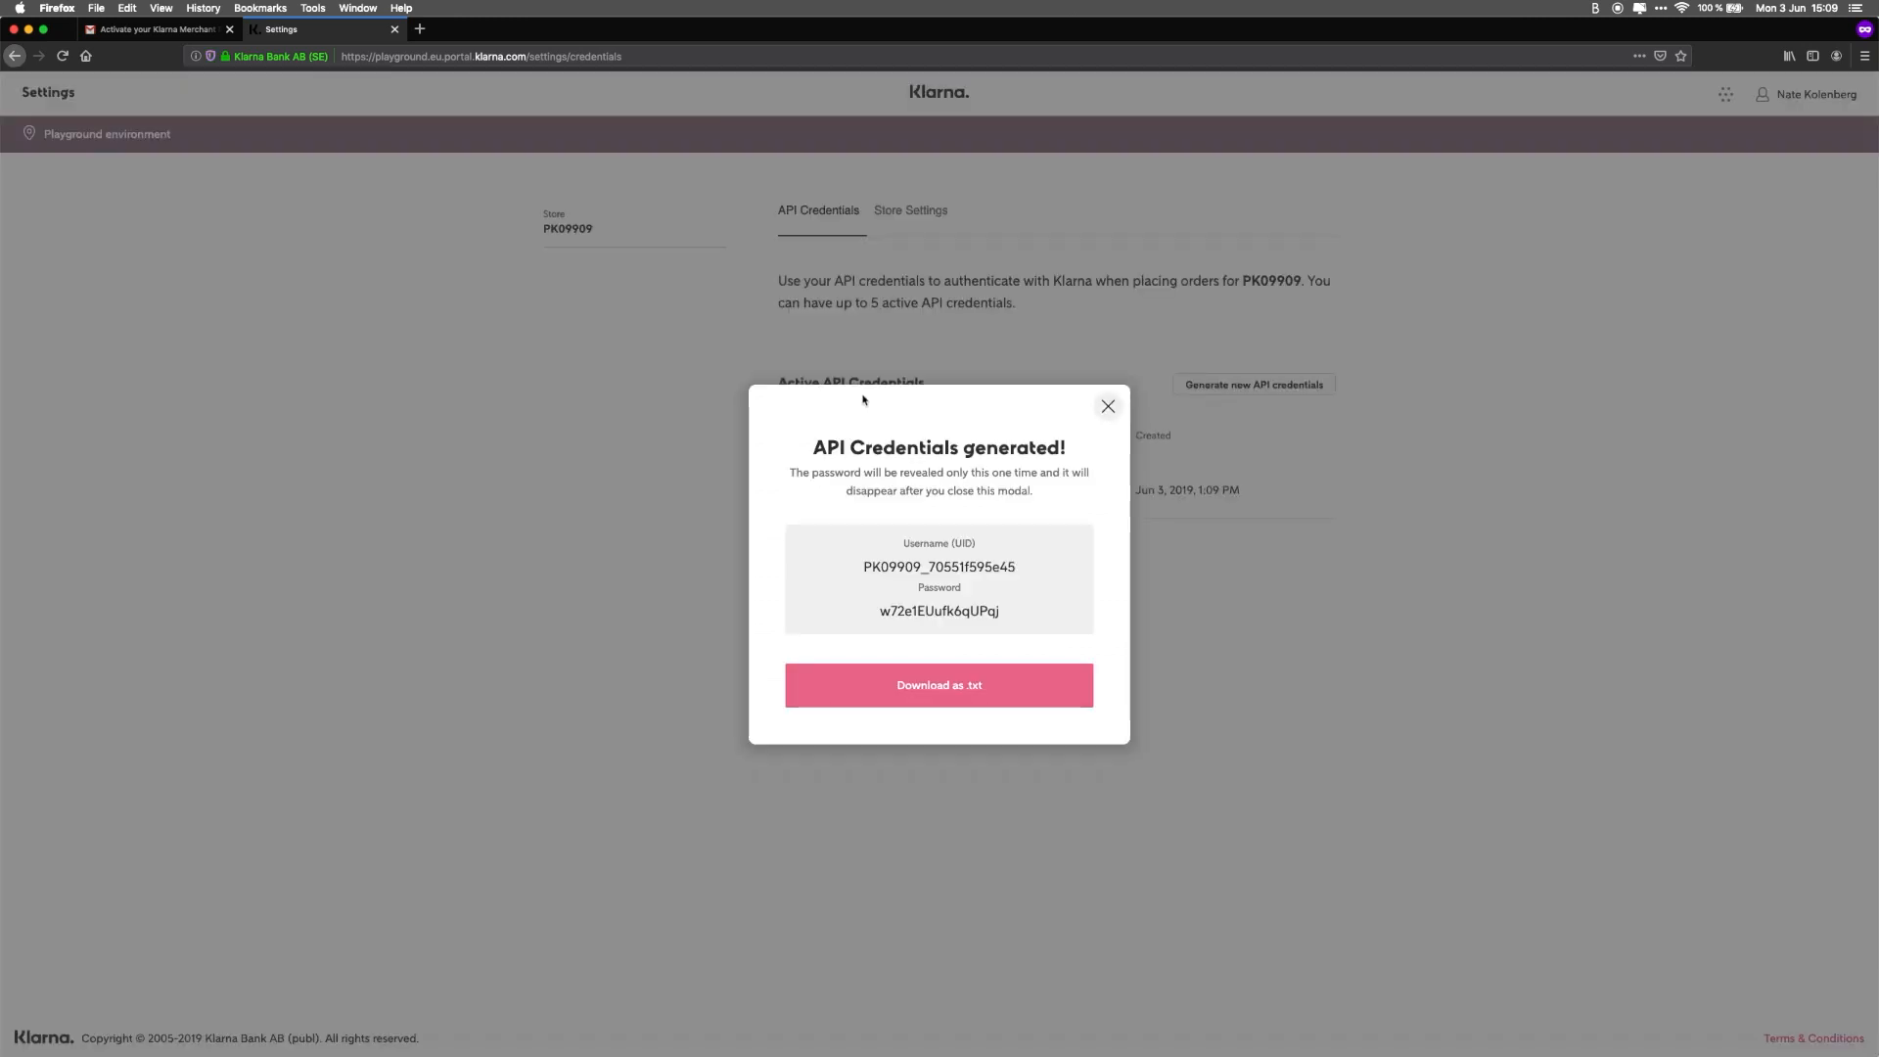
click(938, 684)
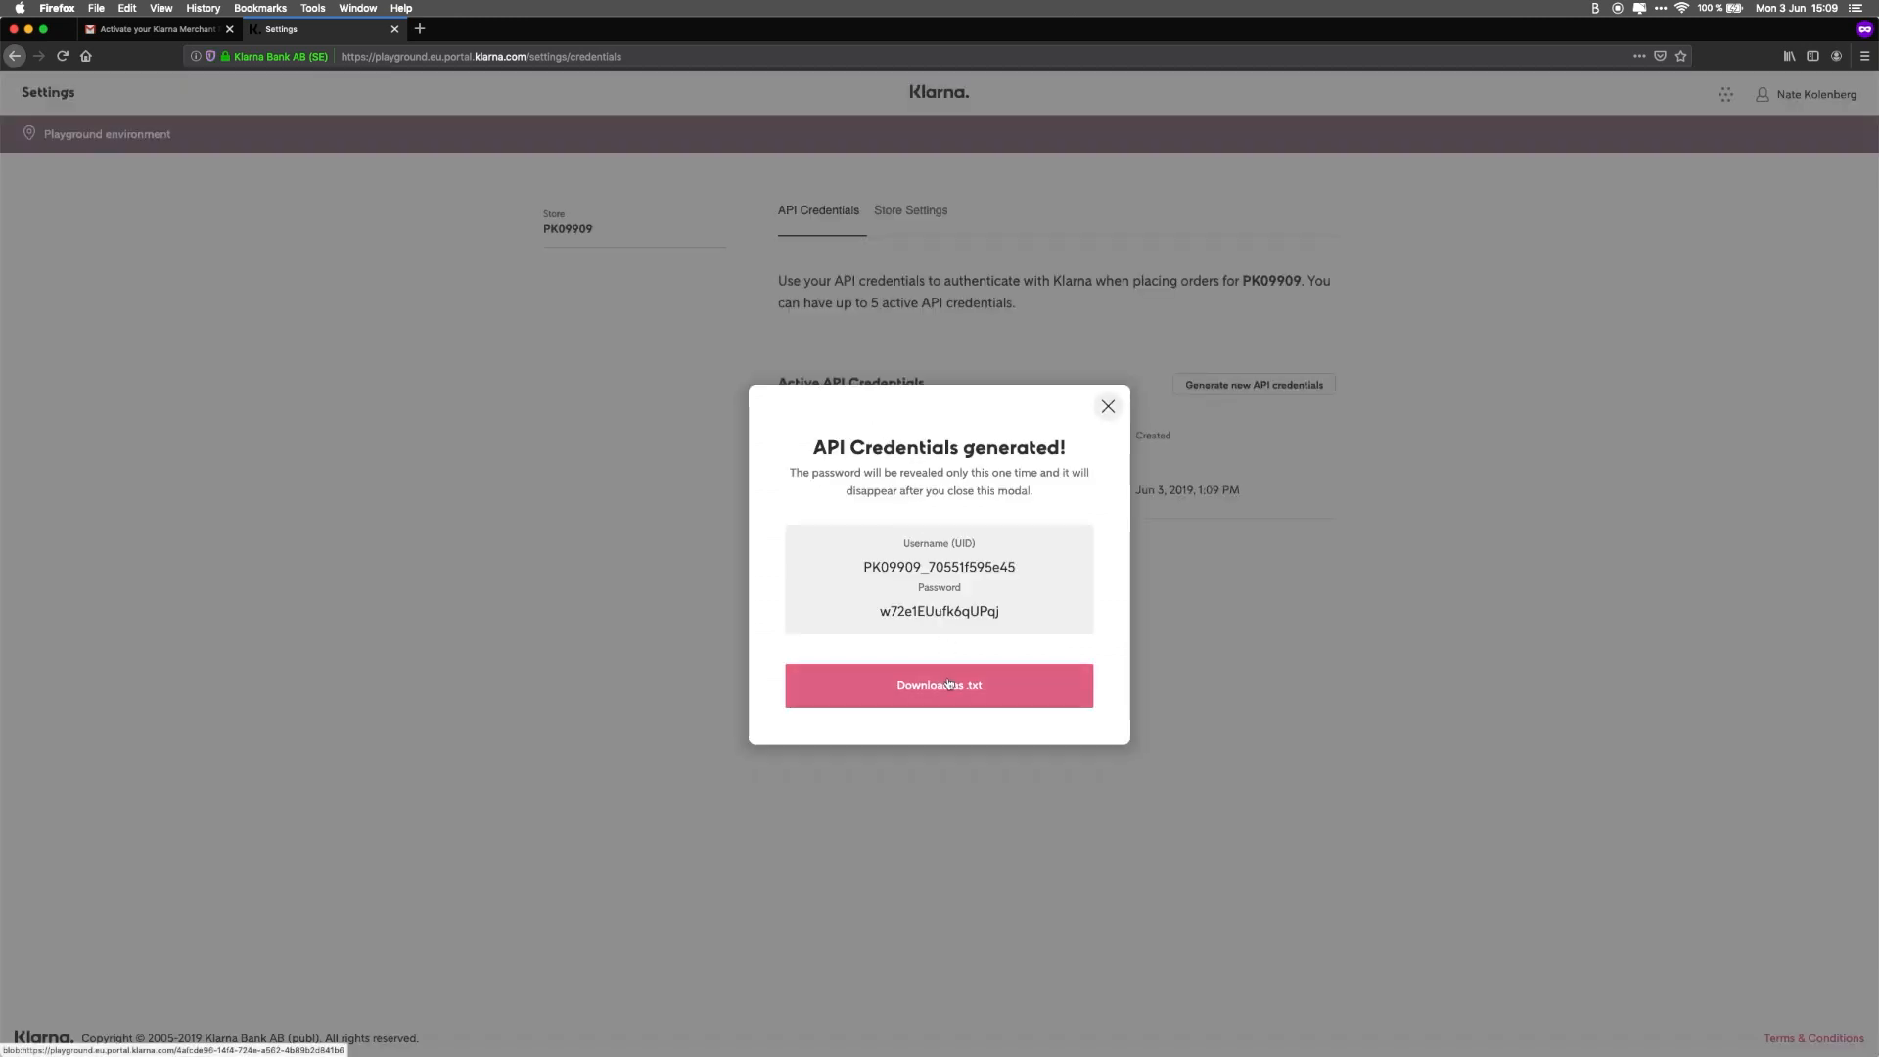
click(939, 684)
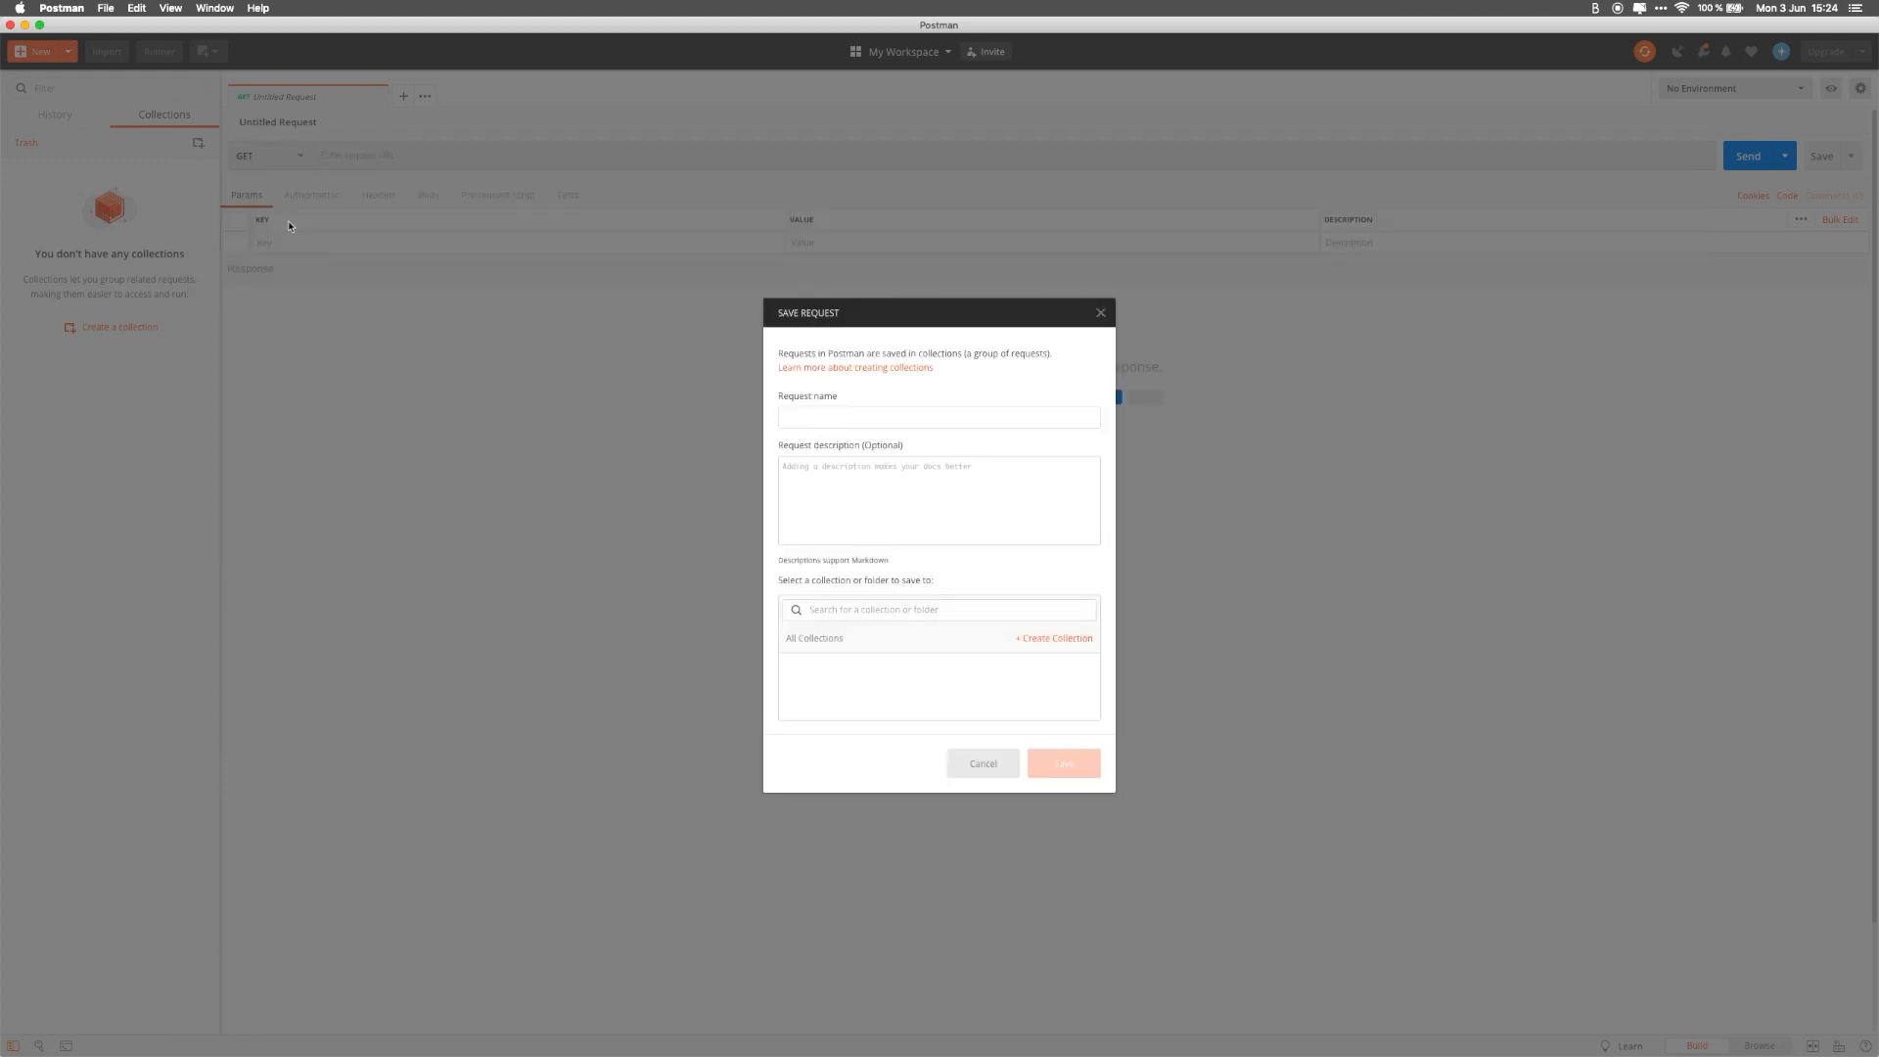
Save the request 'Klarna Checkout - Create Order' with a description into a new Test Store collection
text(Klarna Checkout - Create)
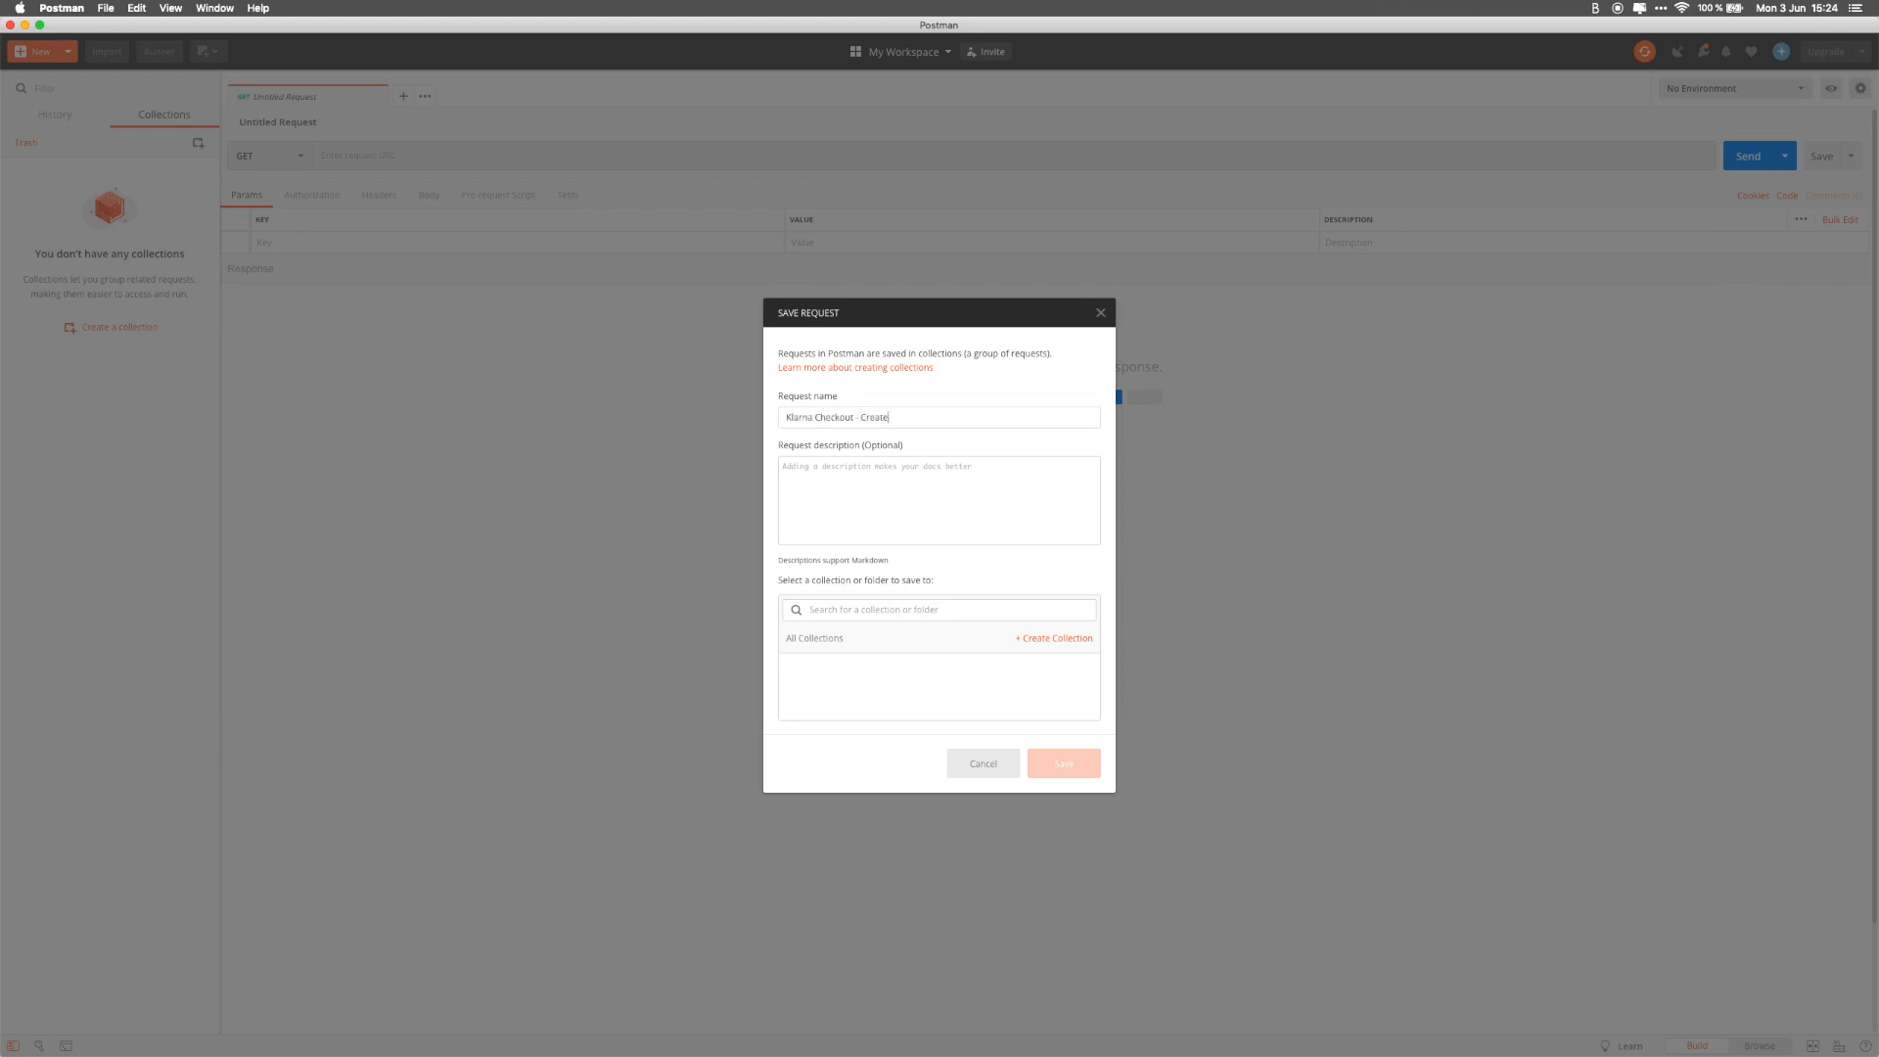
text(Order)
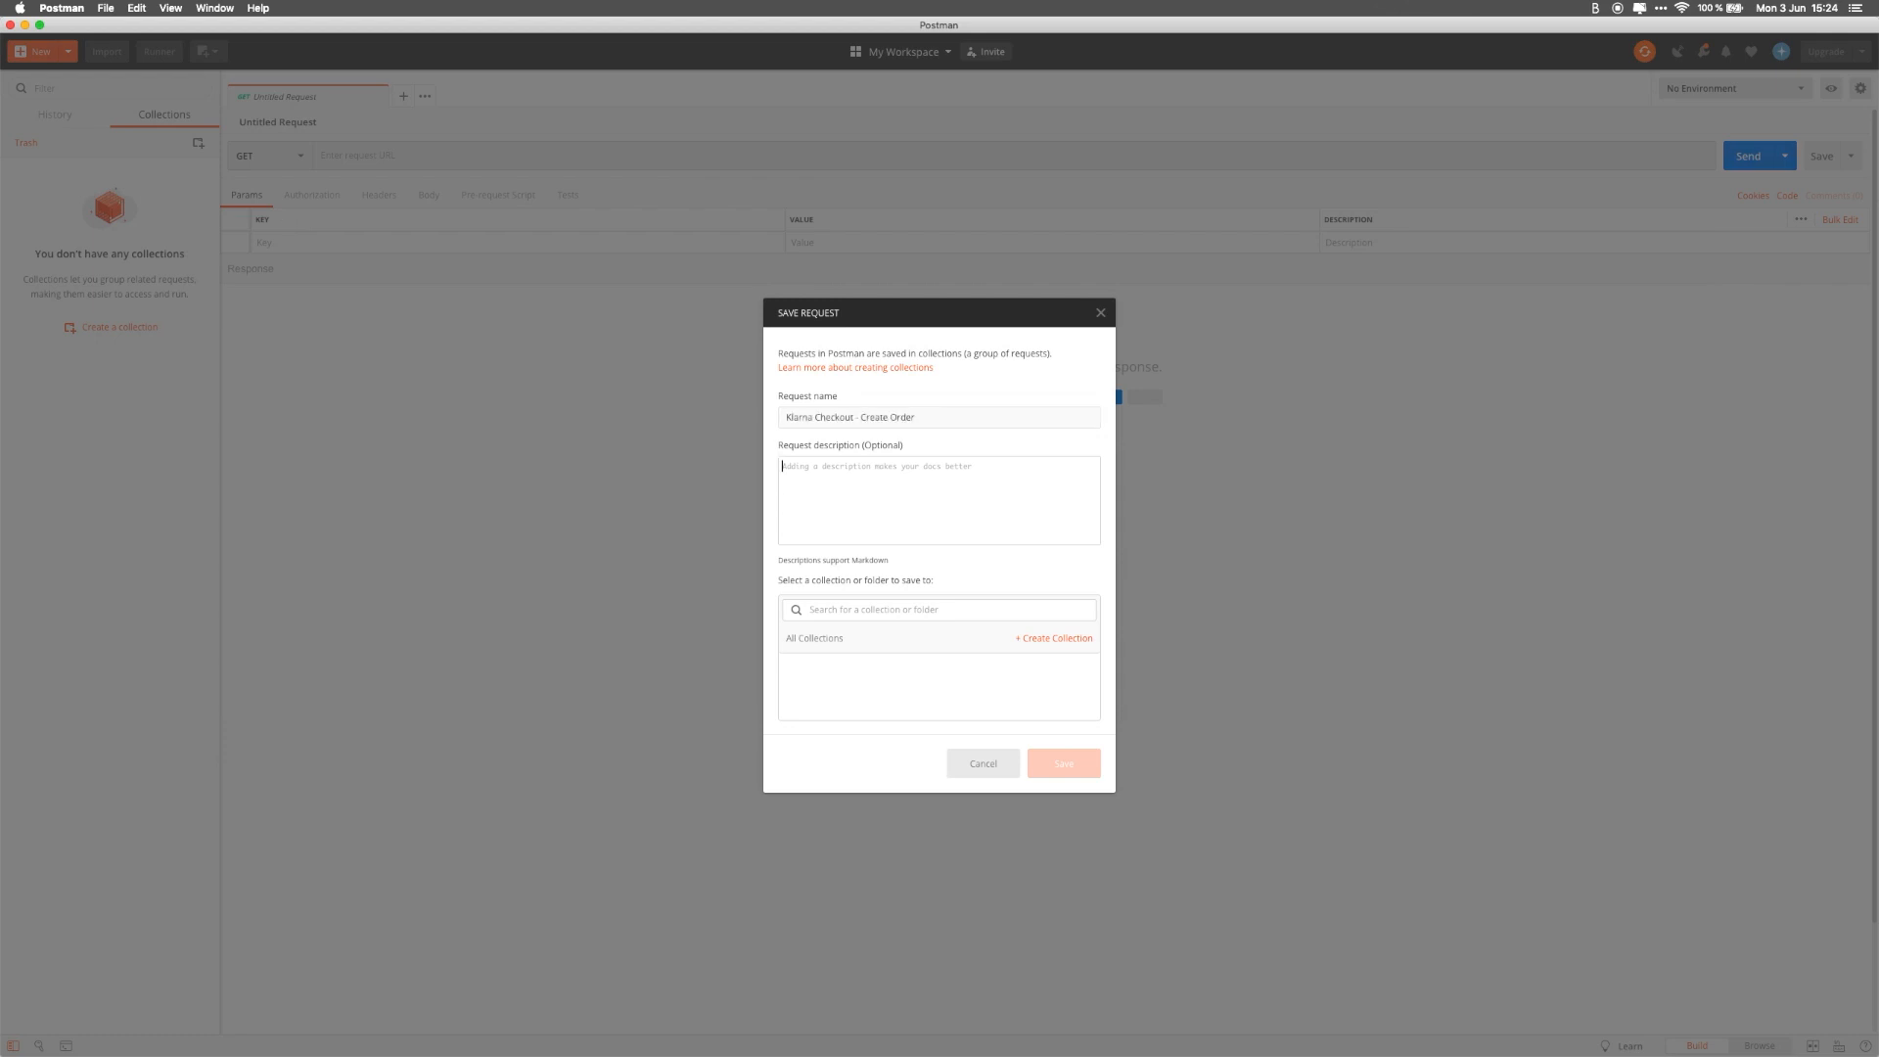
text(Creat)
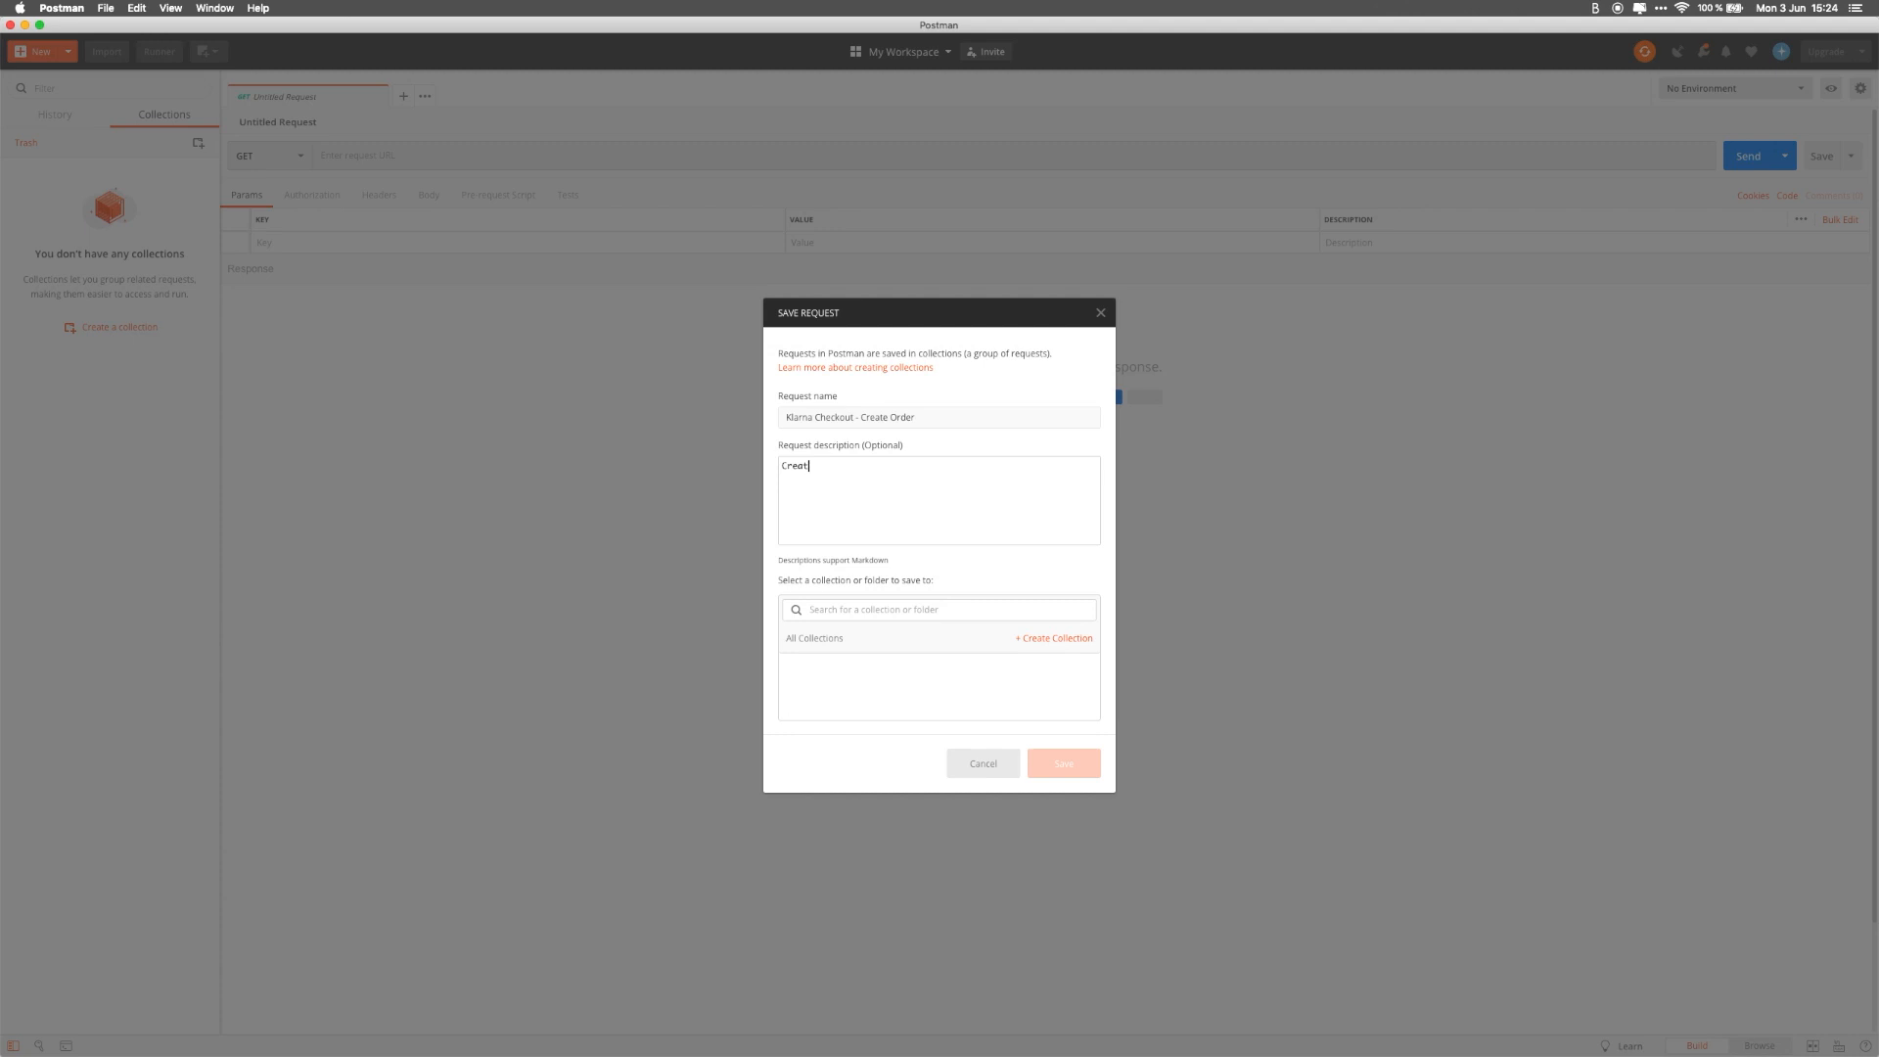
click(1051, 637)
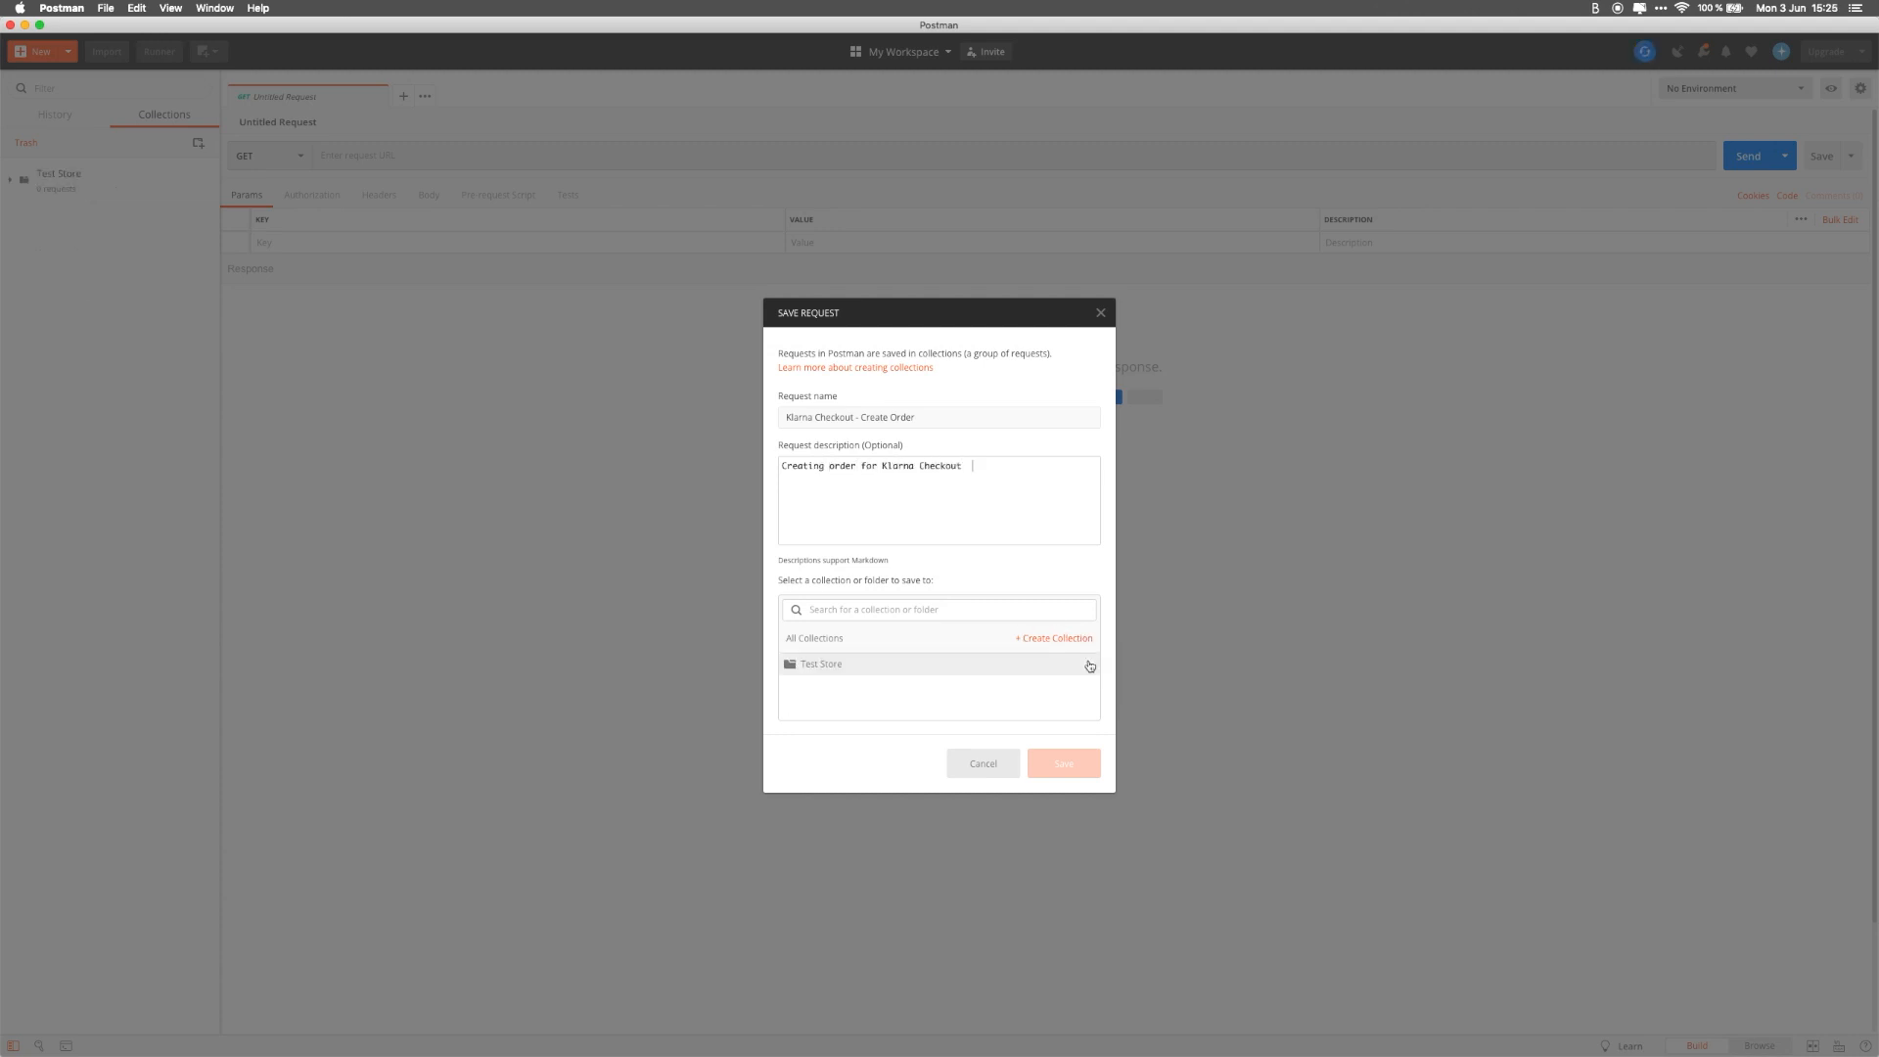
click(821, 662)
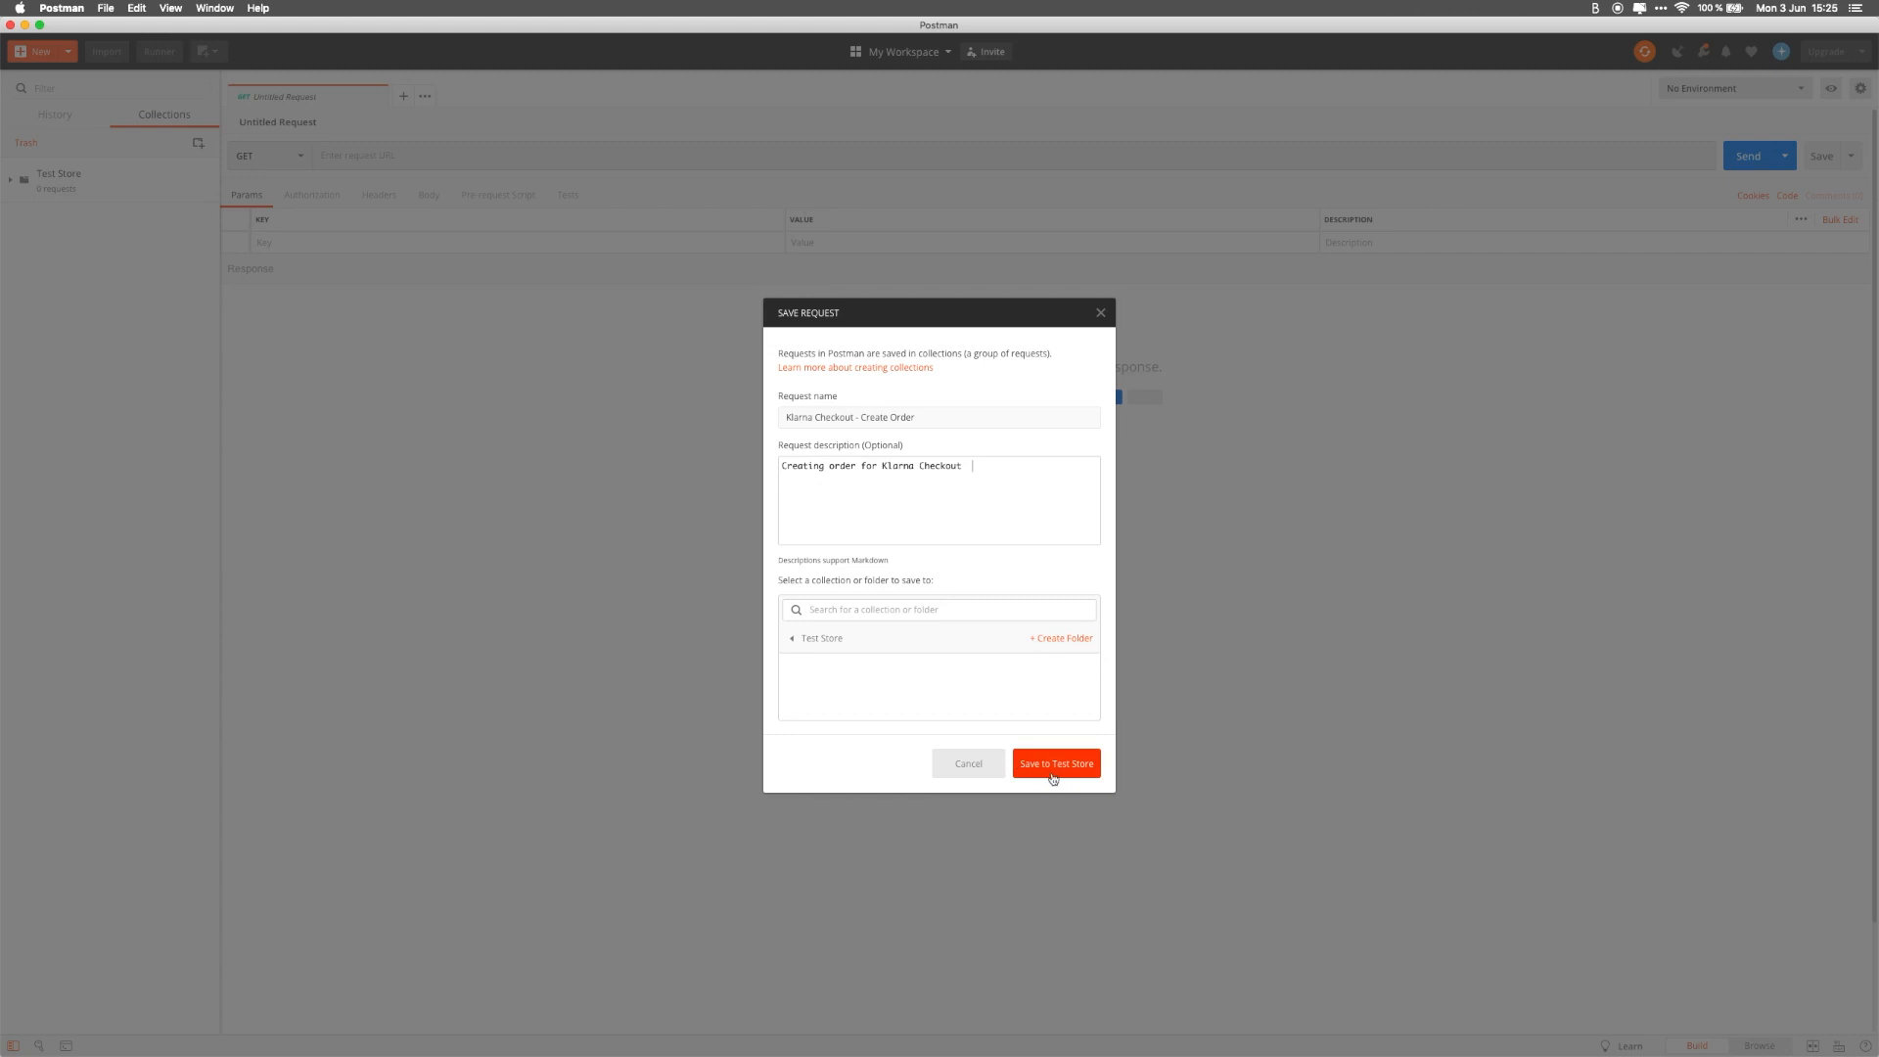
click(1054, 763)
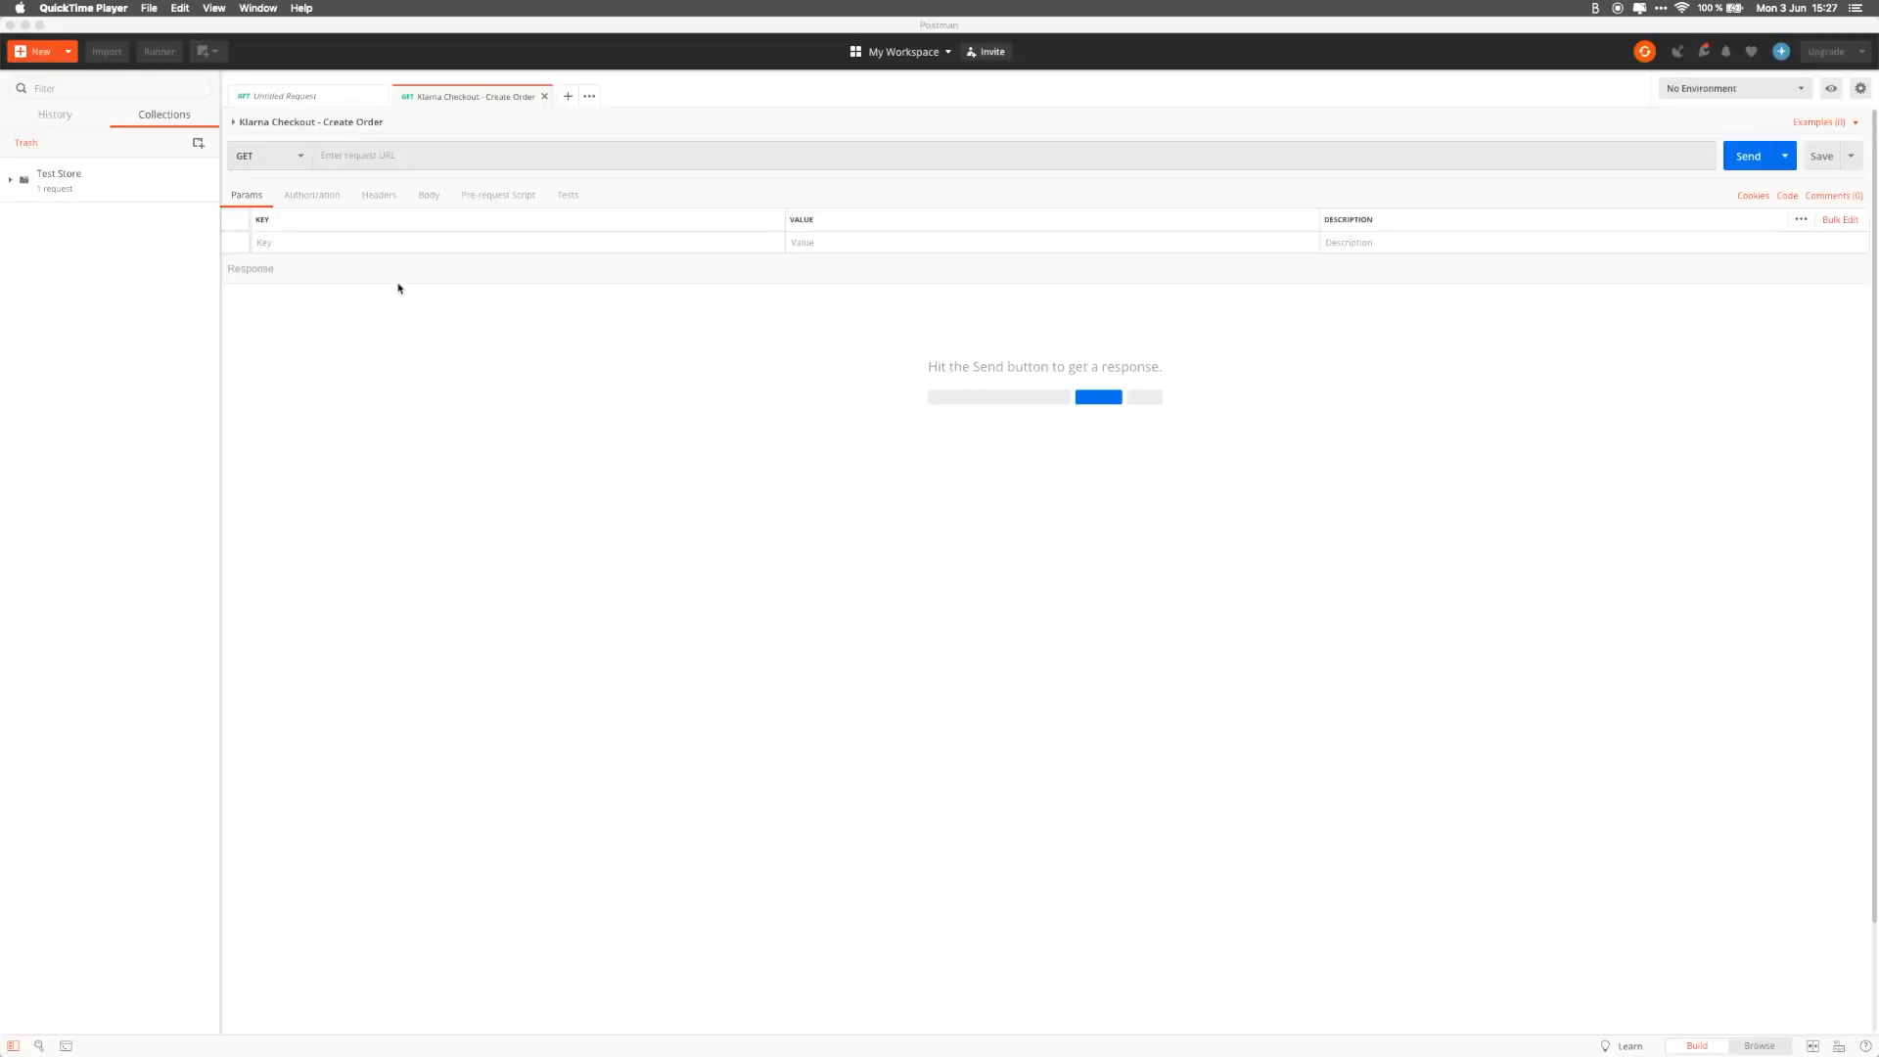
Set the Create Order request's authorization type to Basic Auth with the API credentials
click(311, 194)
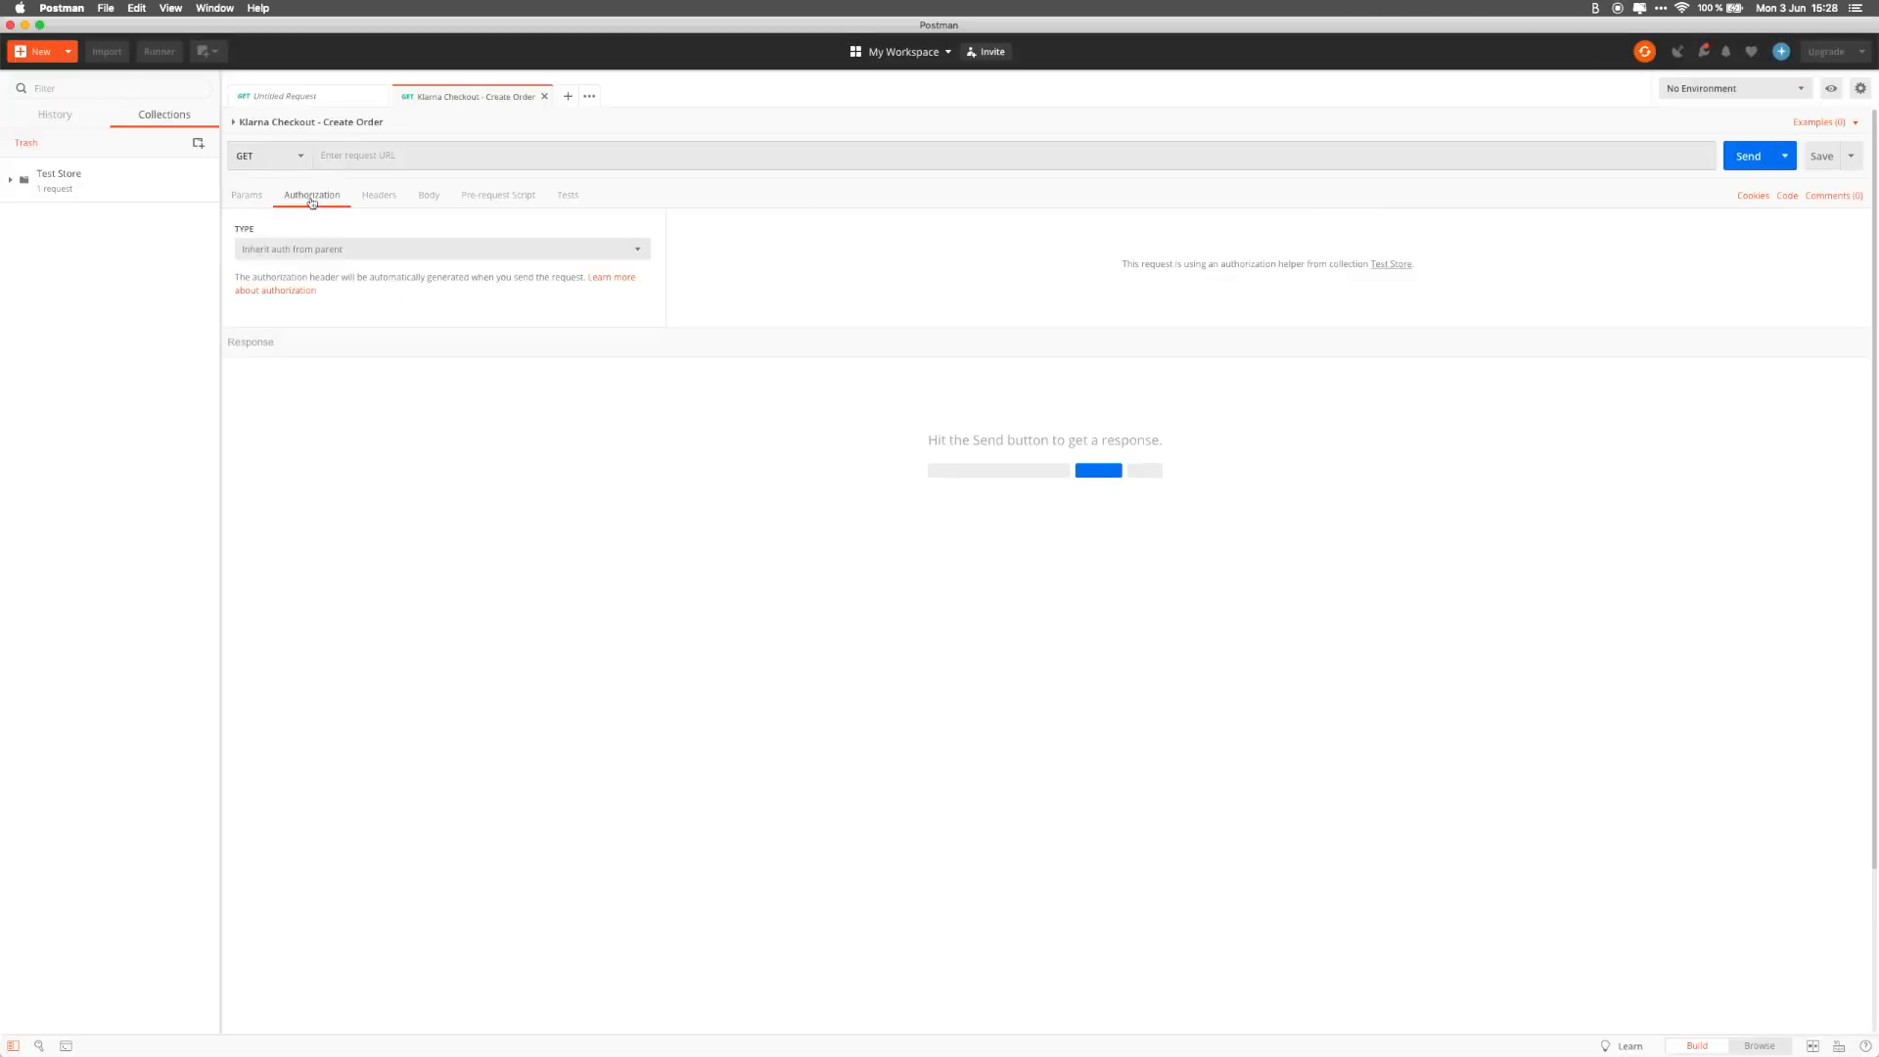
mouse_move(330, 229)
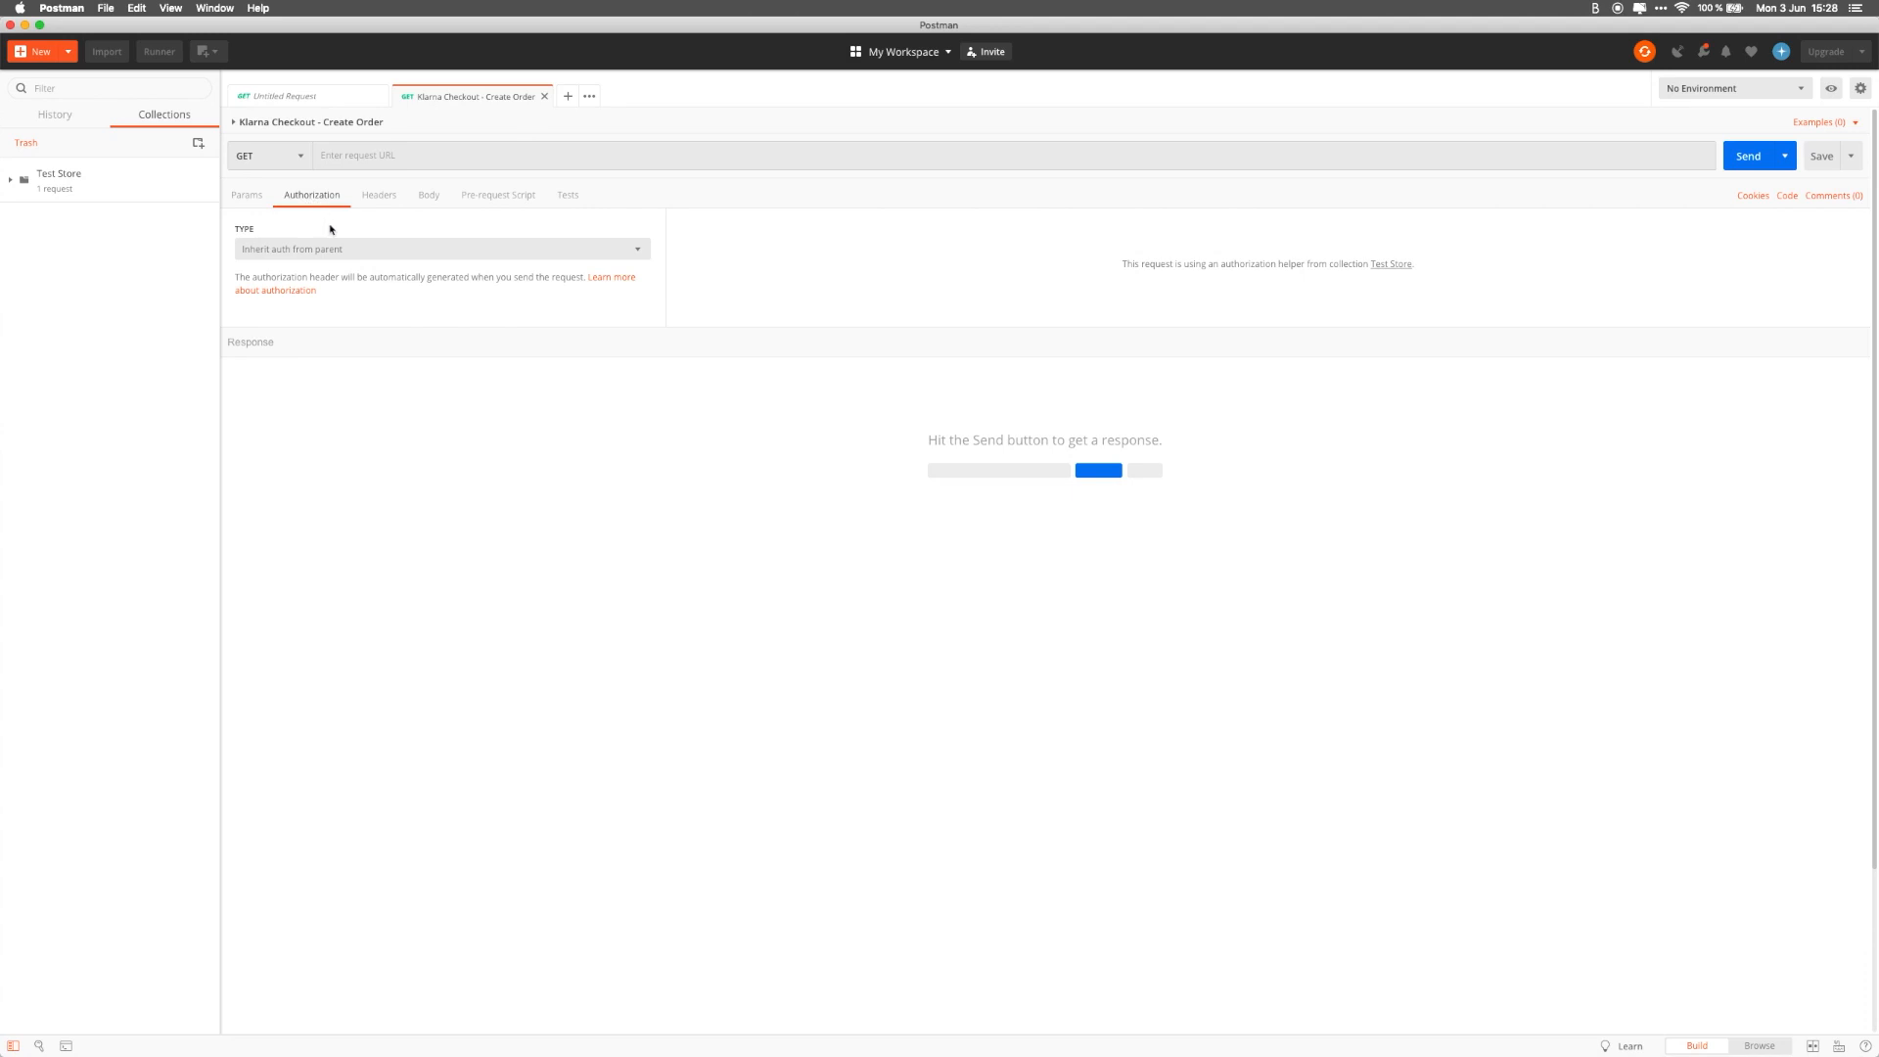
click(440, 248)
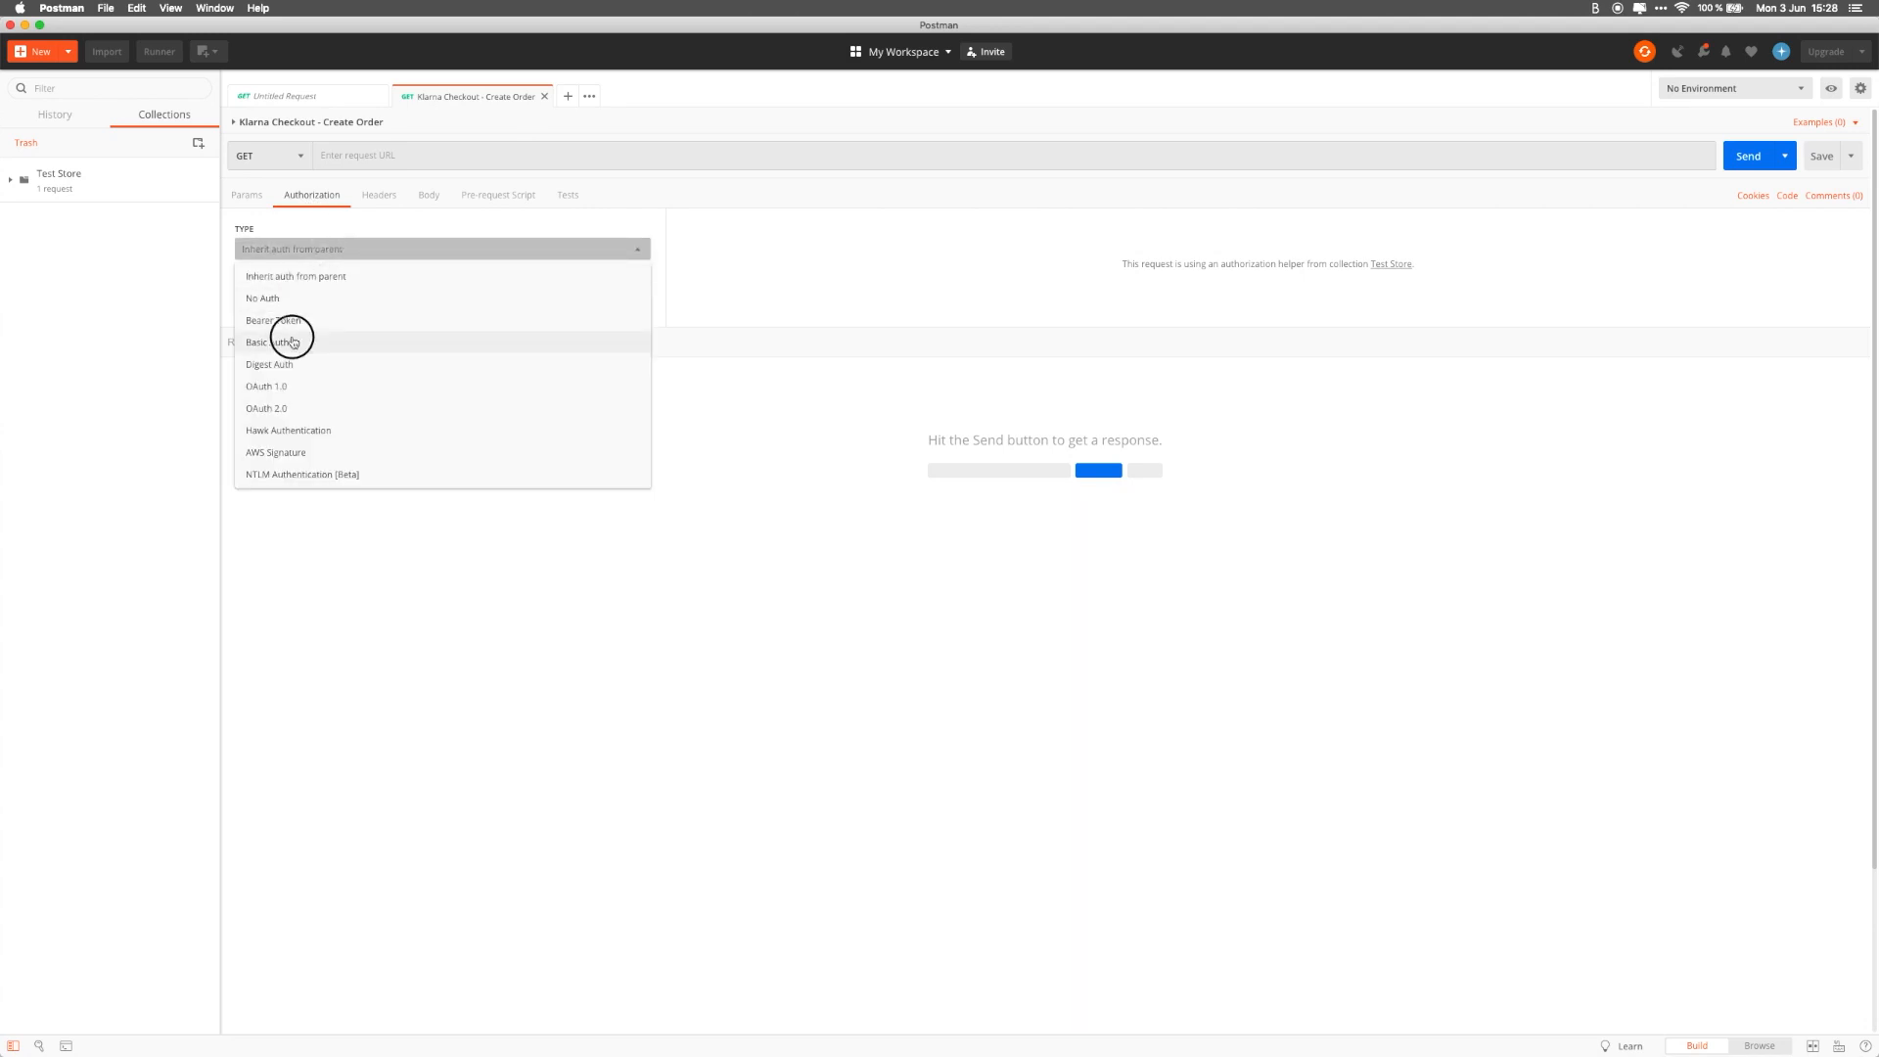
click(268, 341)
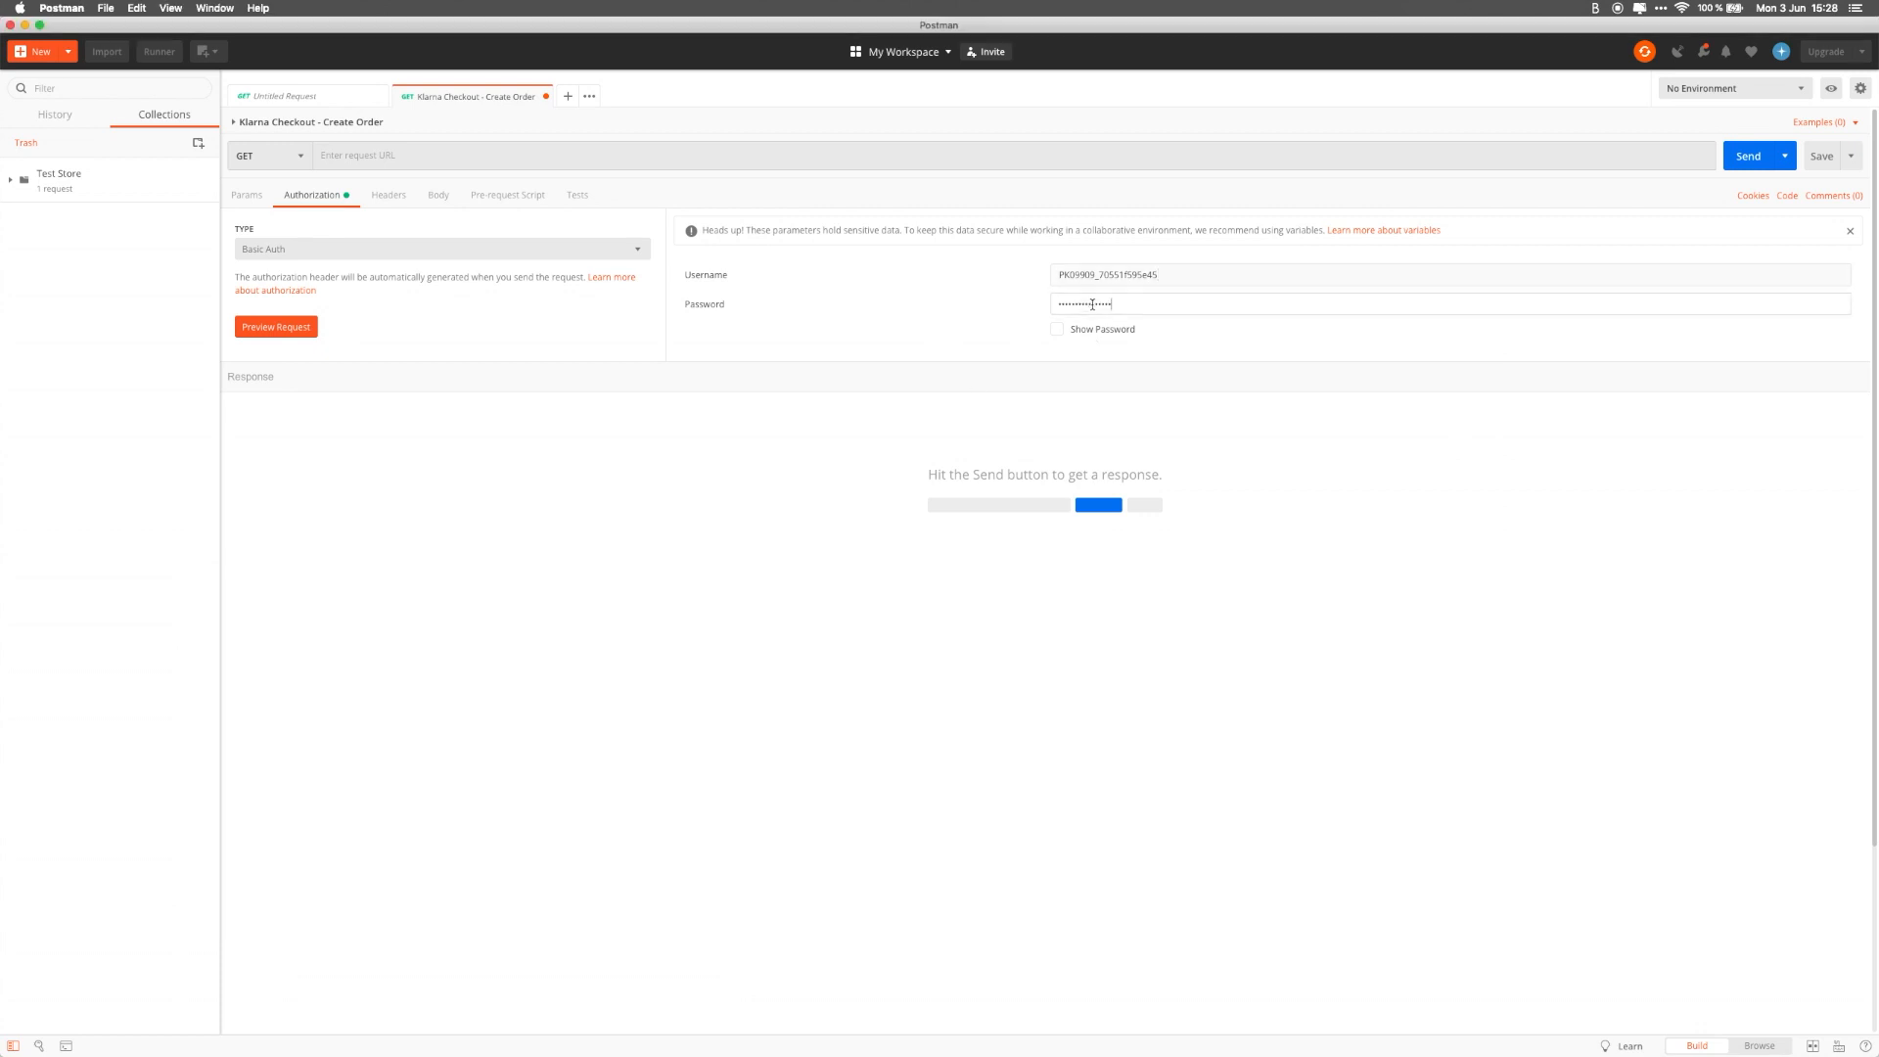
Add a header with Content-Type as its key, chosen from autocomplete after 'con'
click(389, 193)
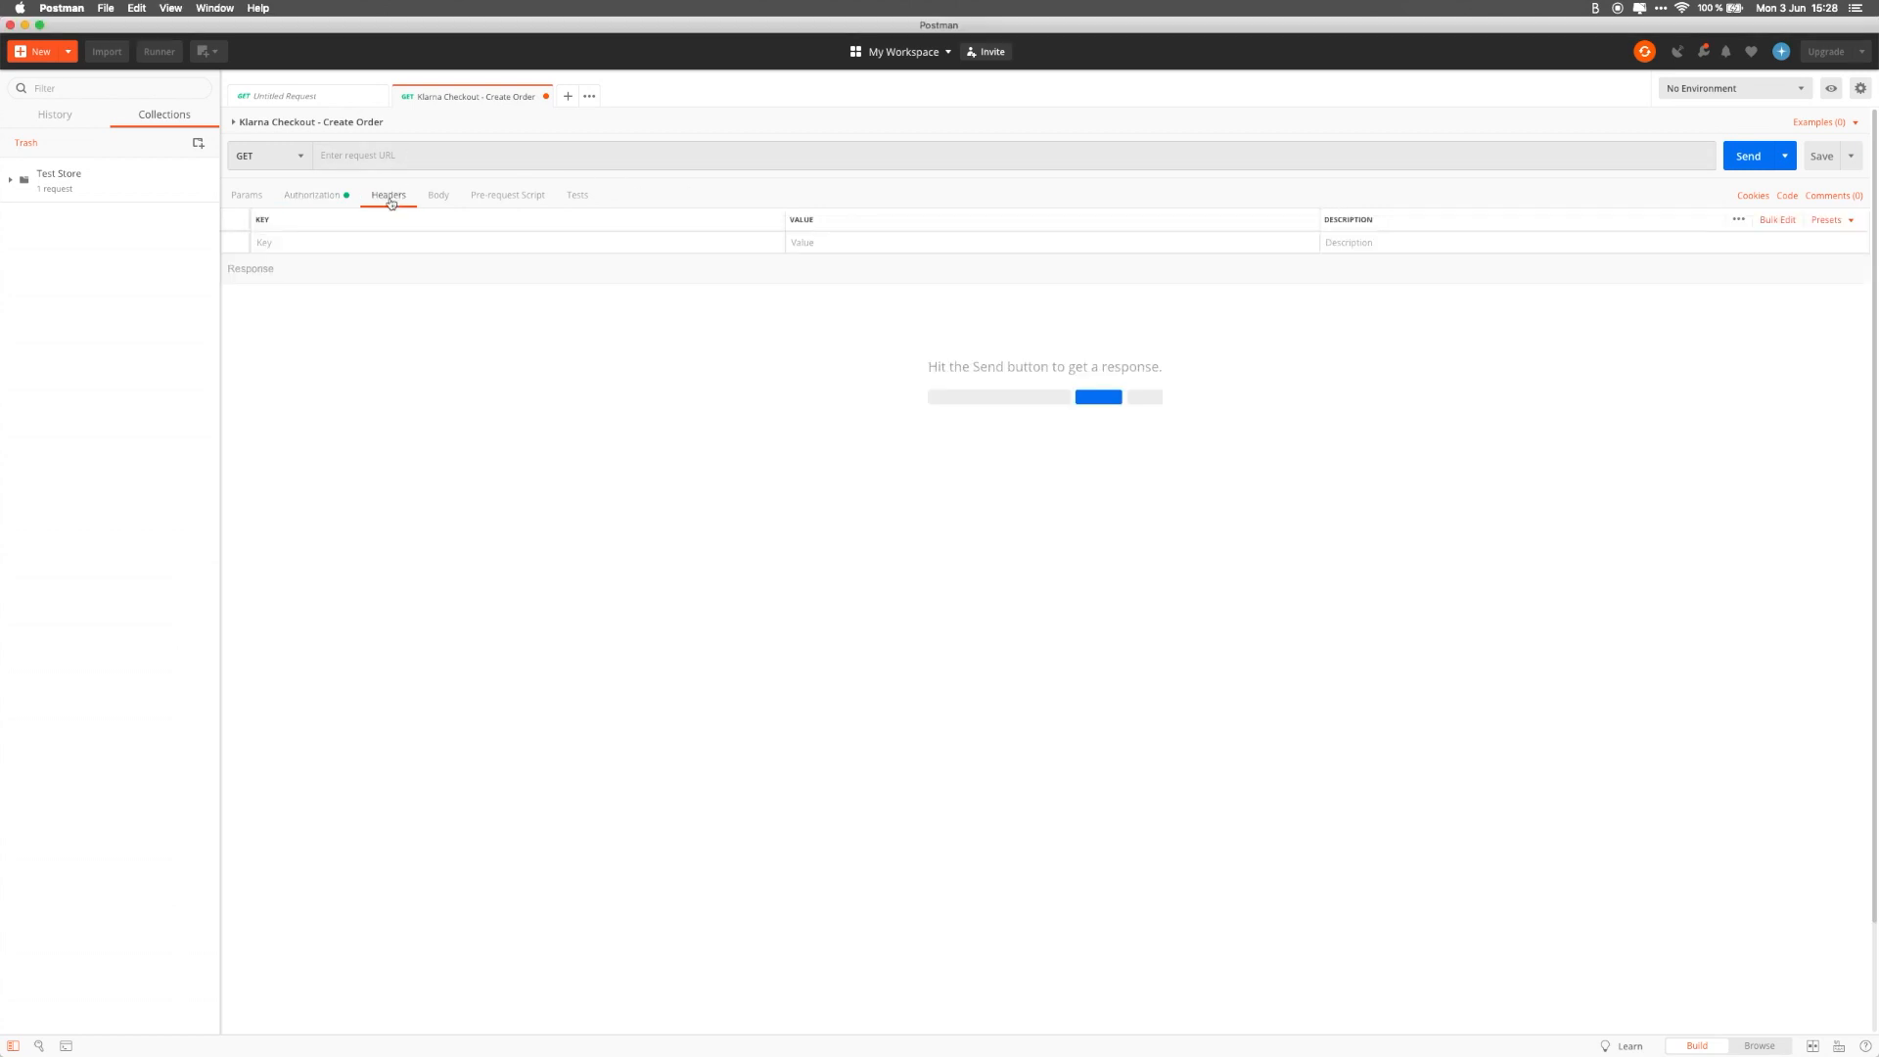
text(con)
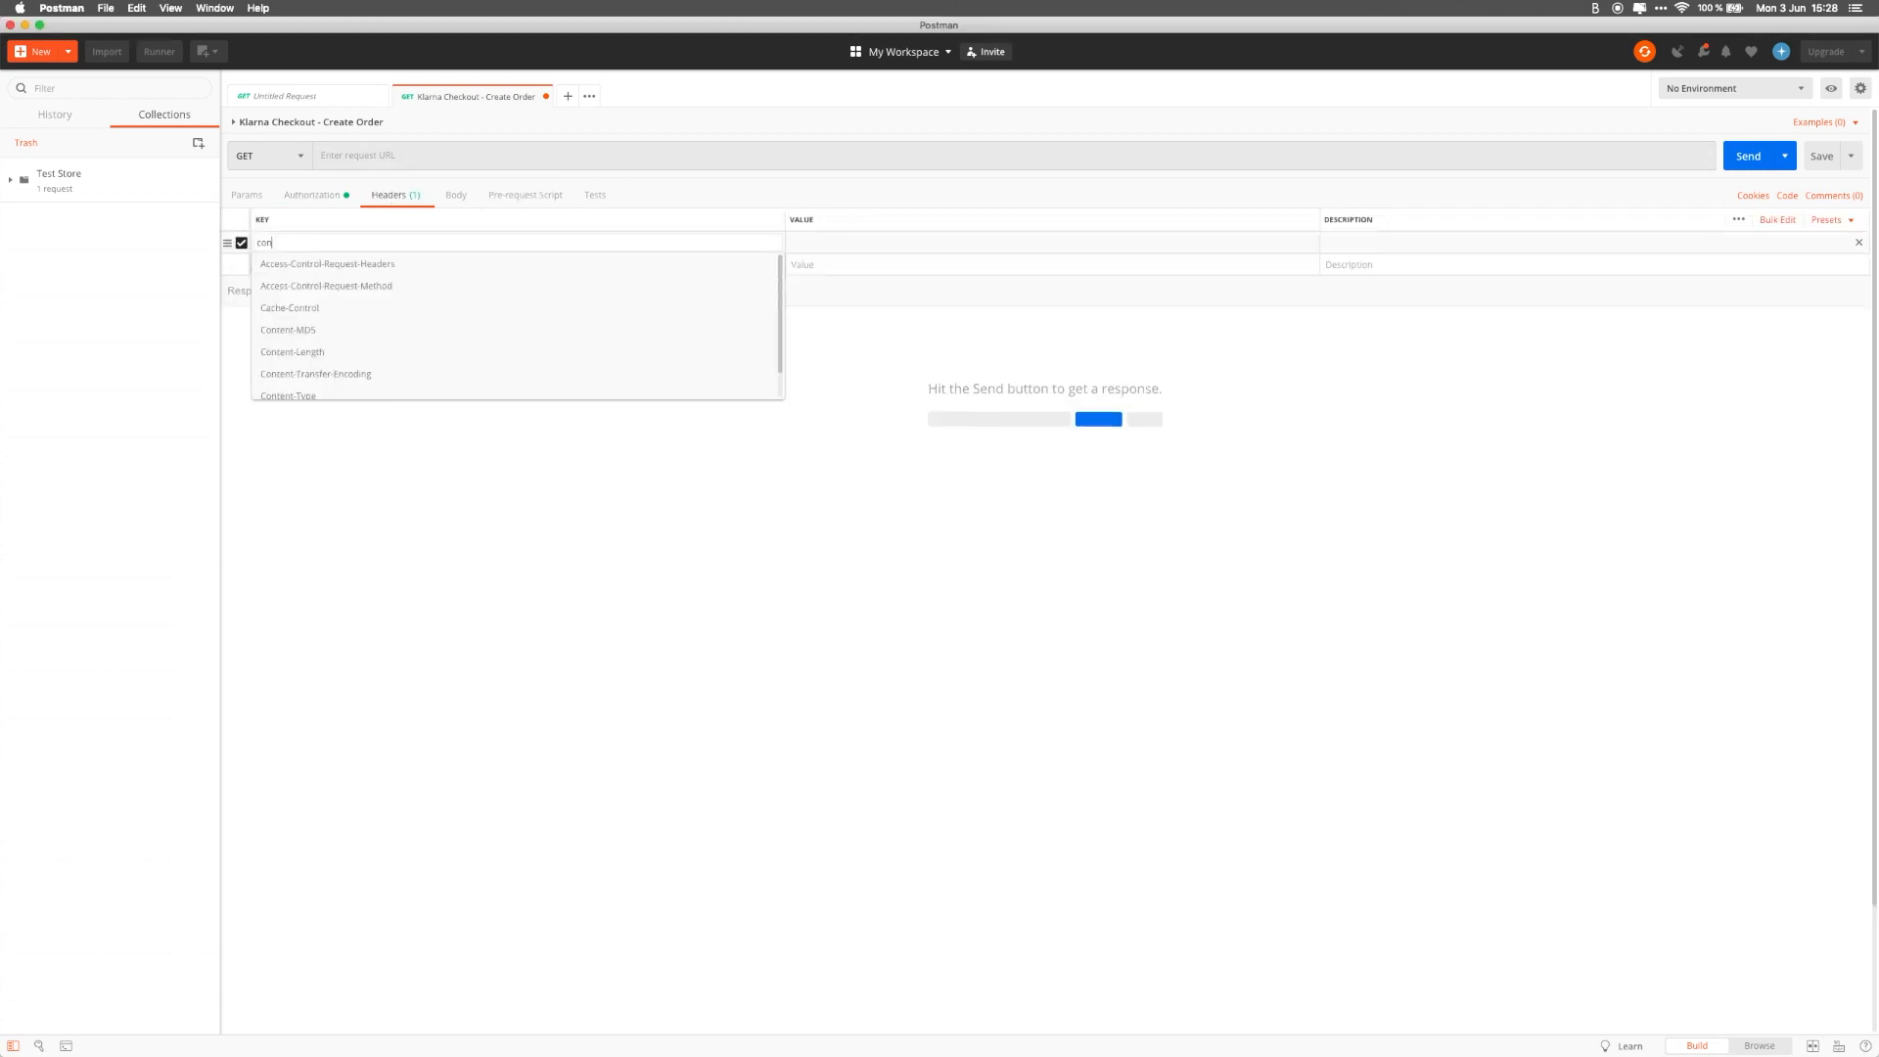
click(287, 395)
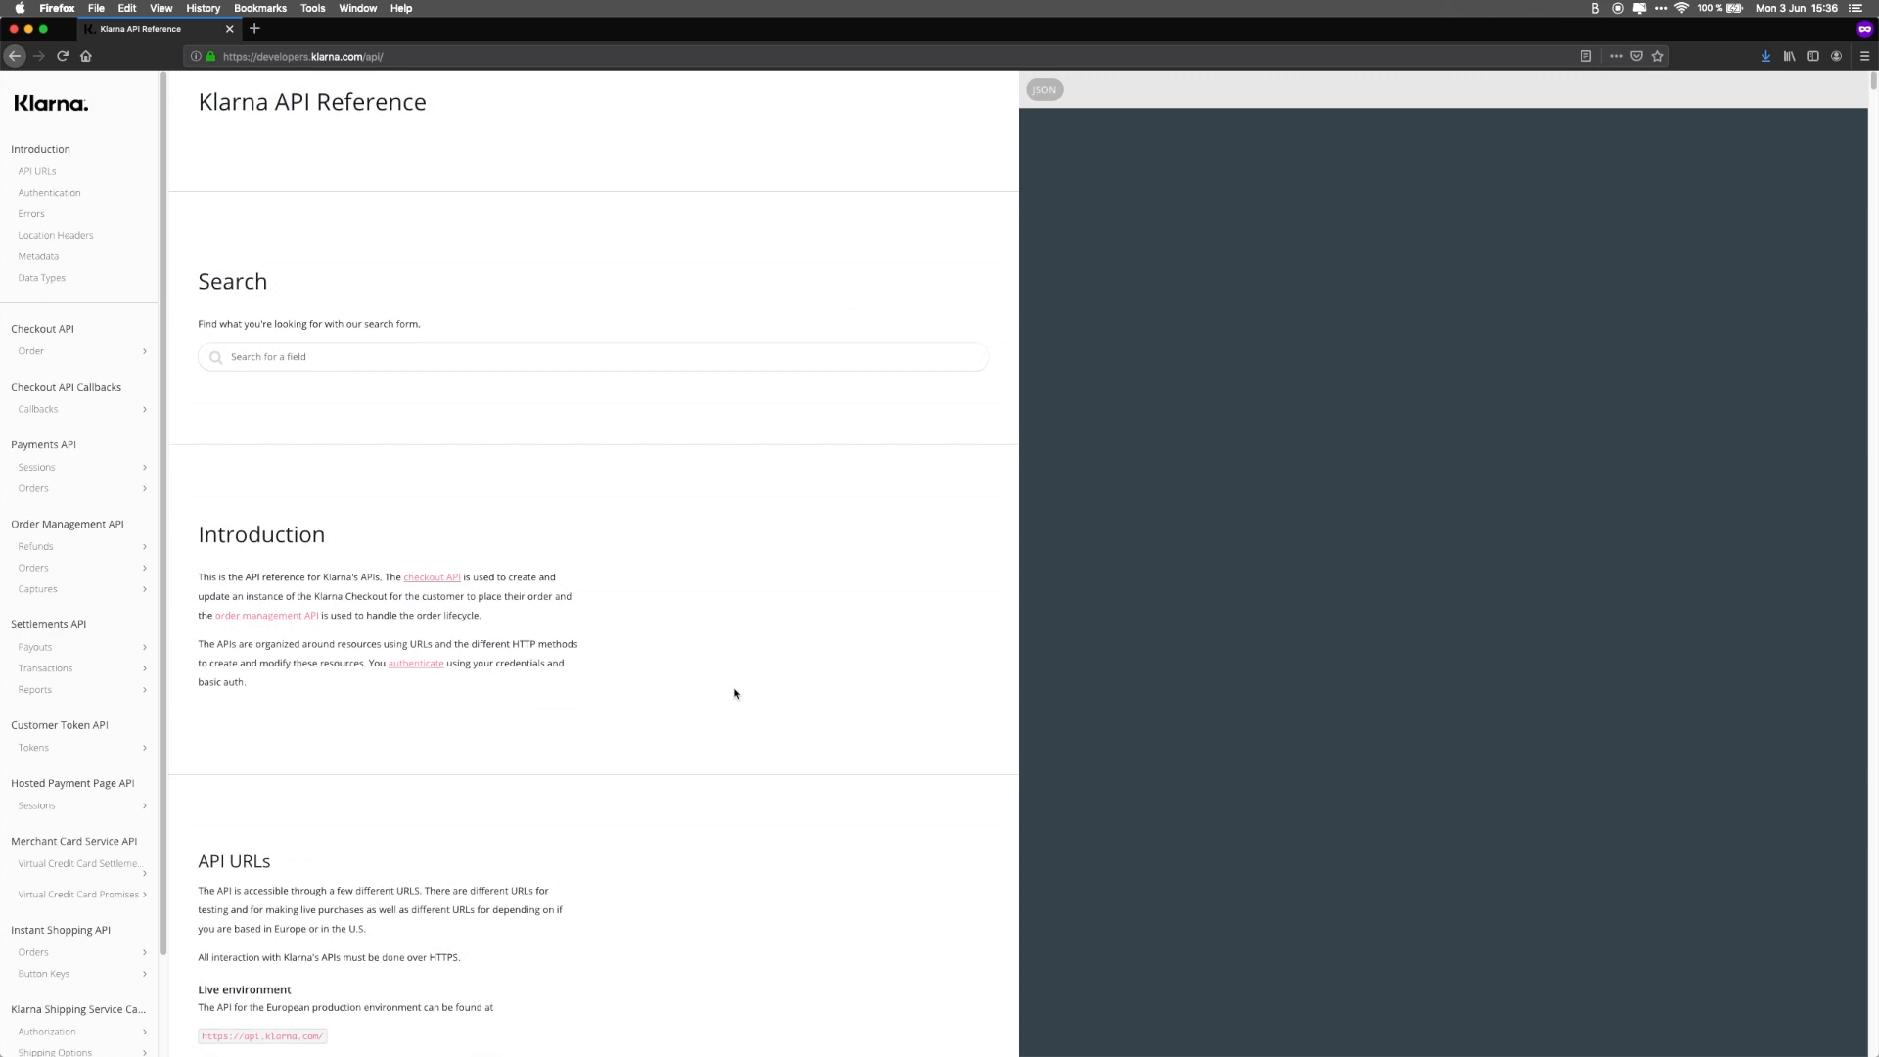
click(39, 149)
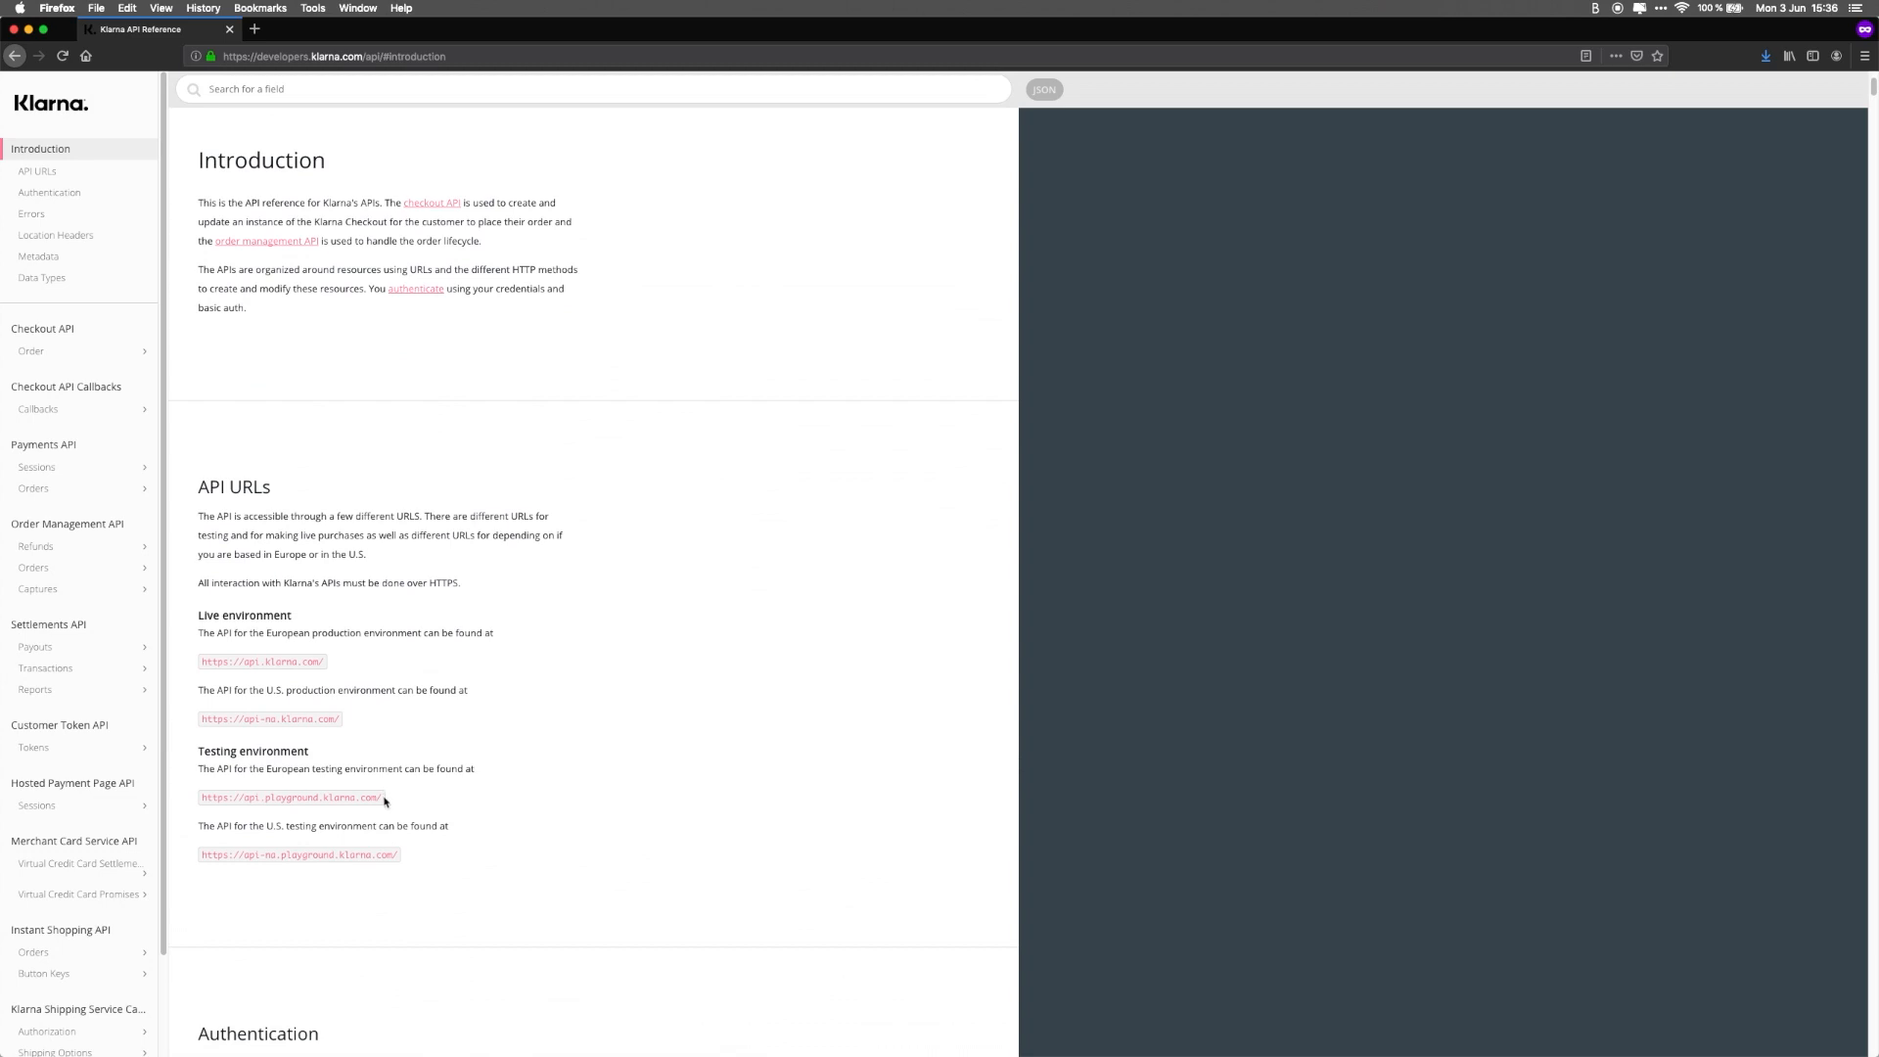
right_click(290, 796)
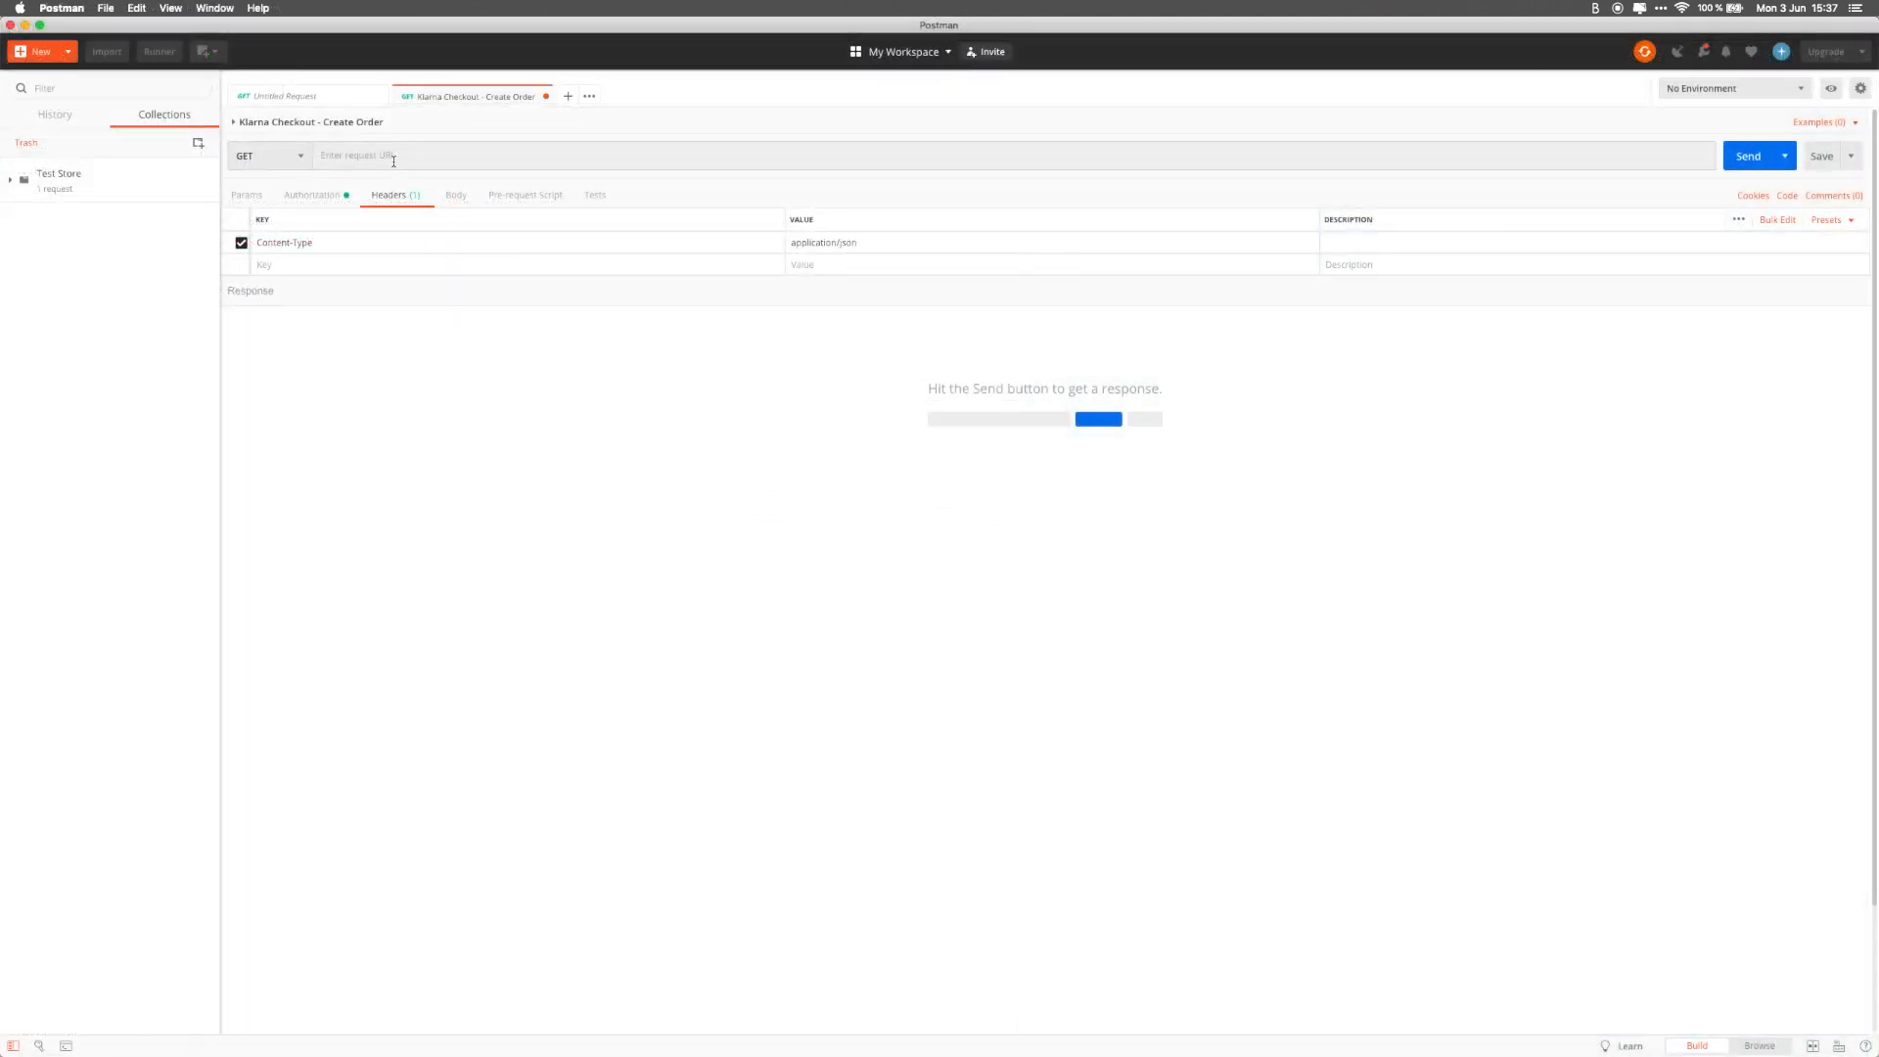
text(https://api.playground.klarna.com/)
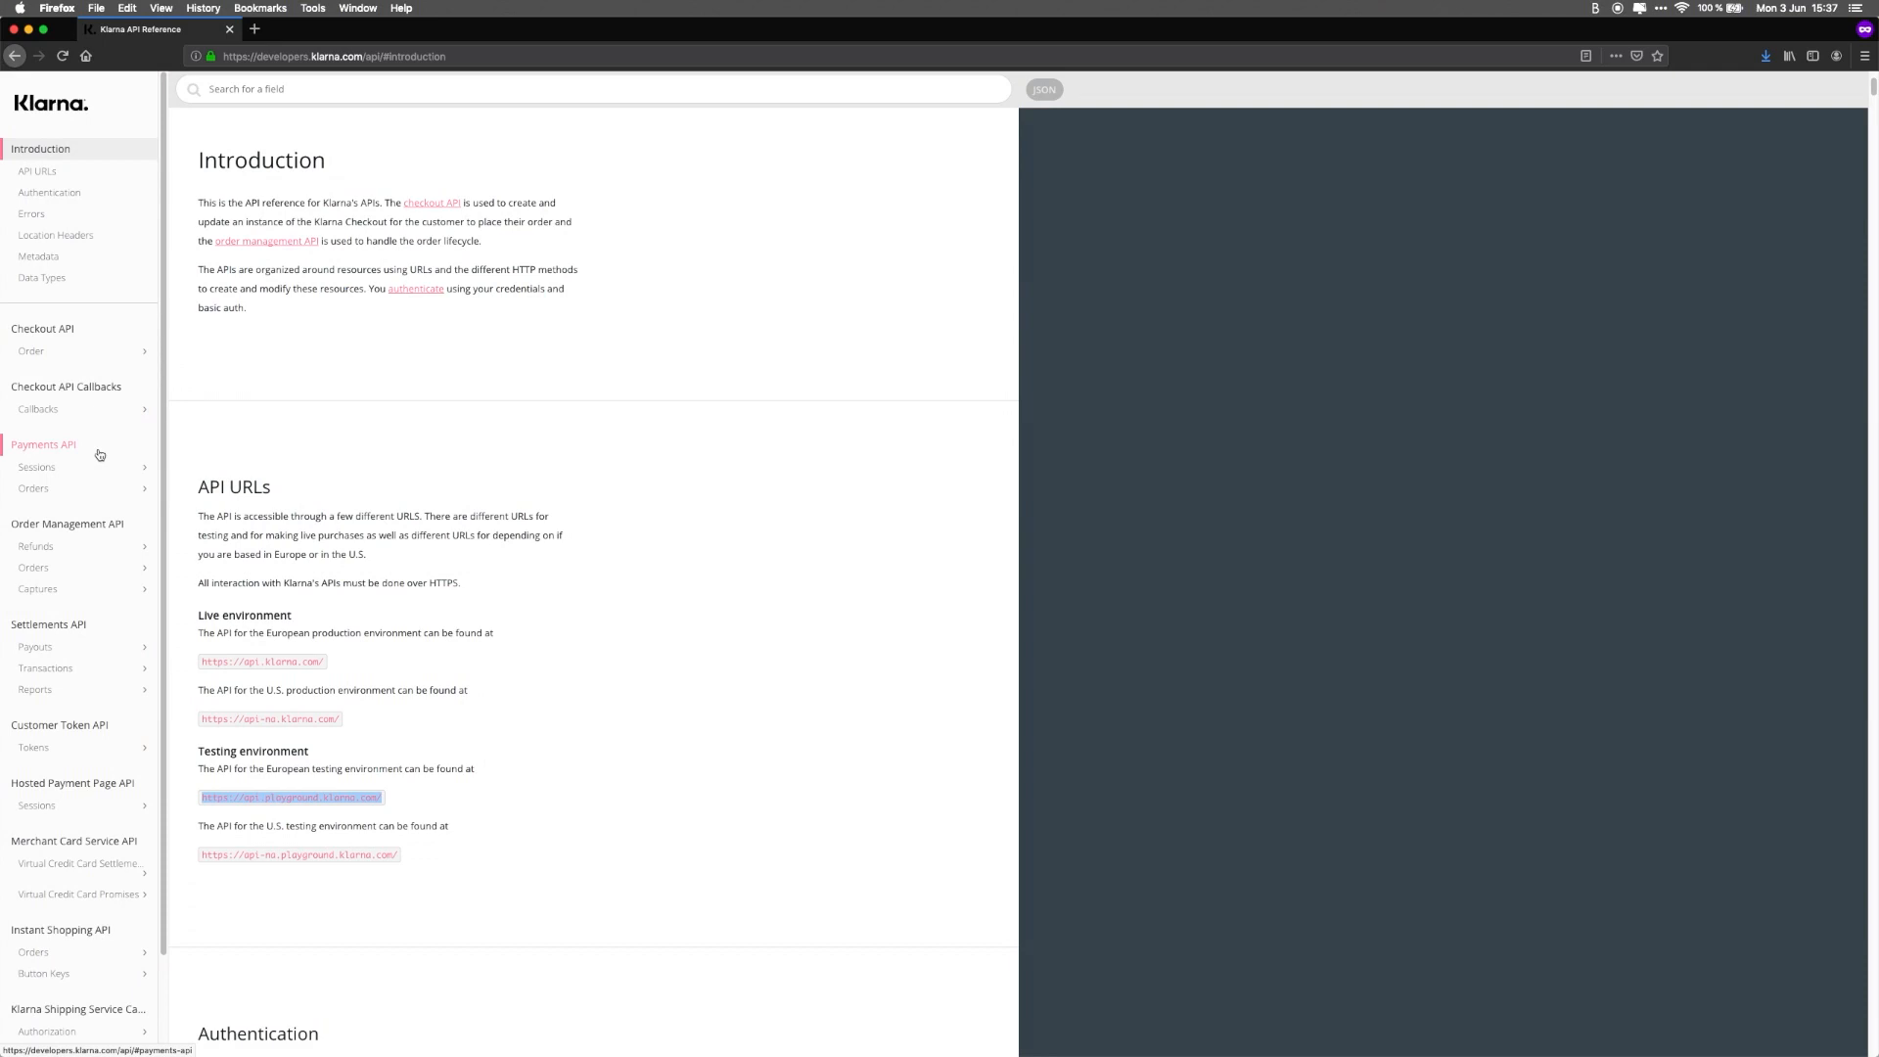
mouse_move(86, 679)
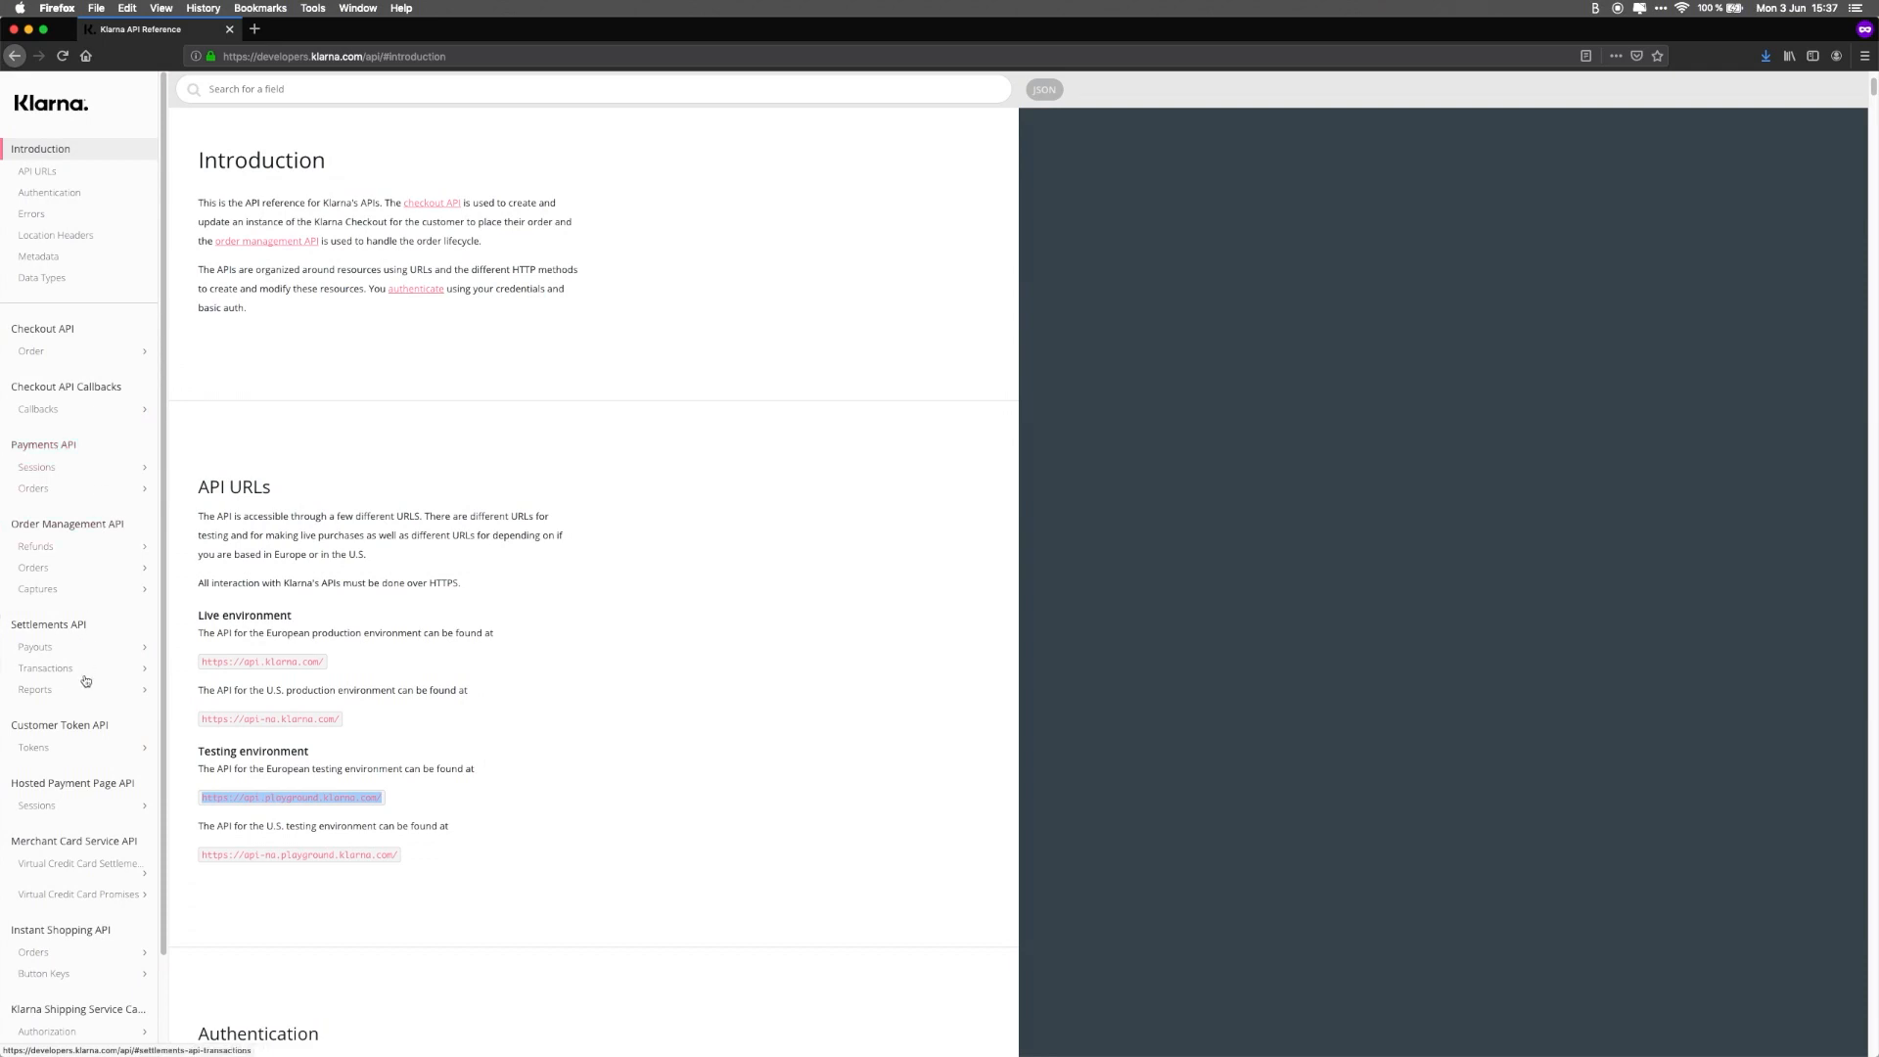
mouse_move(55, 404)
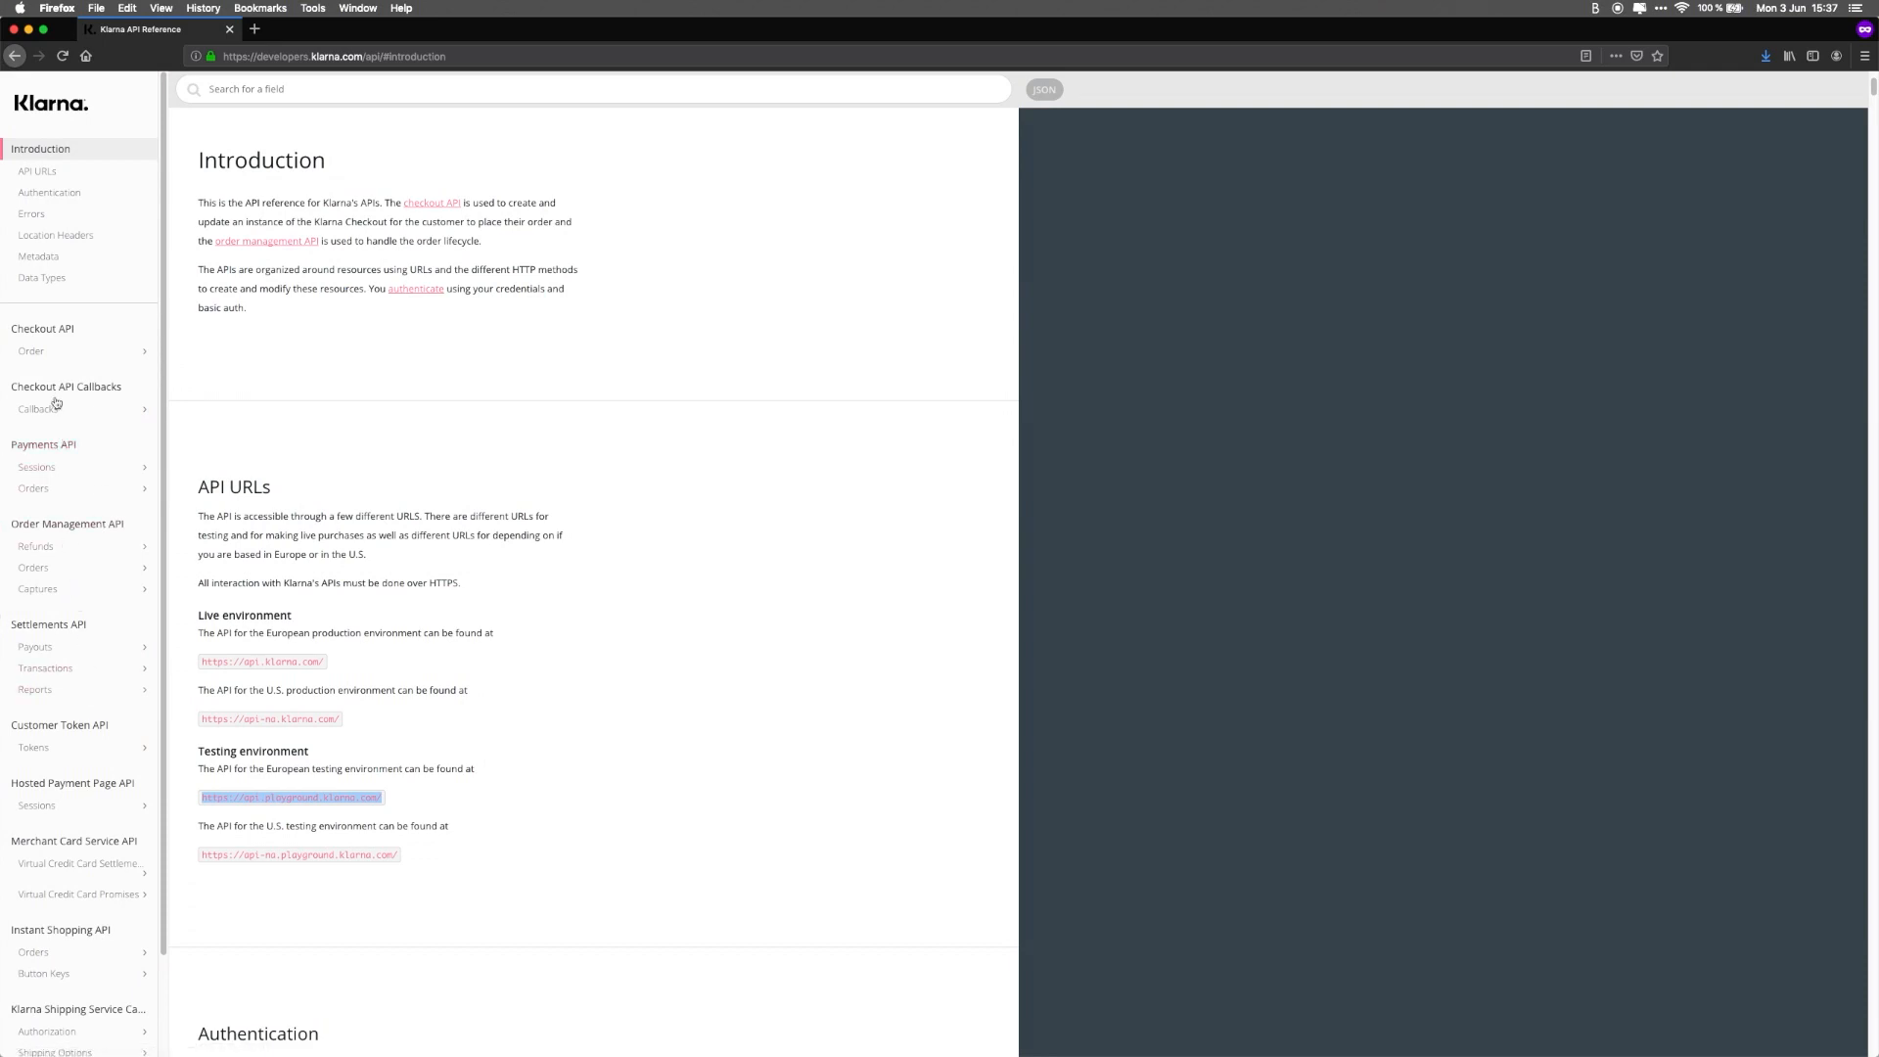
click(31, 350)
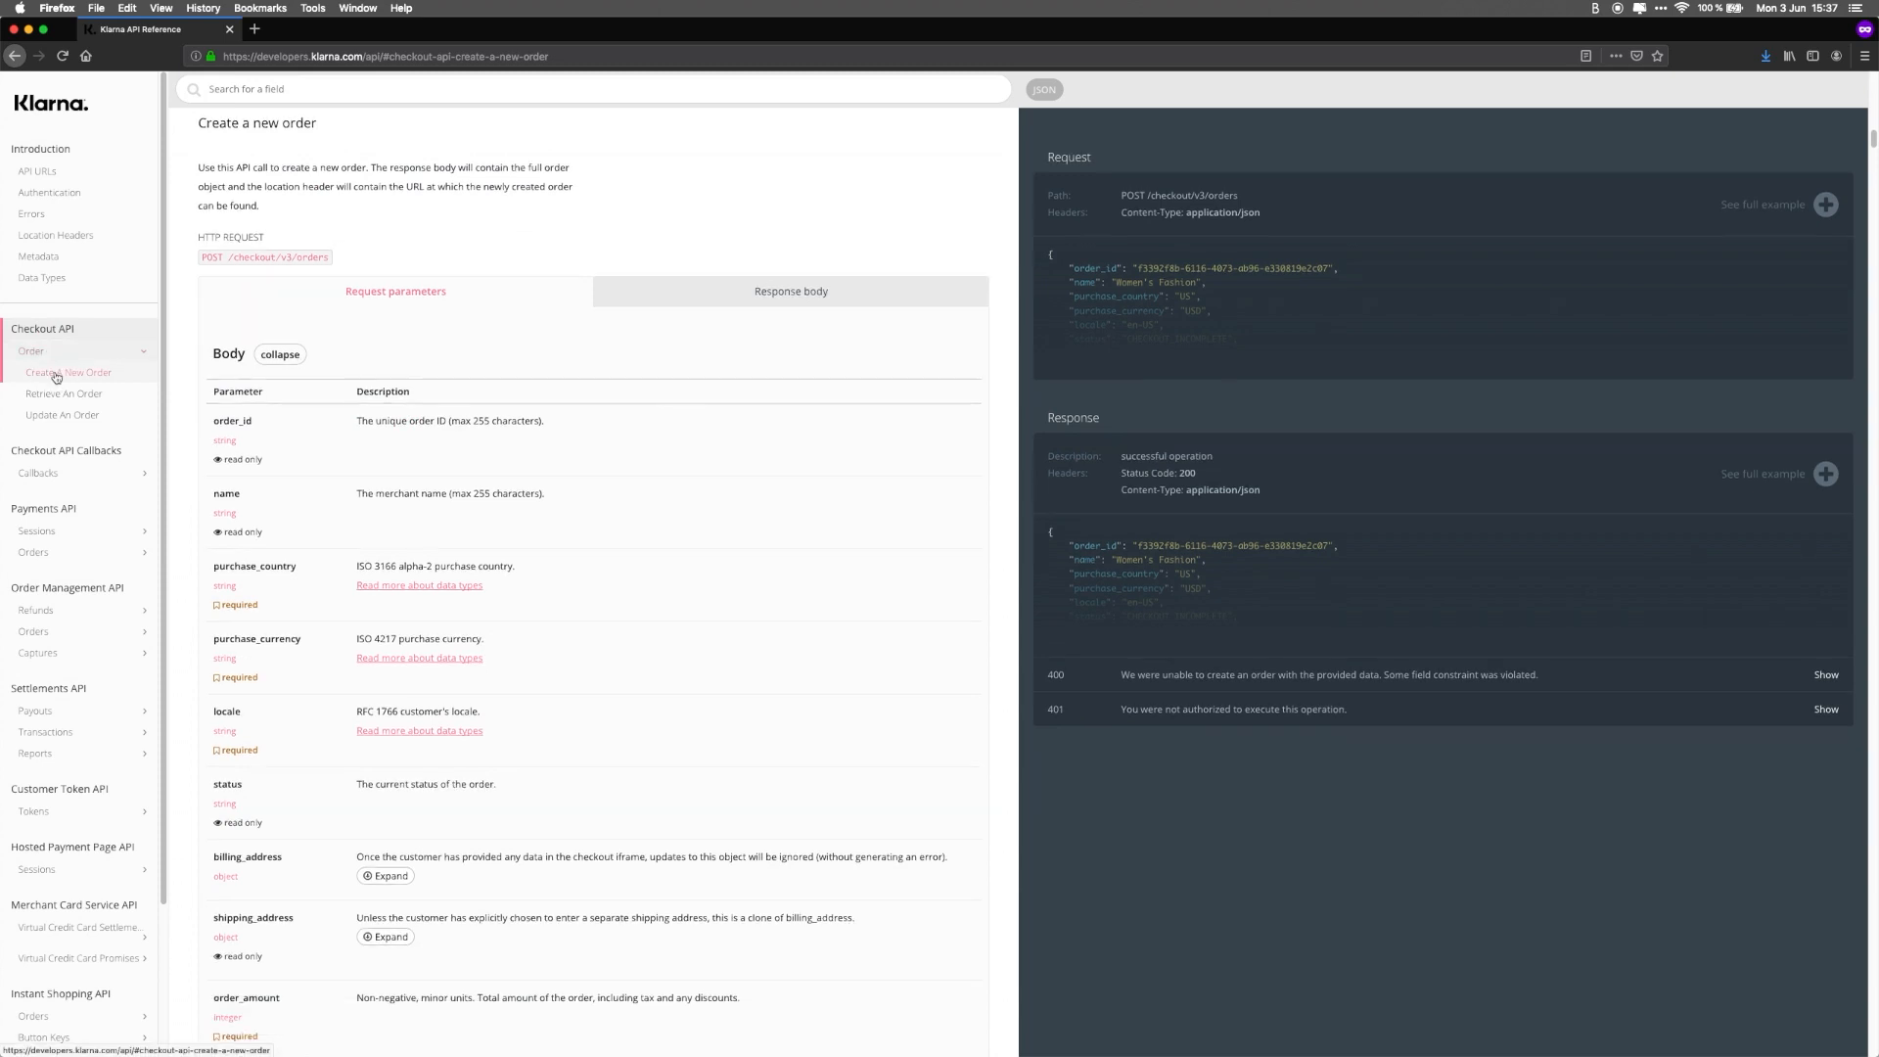
mouse_move(220, 276)
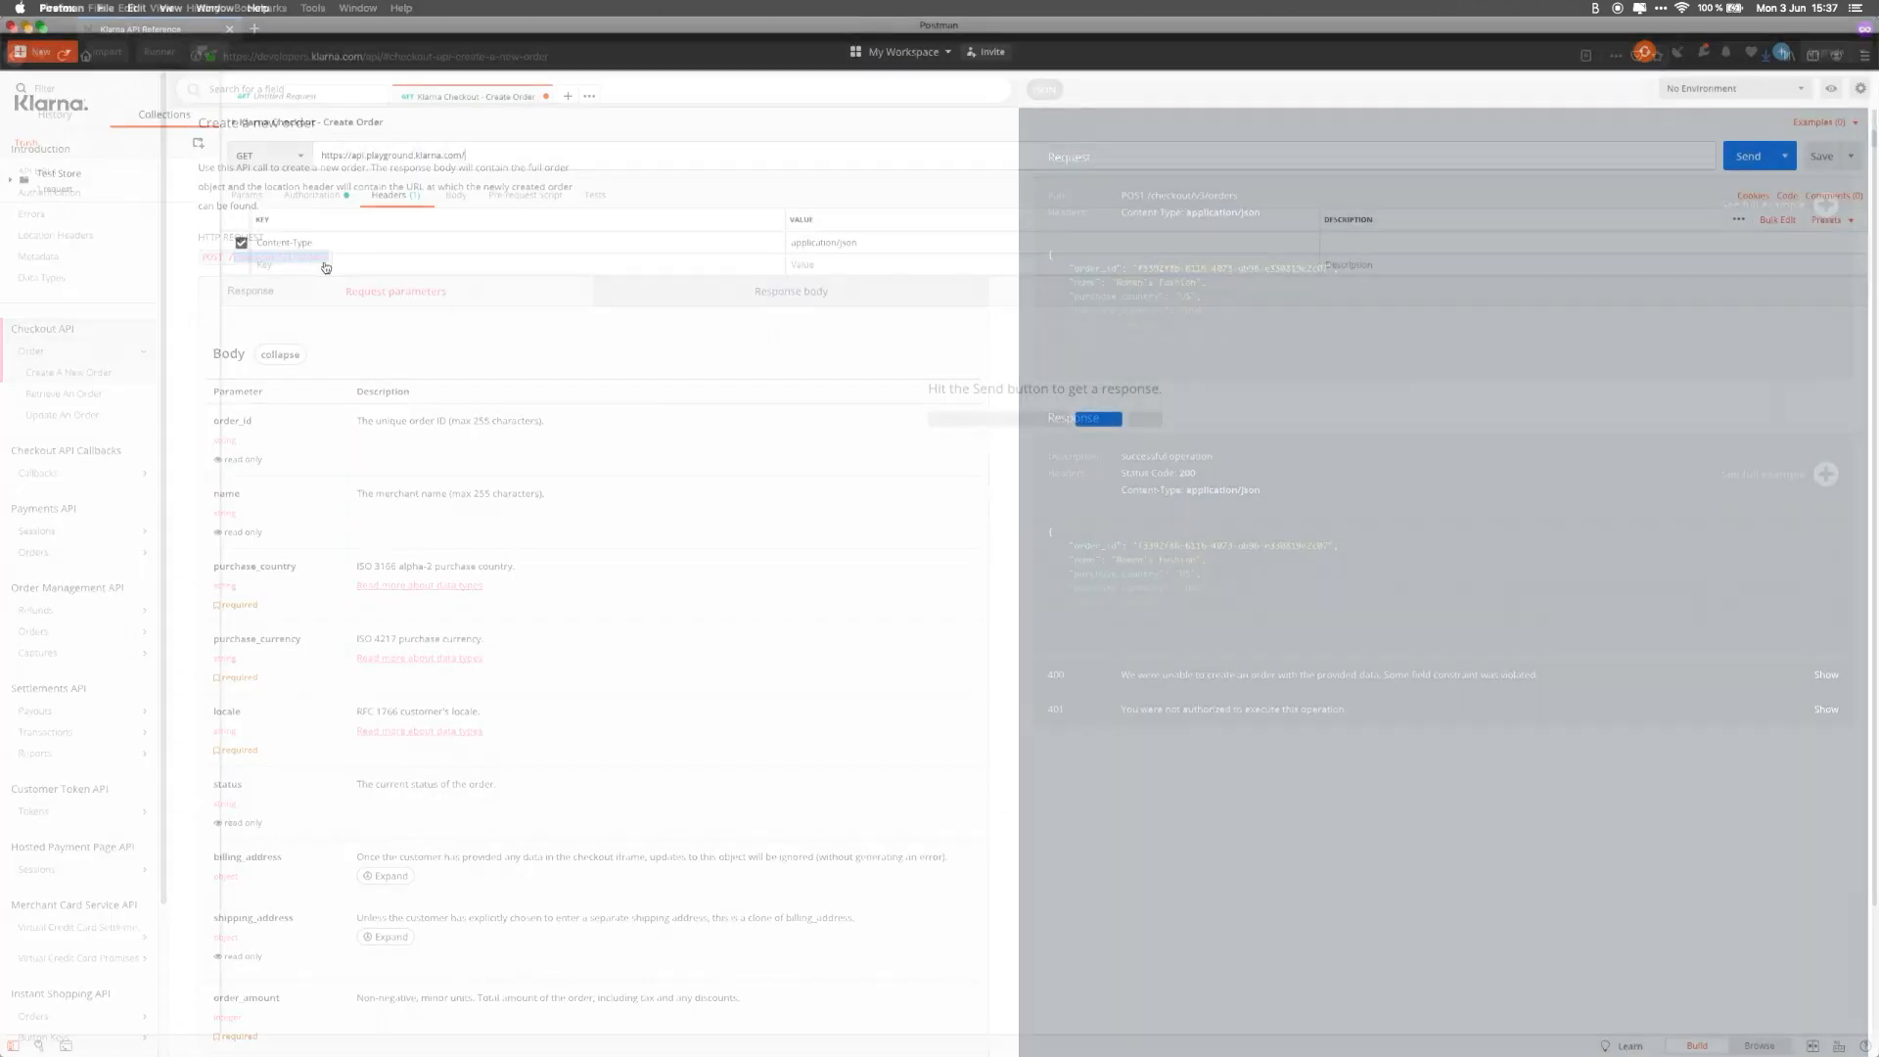
Change the Create Order request method to POST and set its body to raw
click(266, 155)
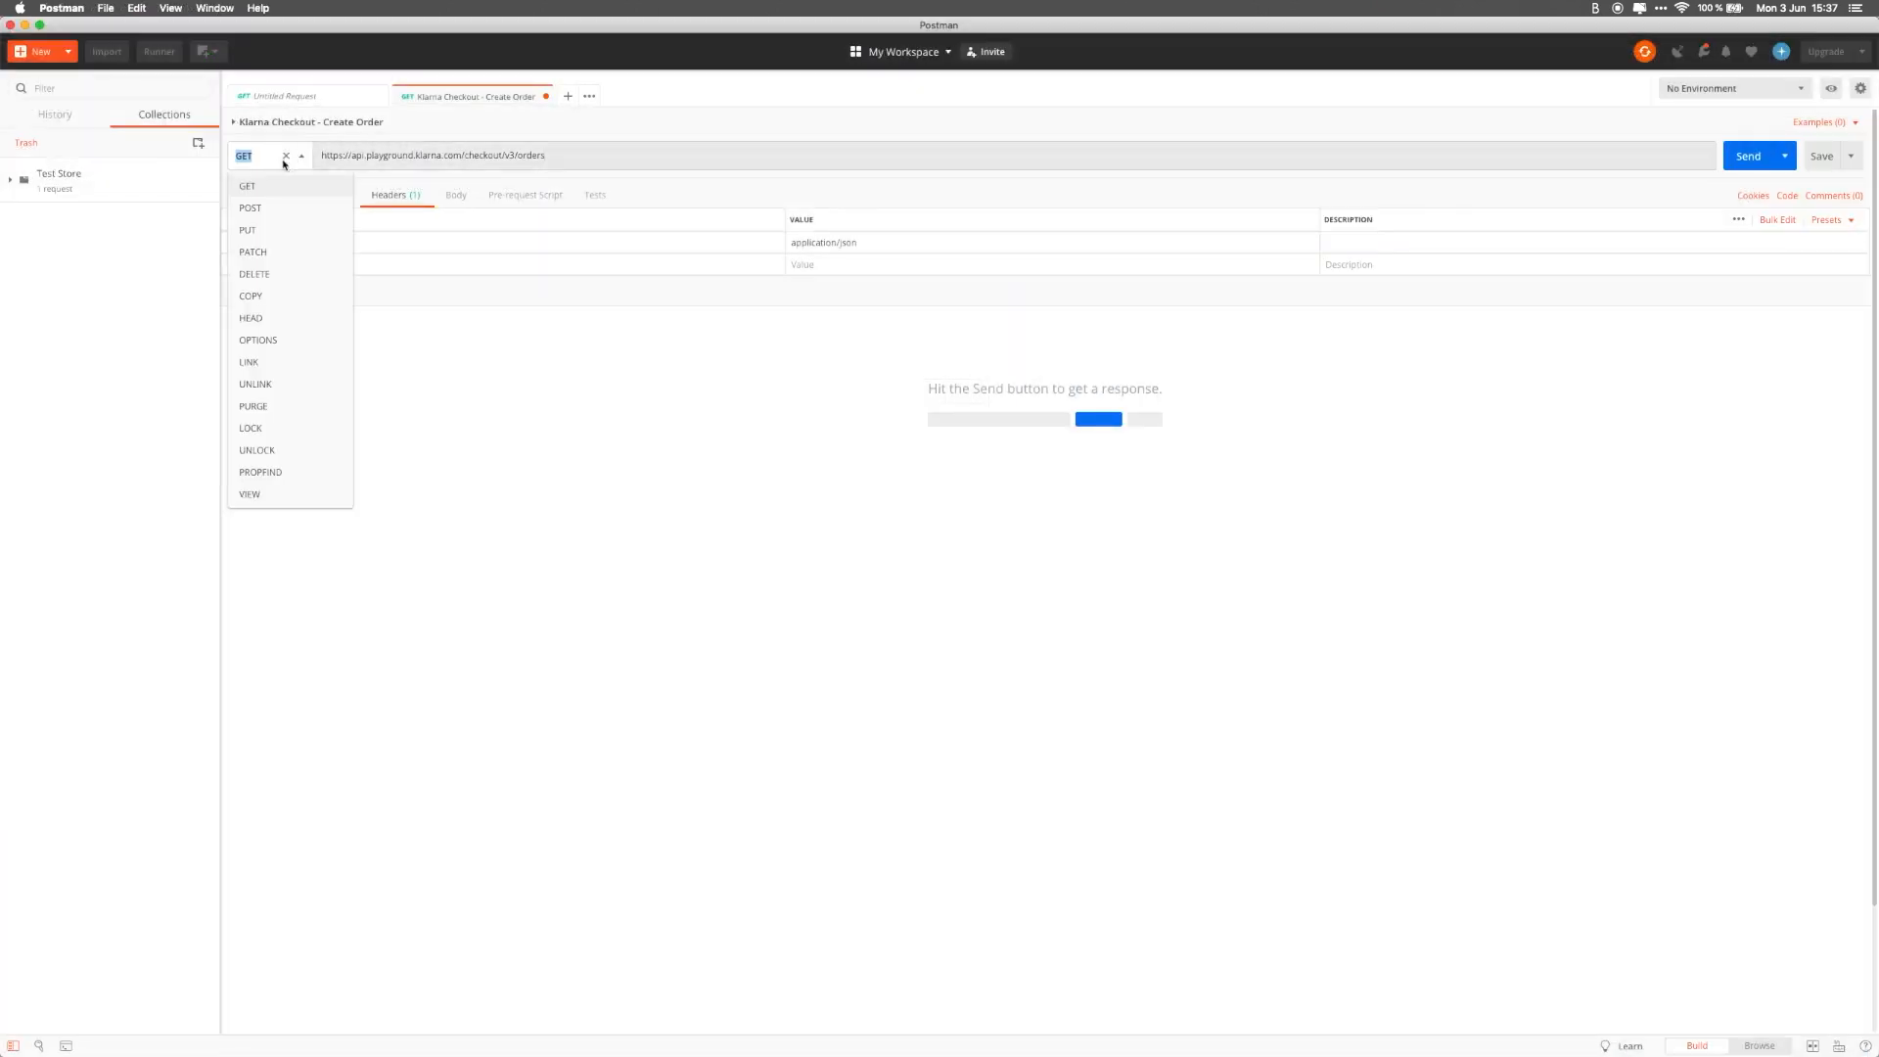
click(250, 208)
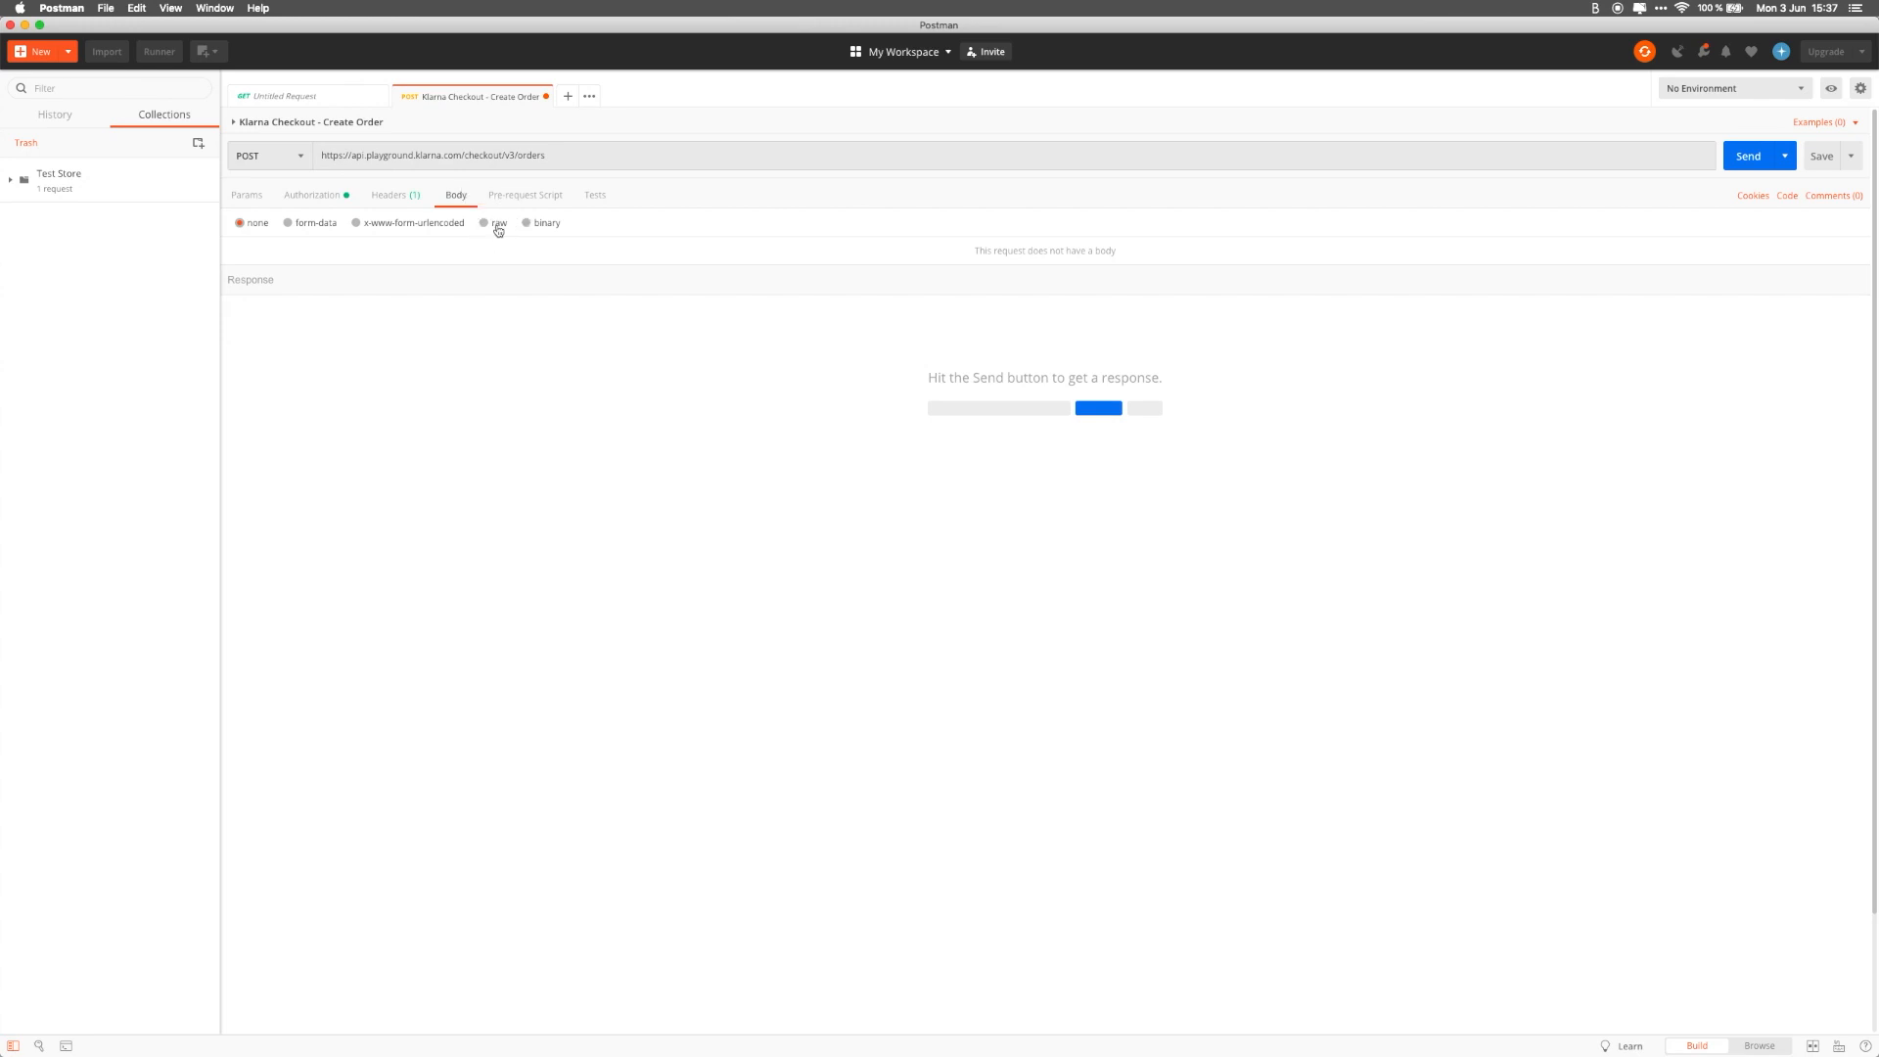
click(498, 223)
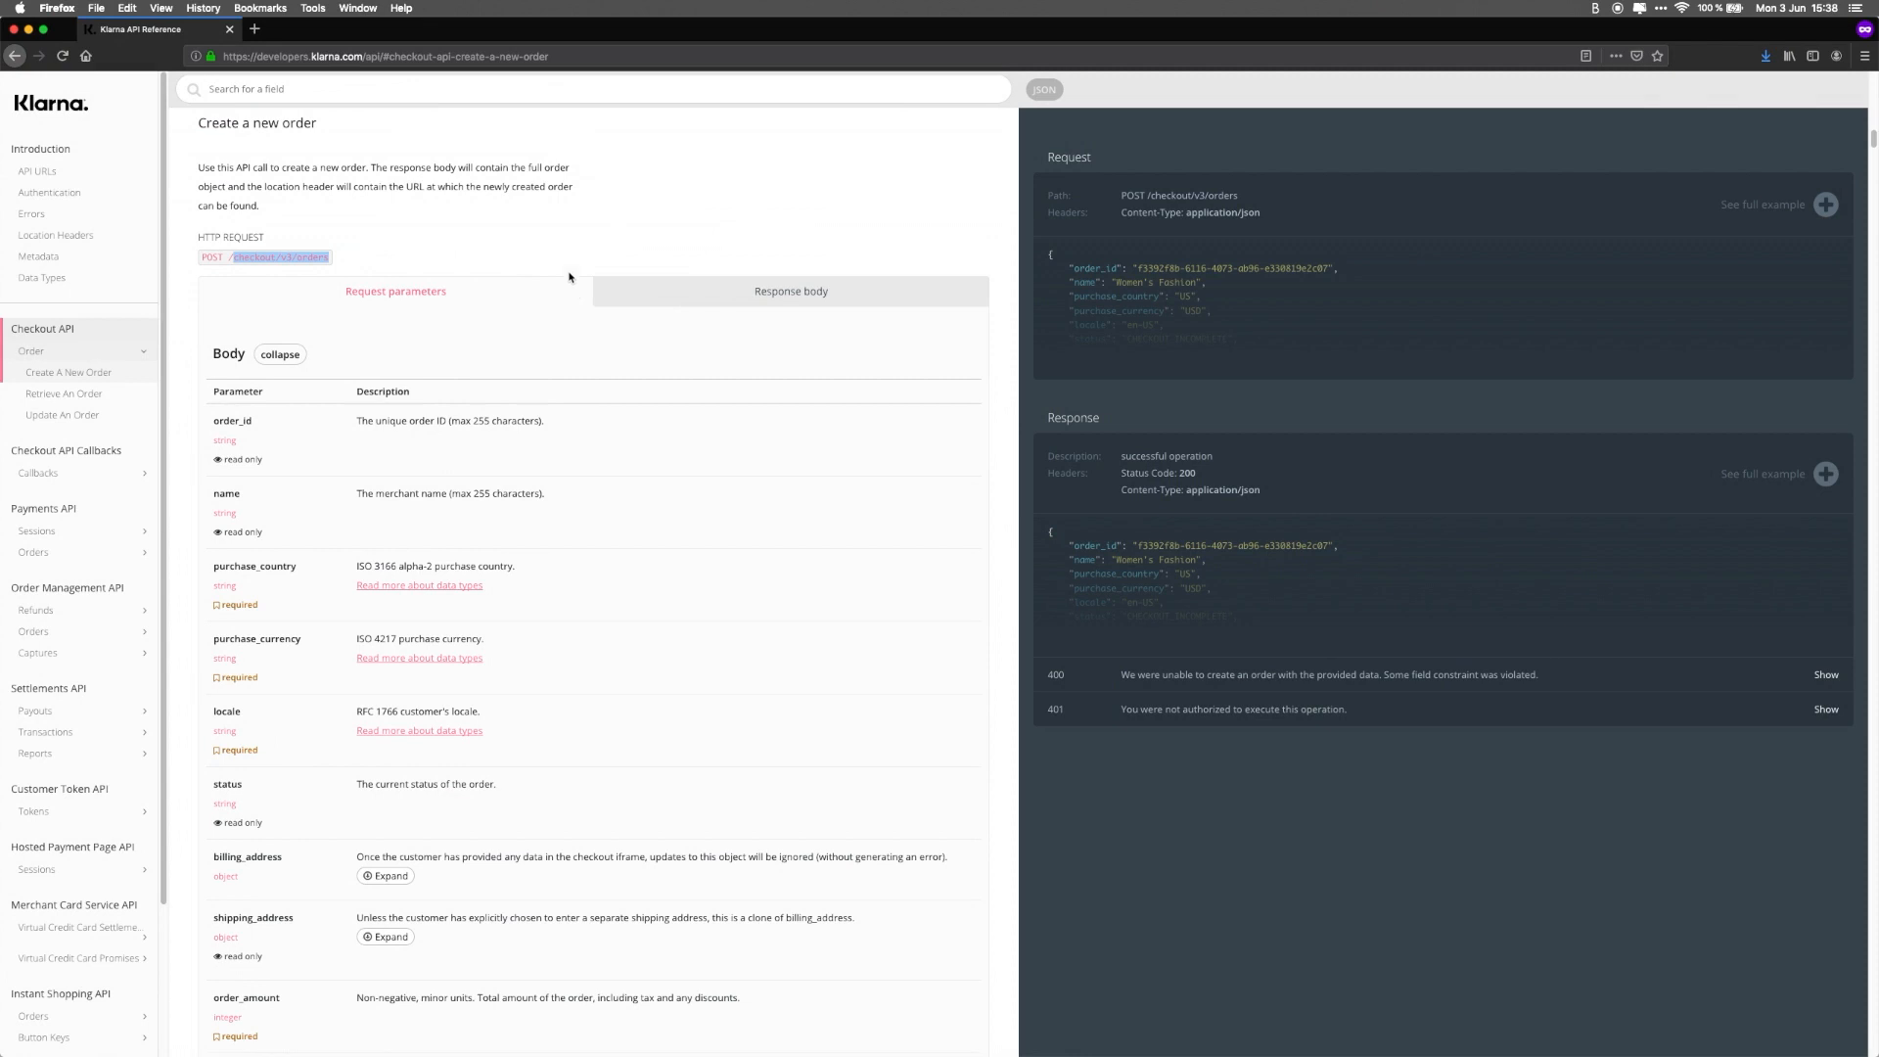
mouse_move(576, 298)
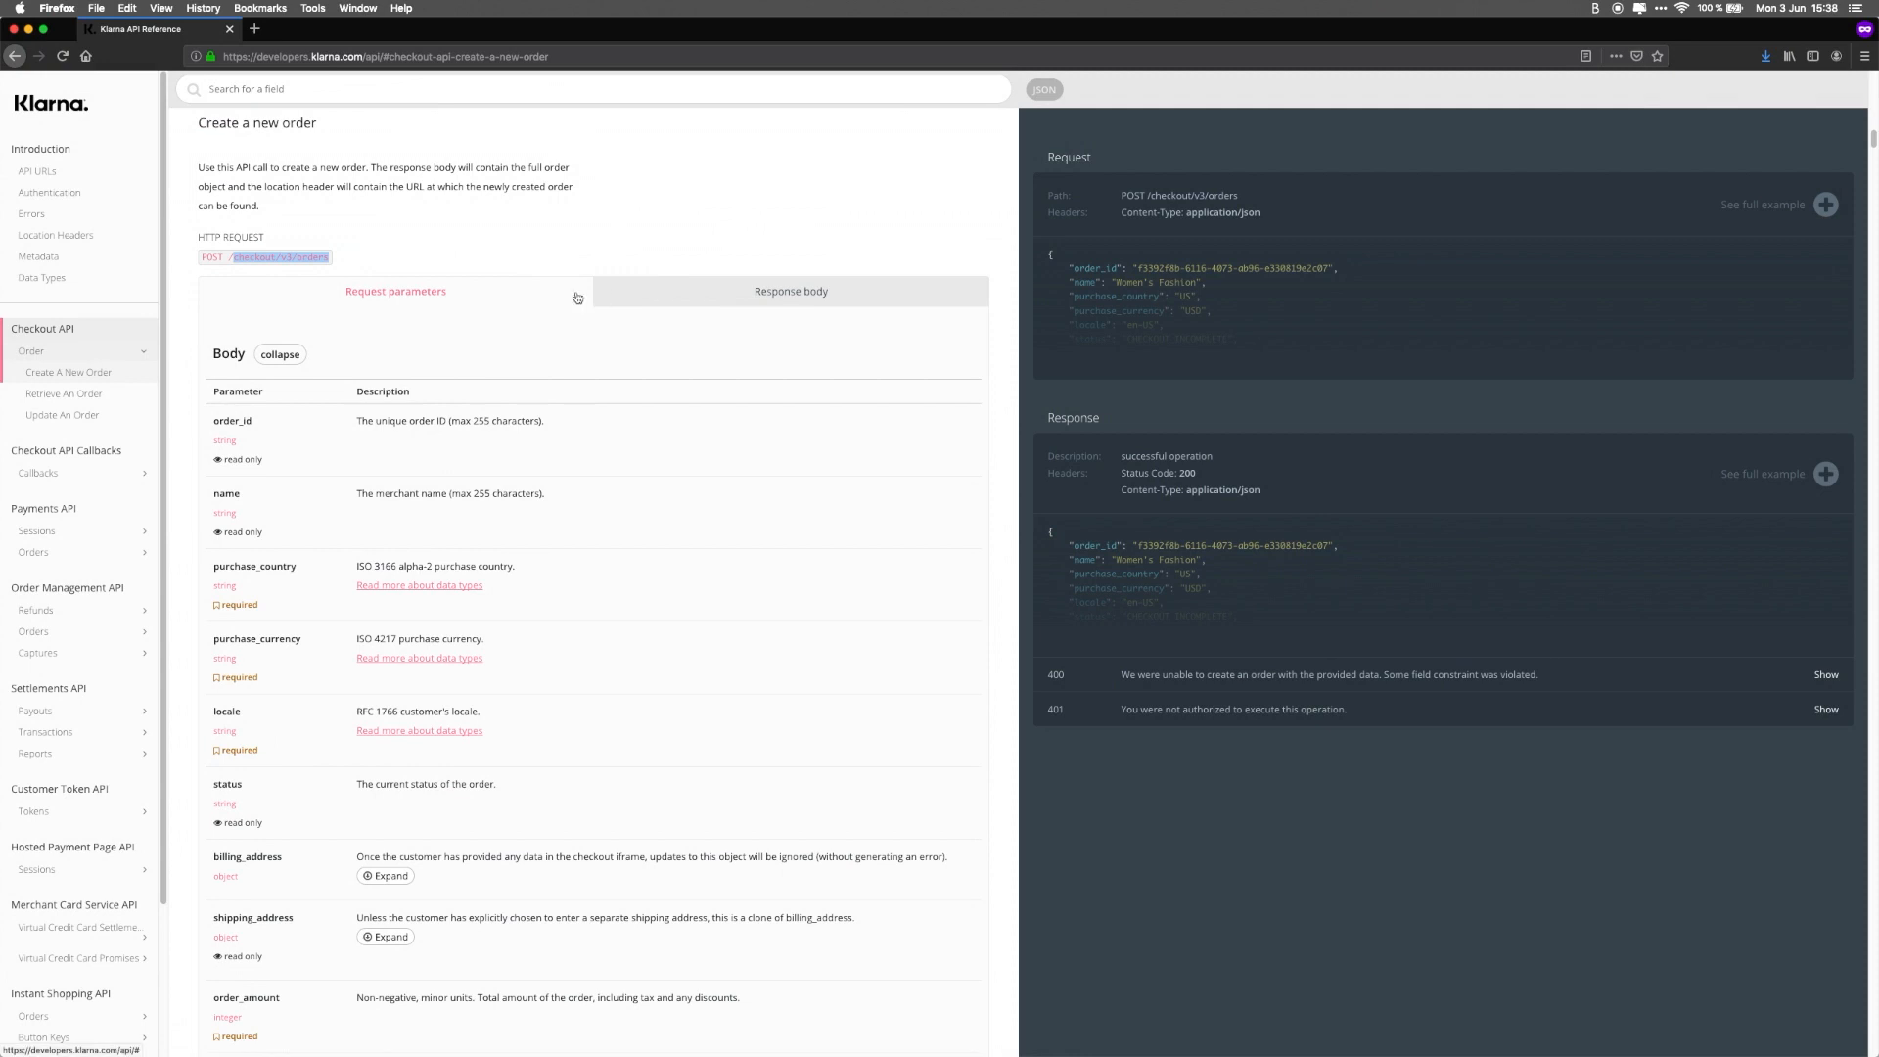
mouse_move(688, 303)
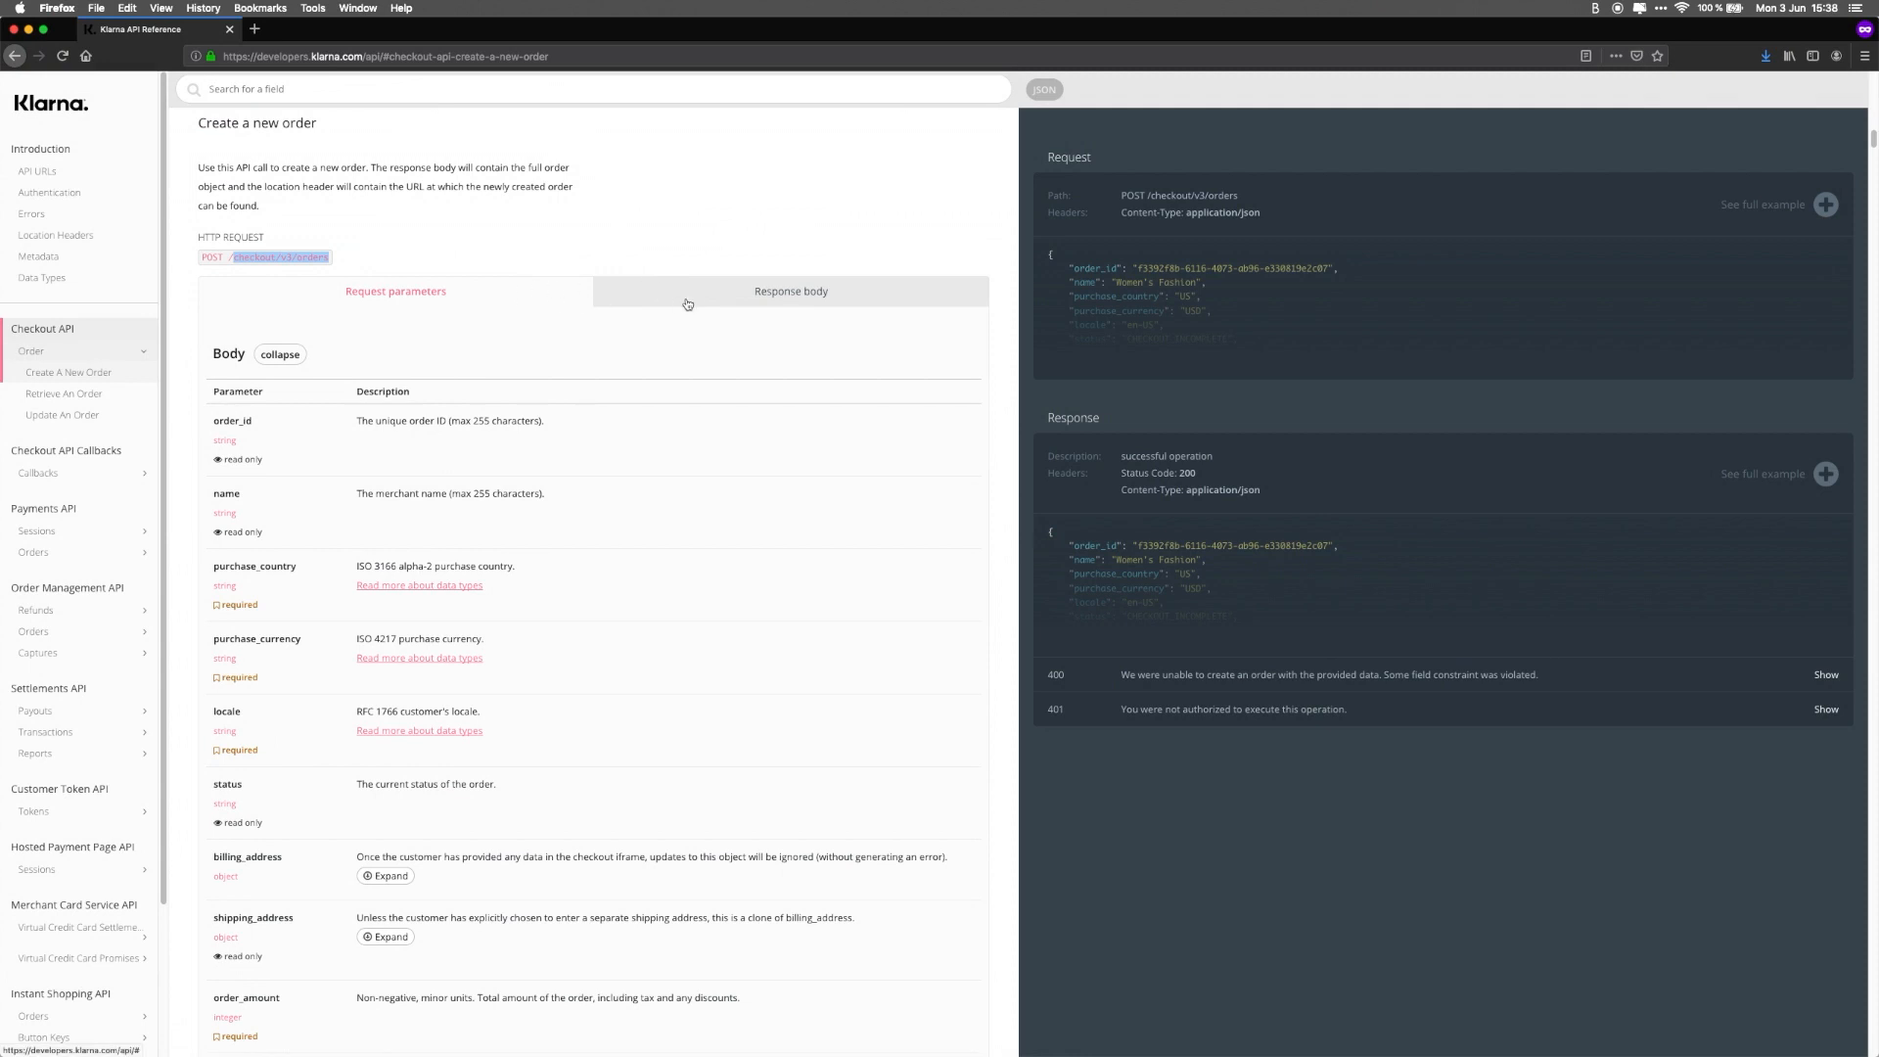
mouse_move(541, 309)
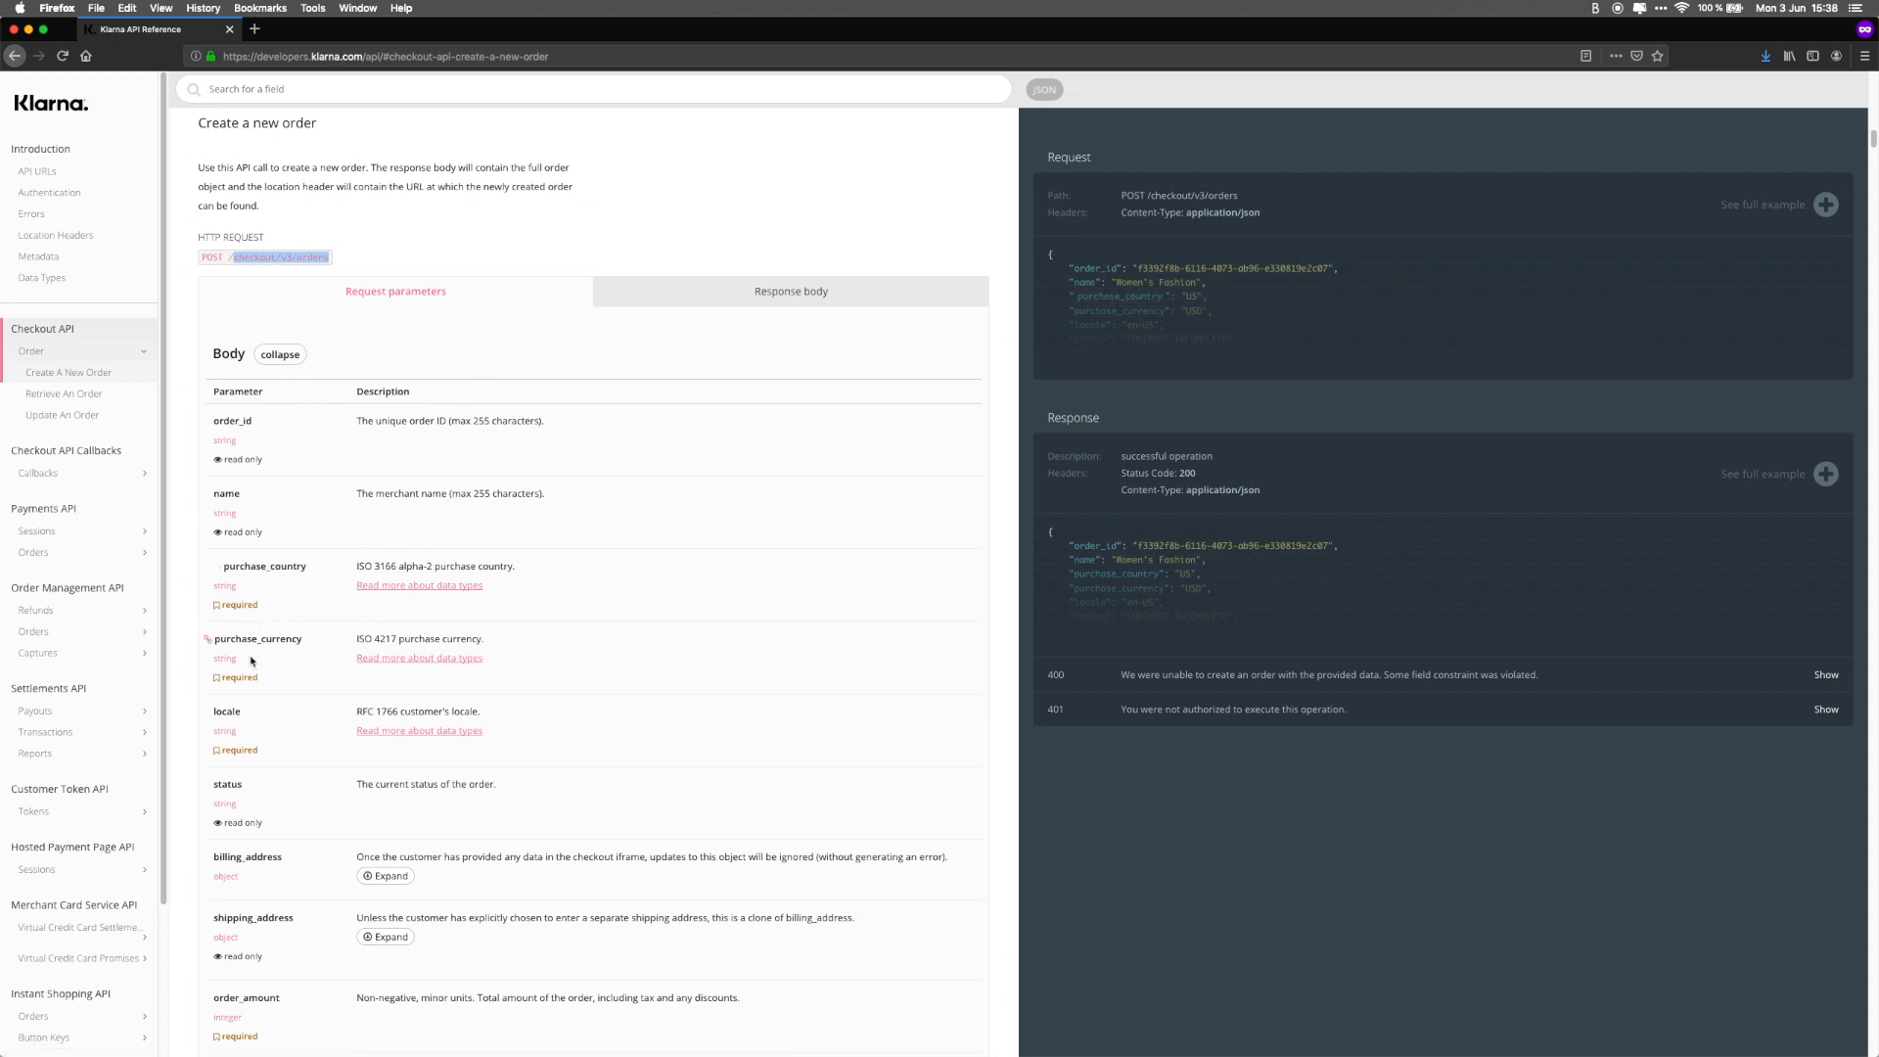
mouse_move(1575, 229)
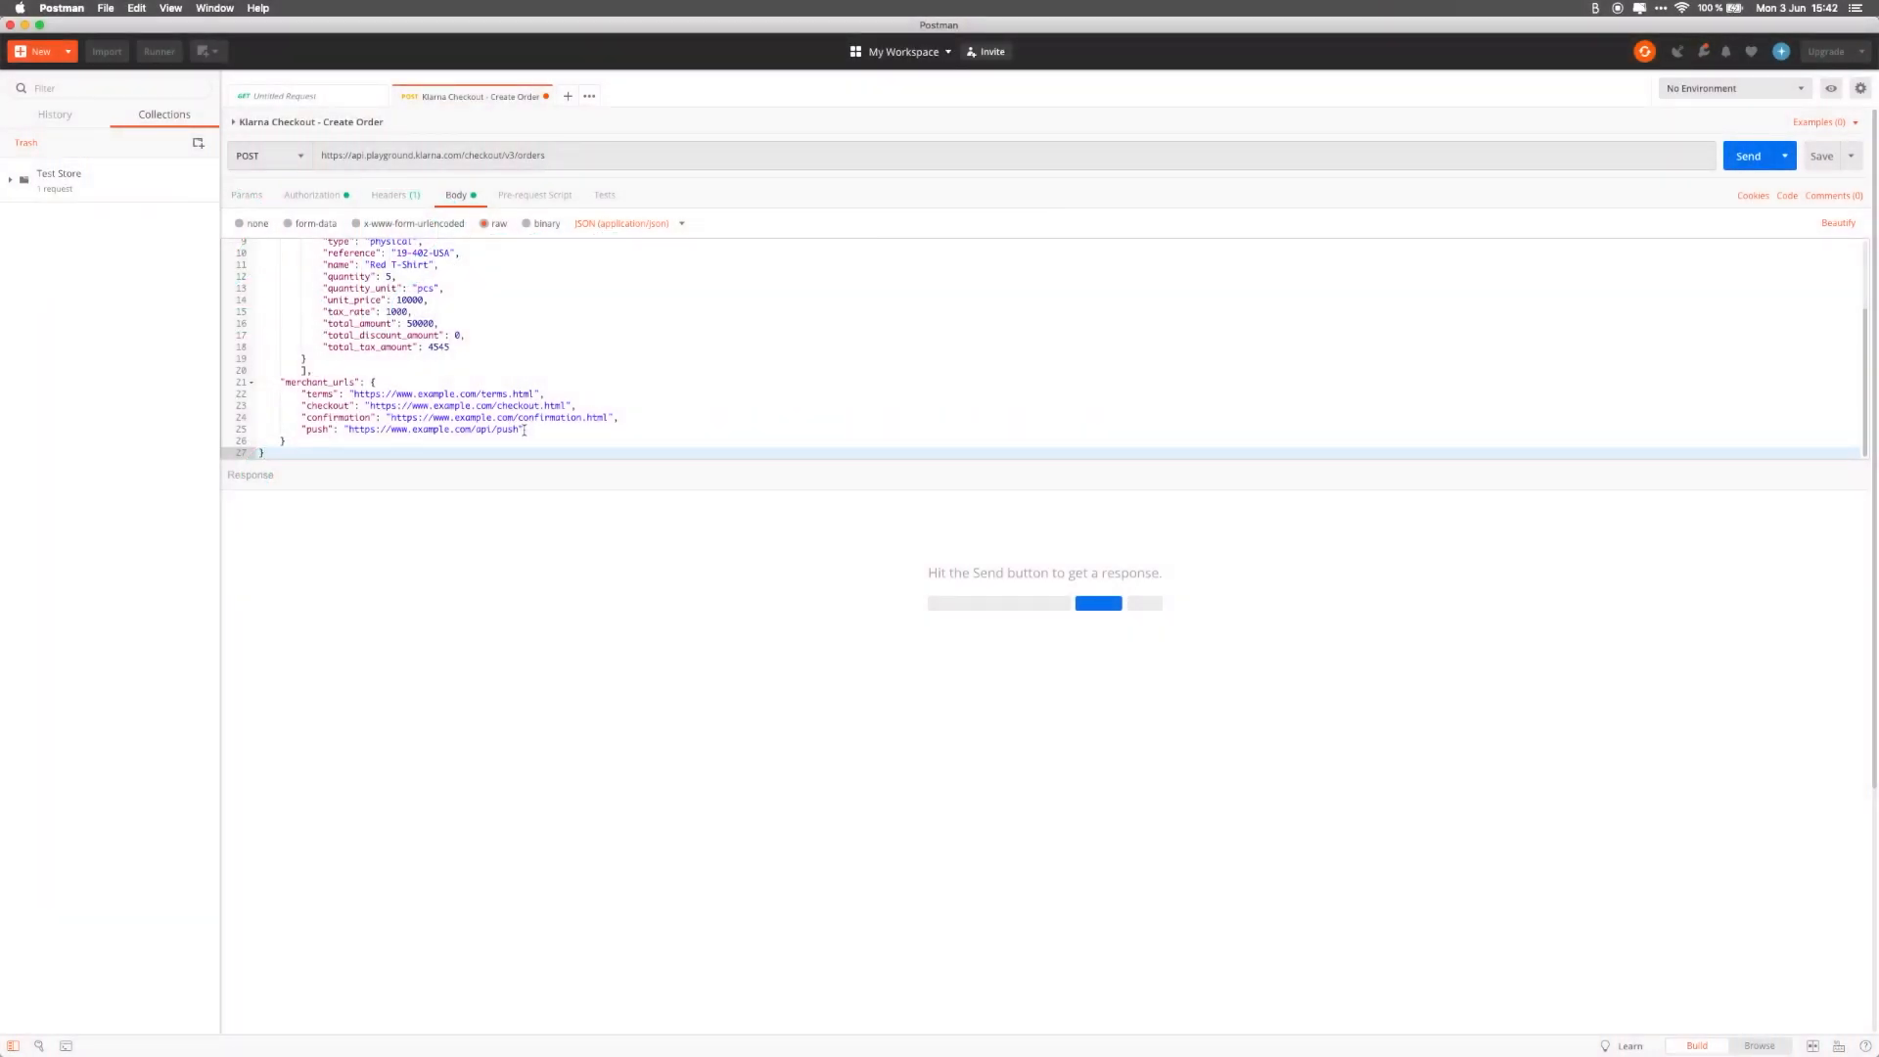
mouse_move(1323, 298)
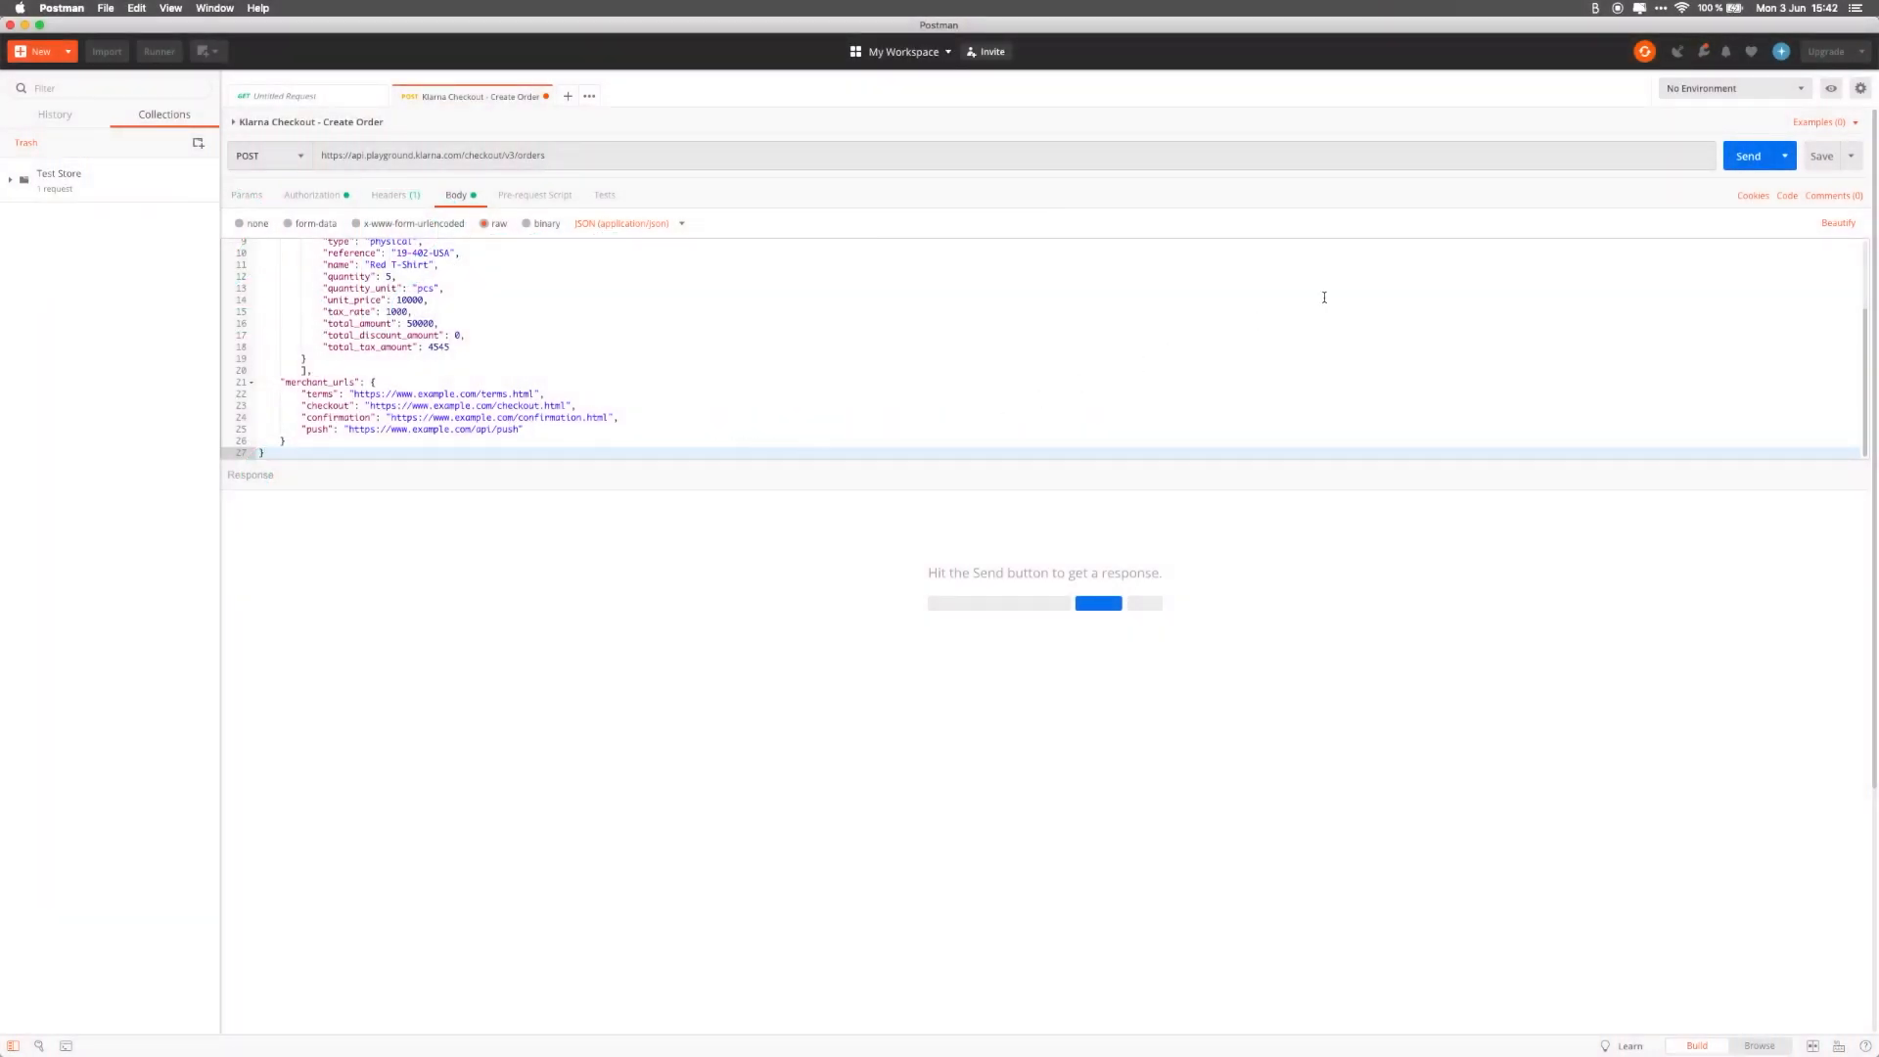
Send the create-order request and copy the html_snippet from the 201 Created response
click(1747, 156)
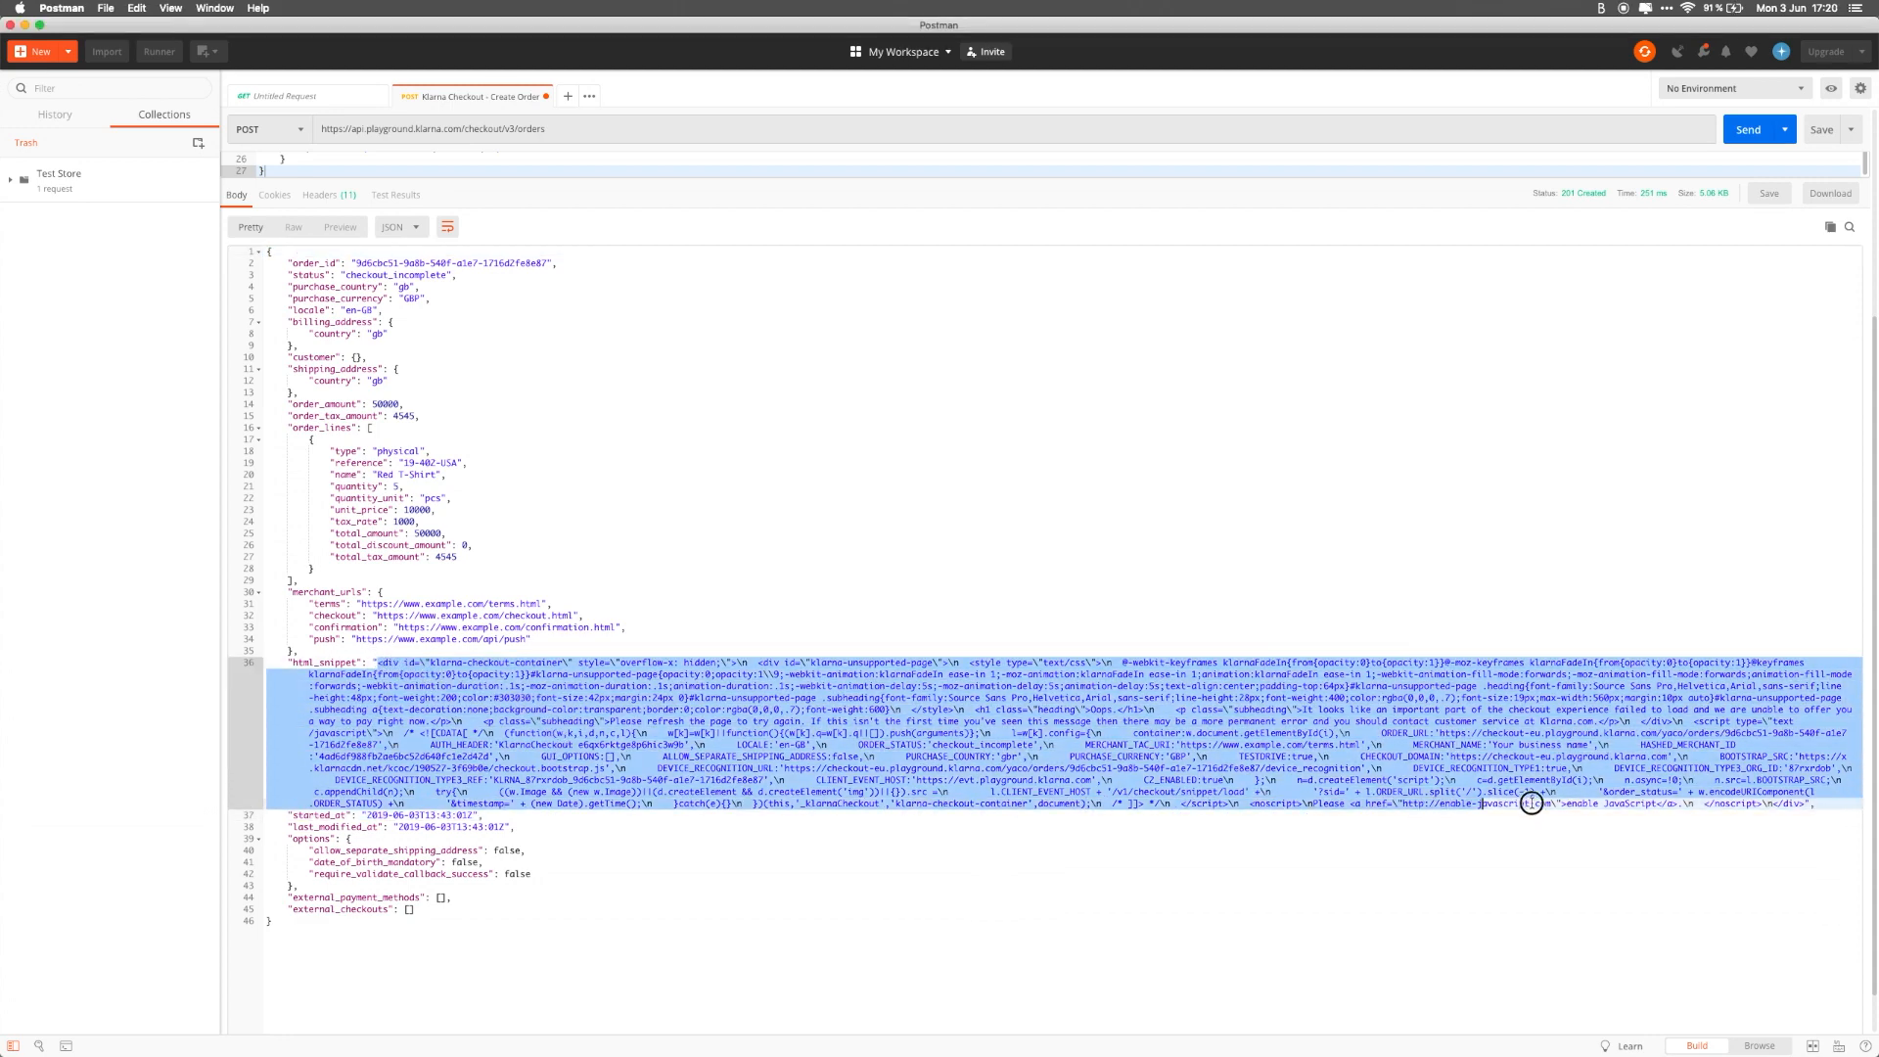
right_click(587, 787)
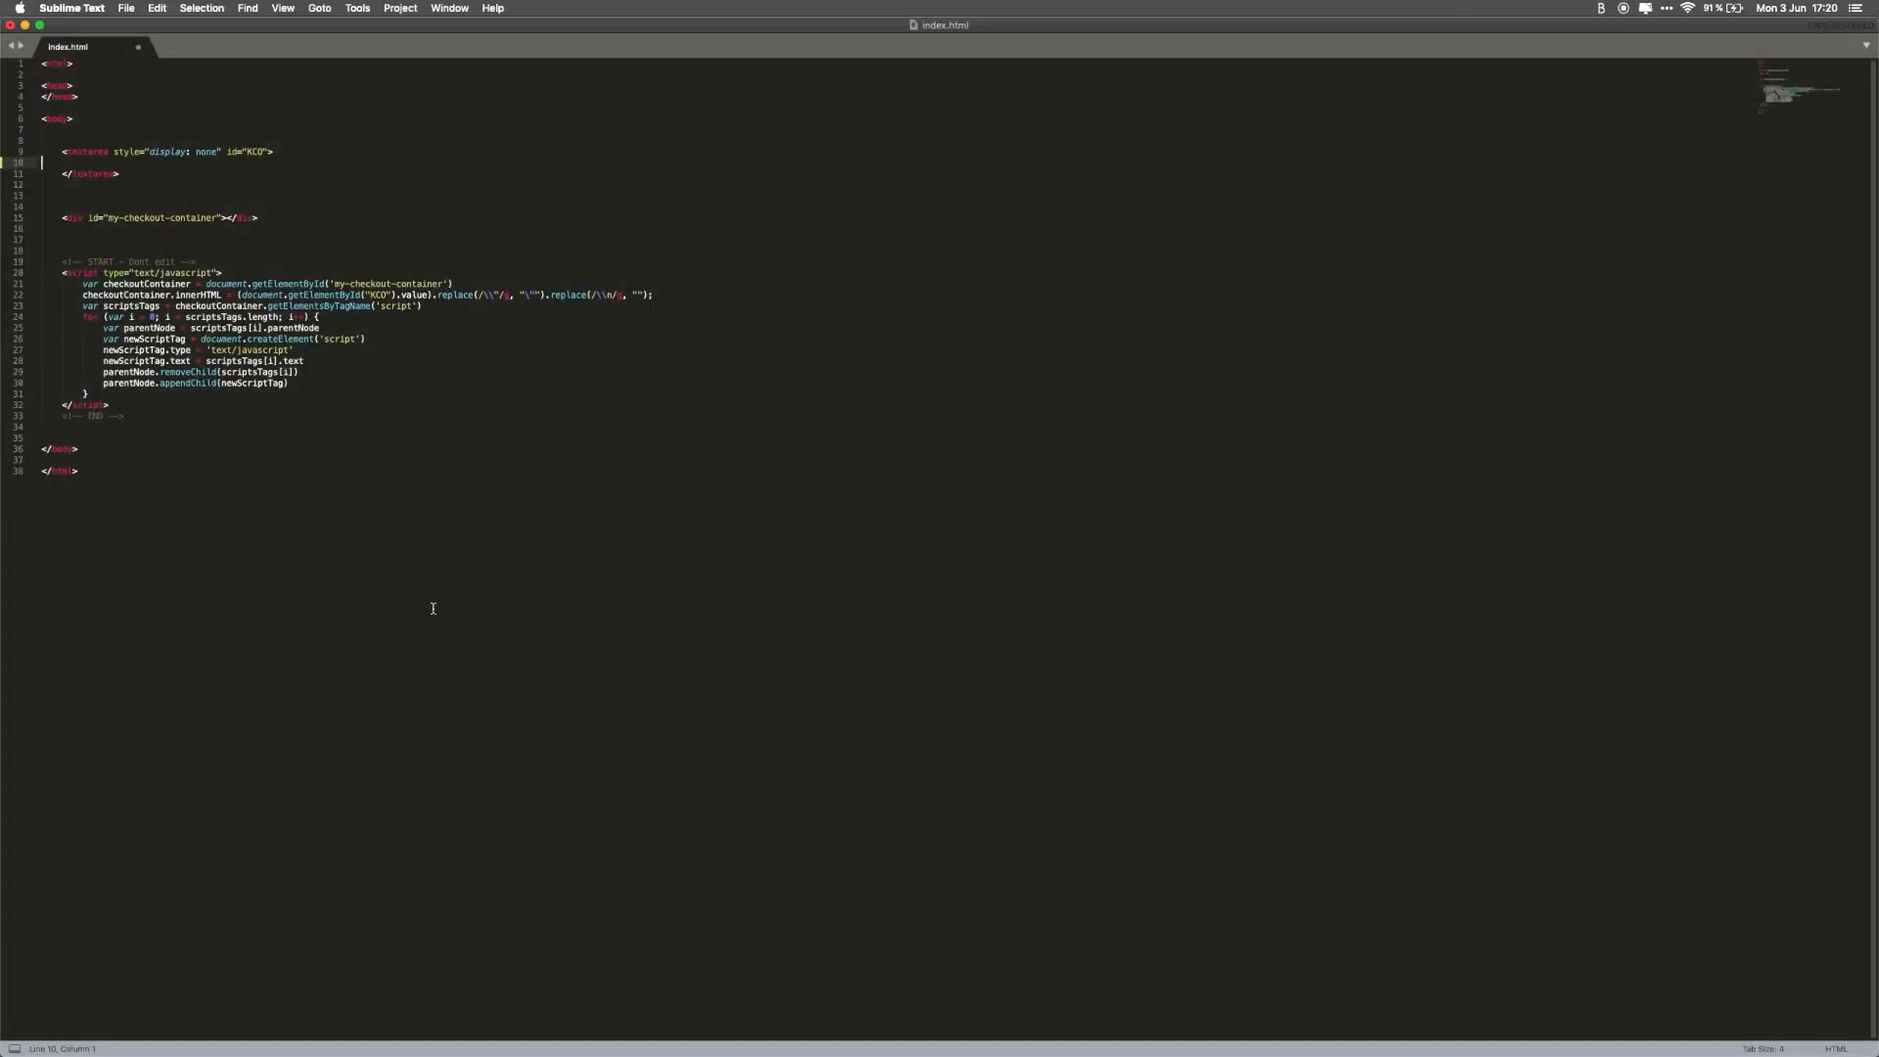
mouse_move(124, 187)
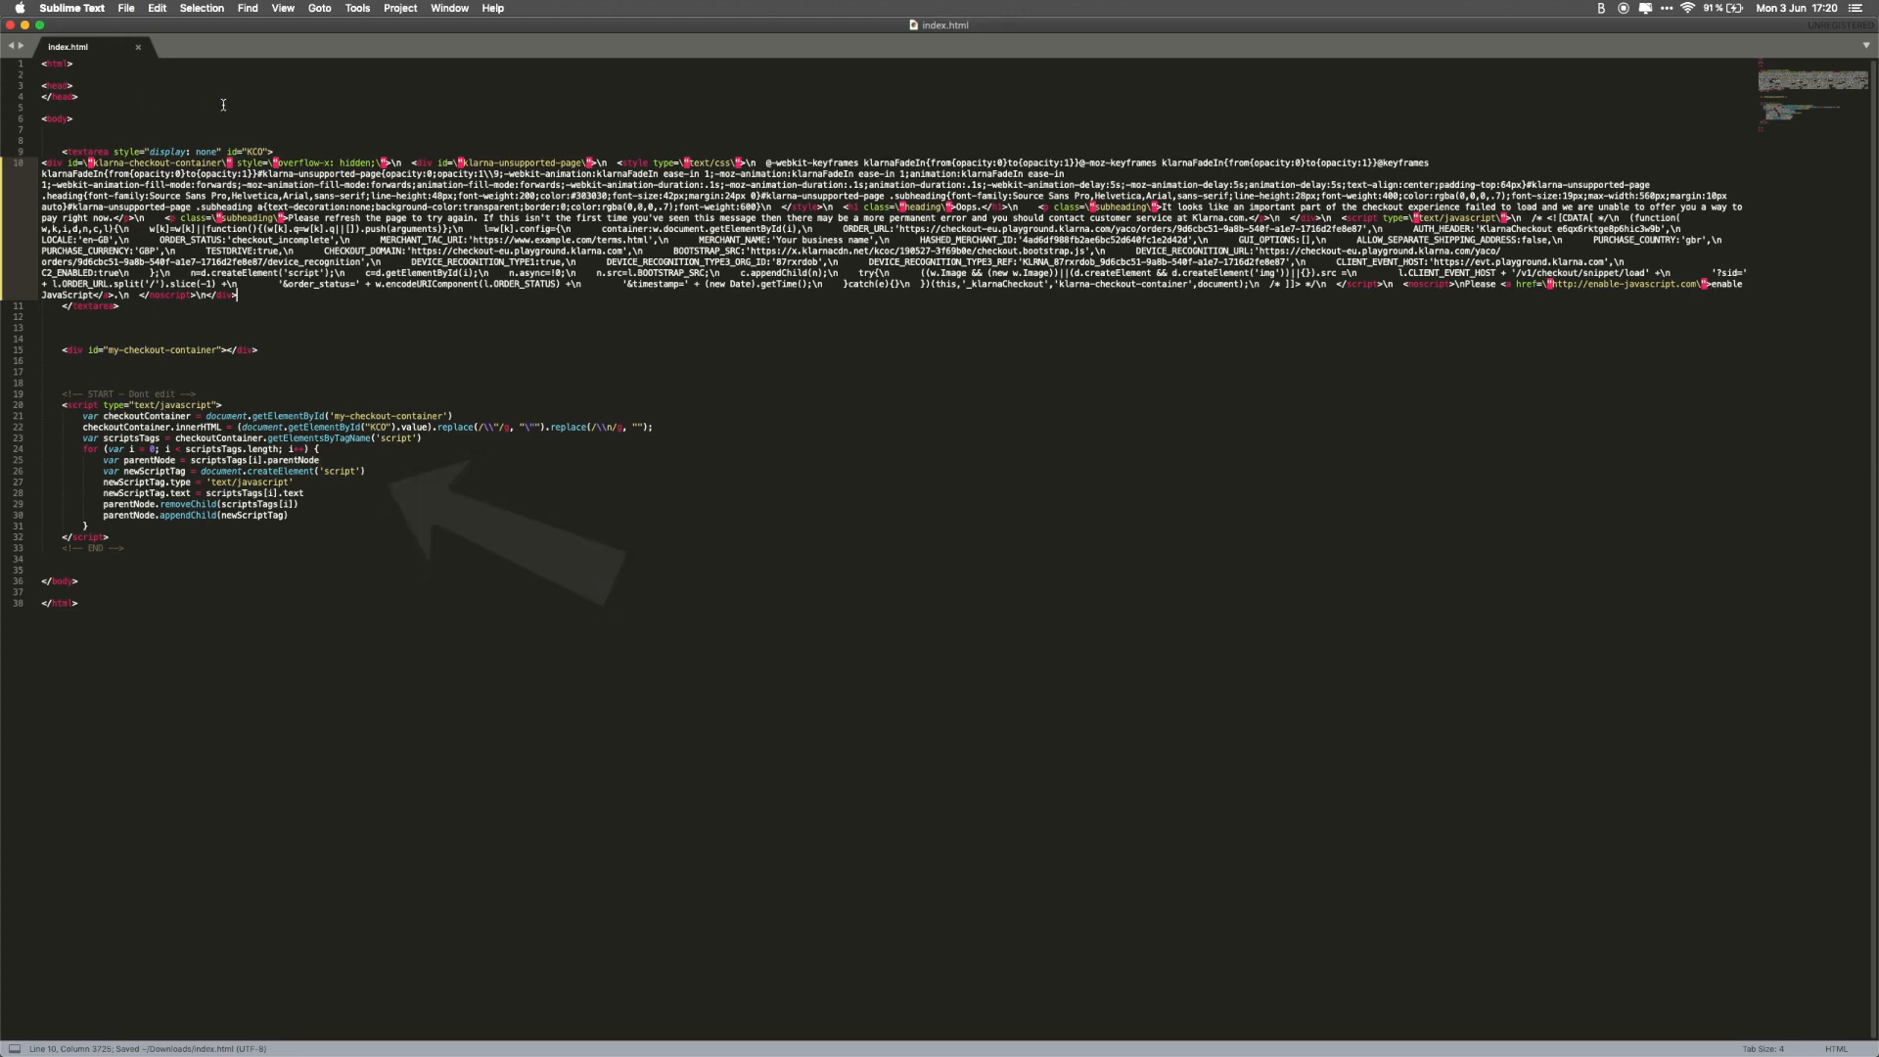
Preview index.html in the web browser to render the Klarna checkout
right_click(222, 106)
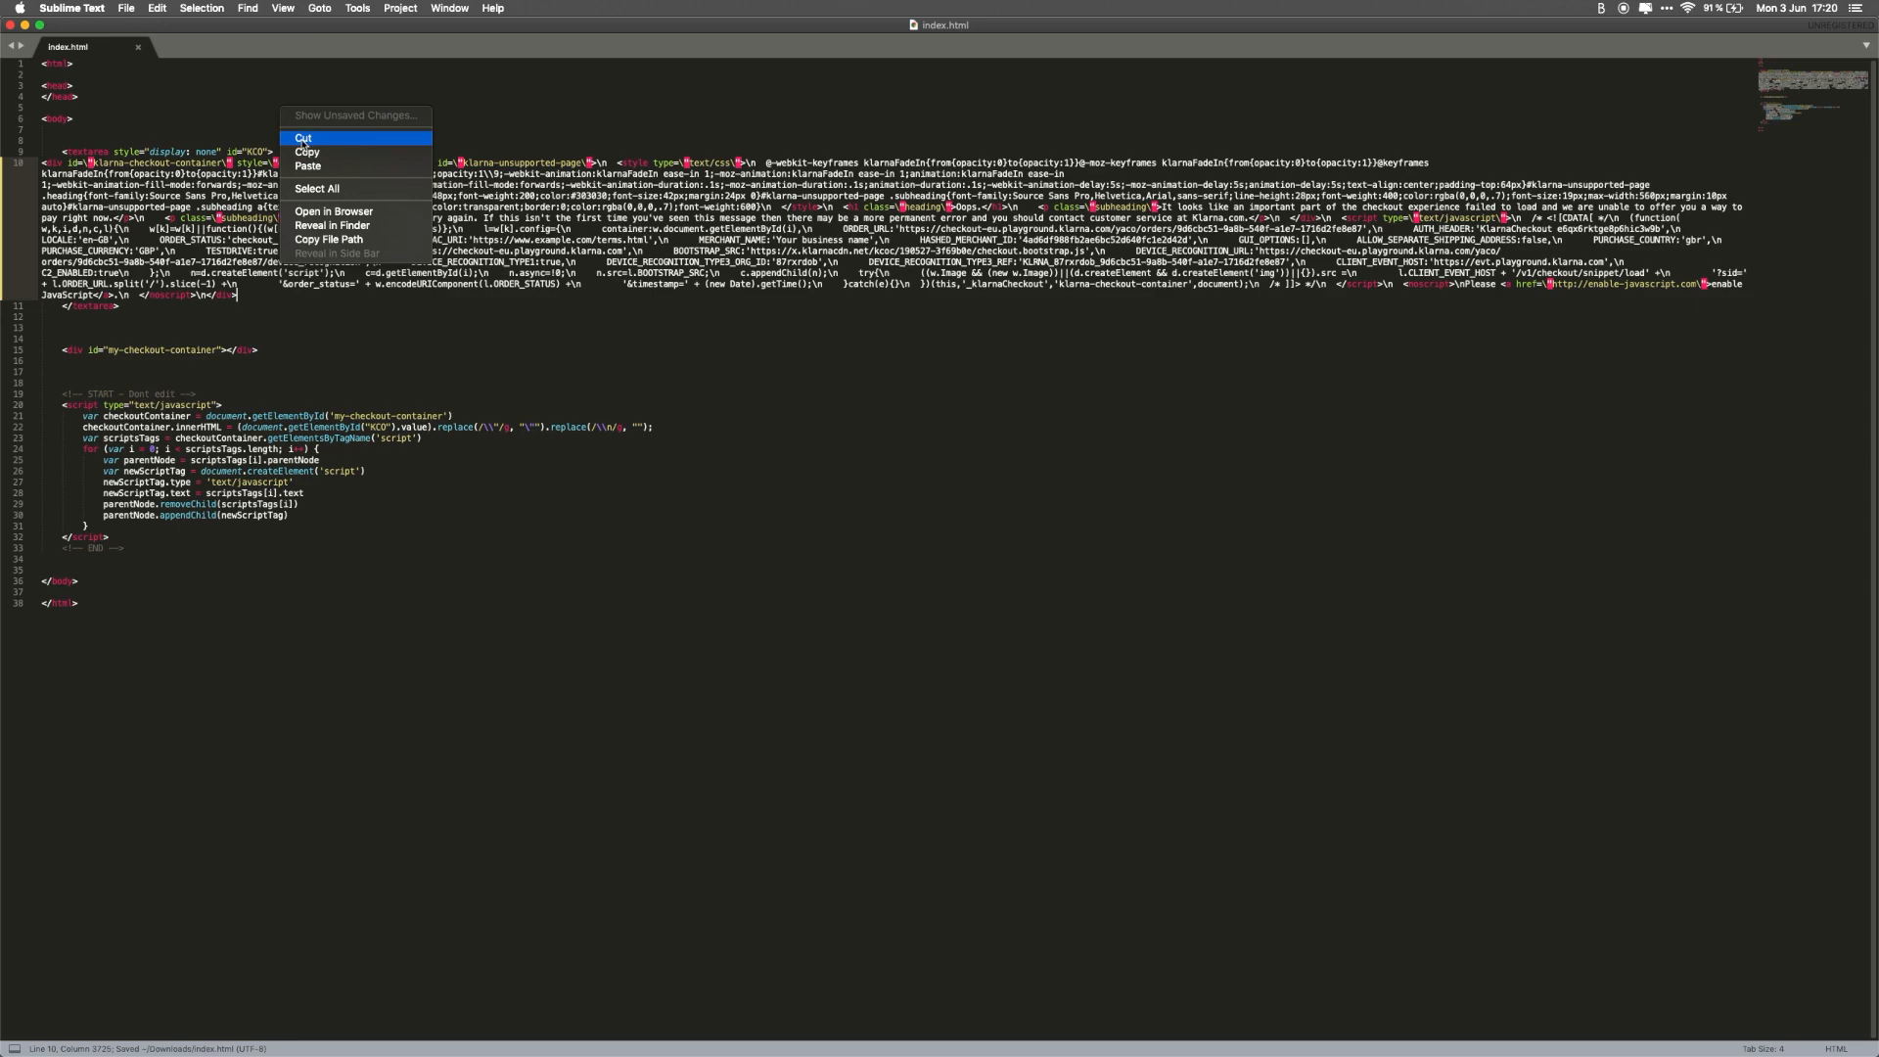
click(331, 239)
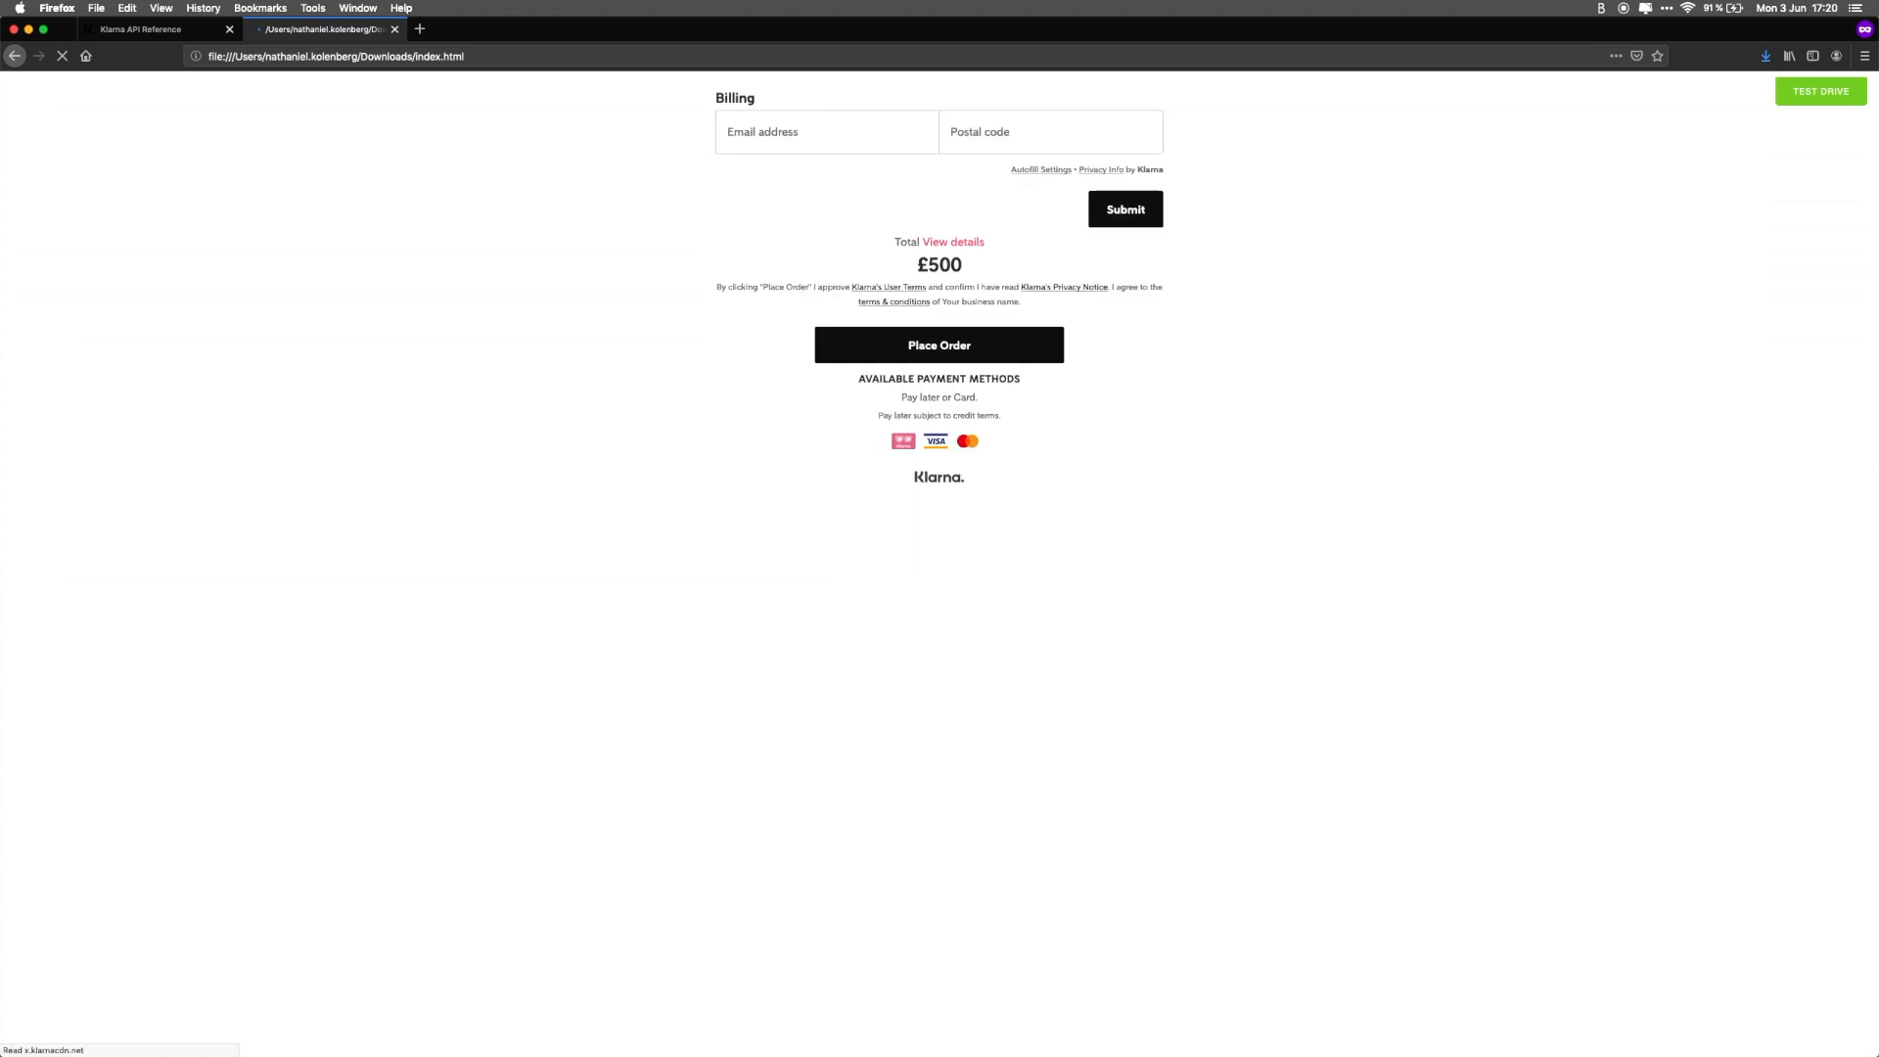
Enter billing email testperson@gmail, submit the billing details, and pick a payment option
click(826, 132)
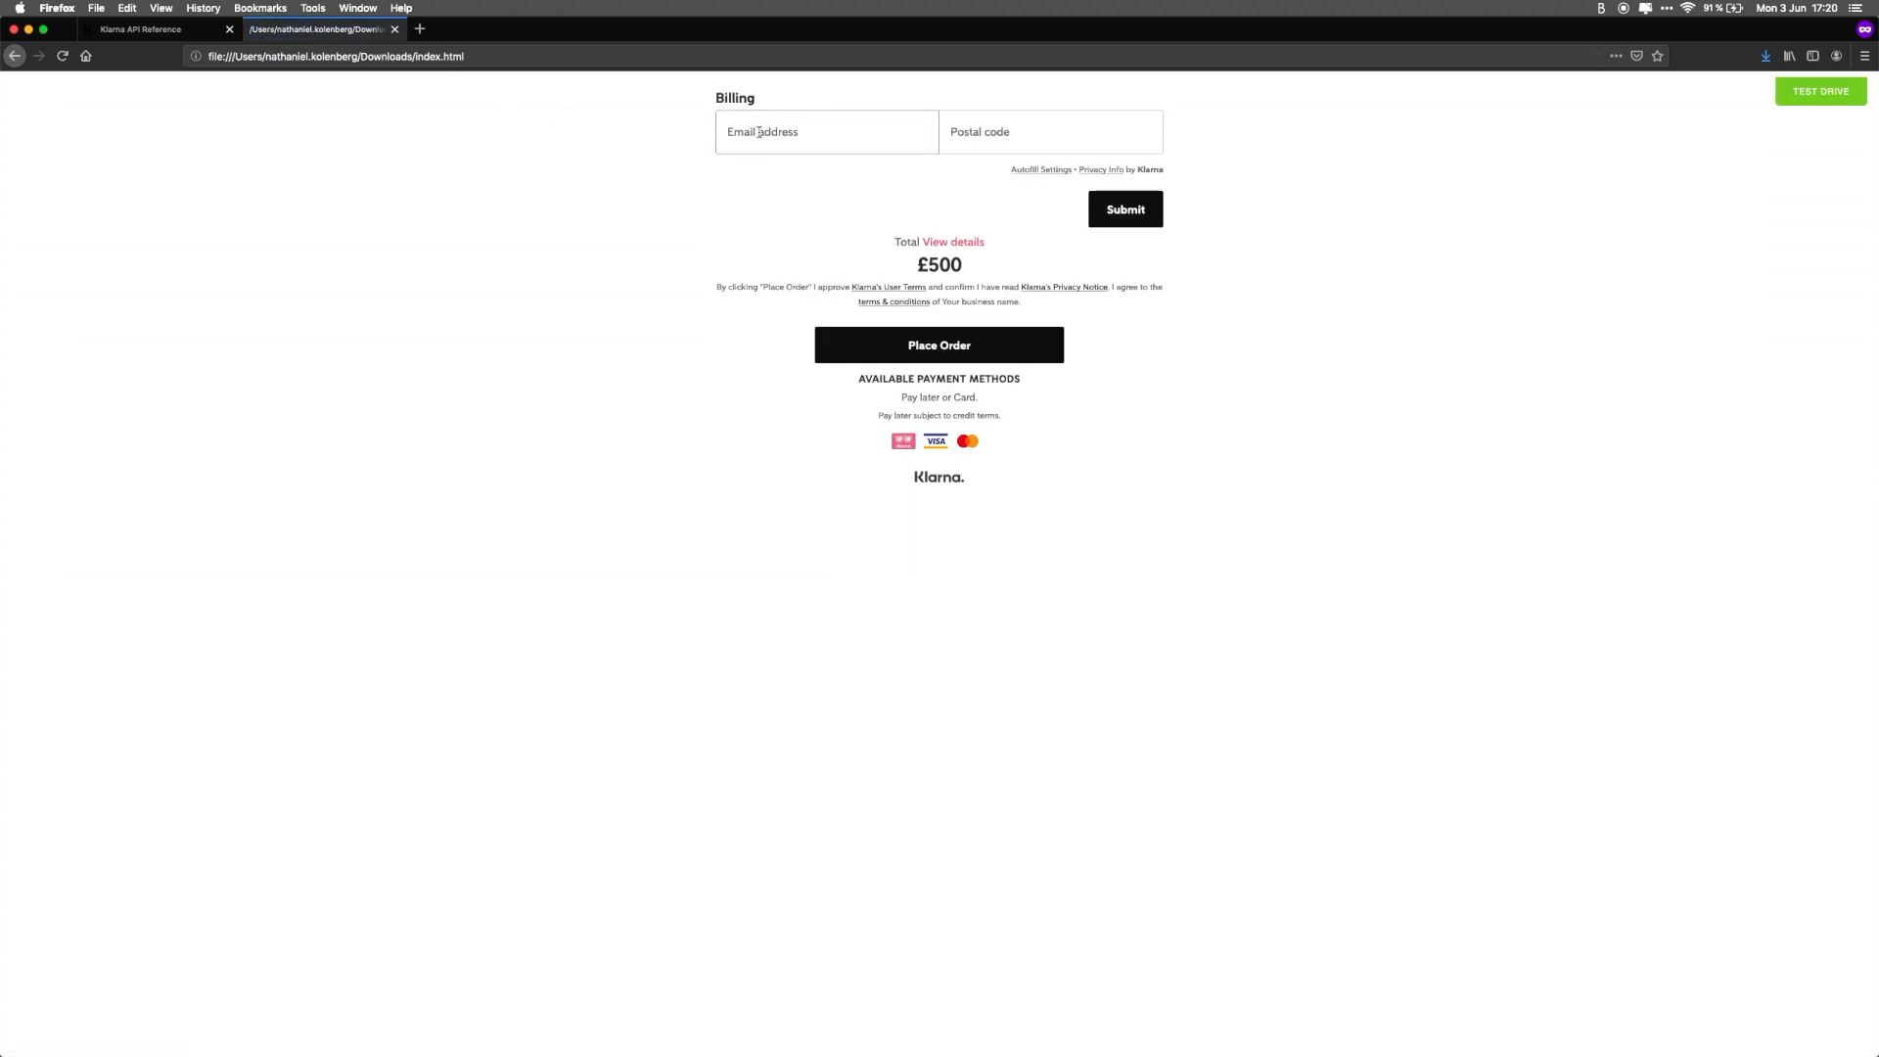
text(testperson@gmail.com)
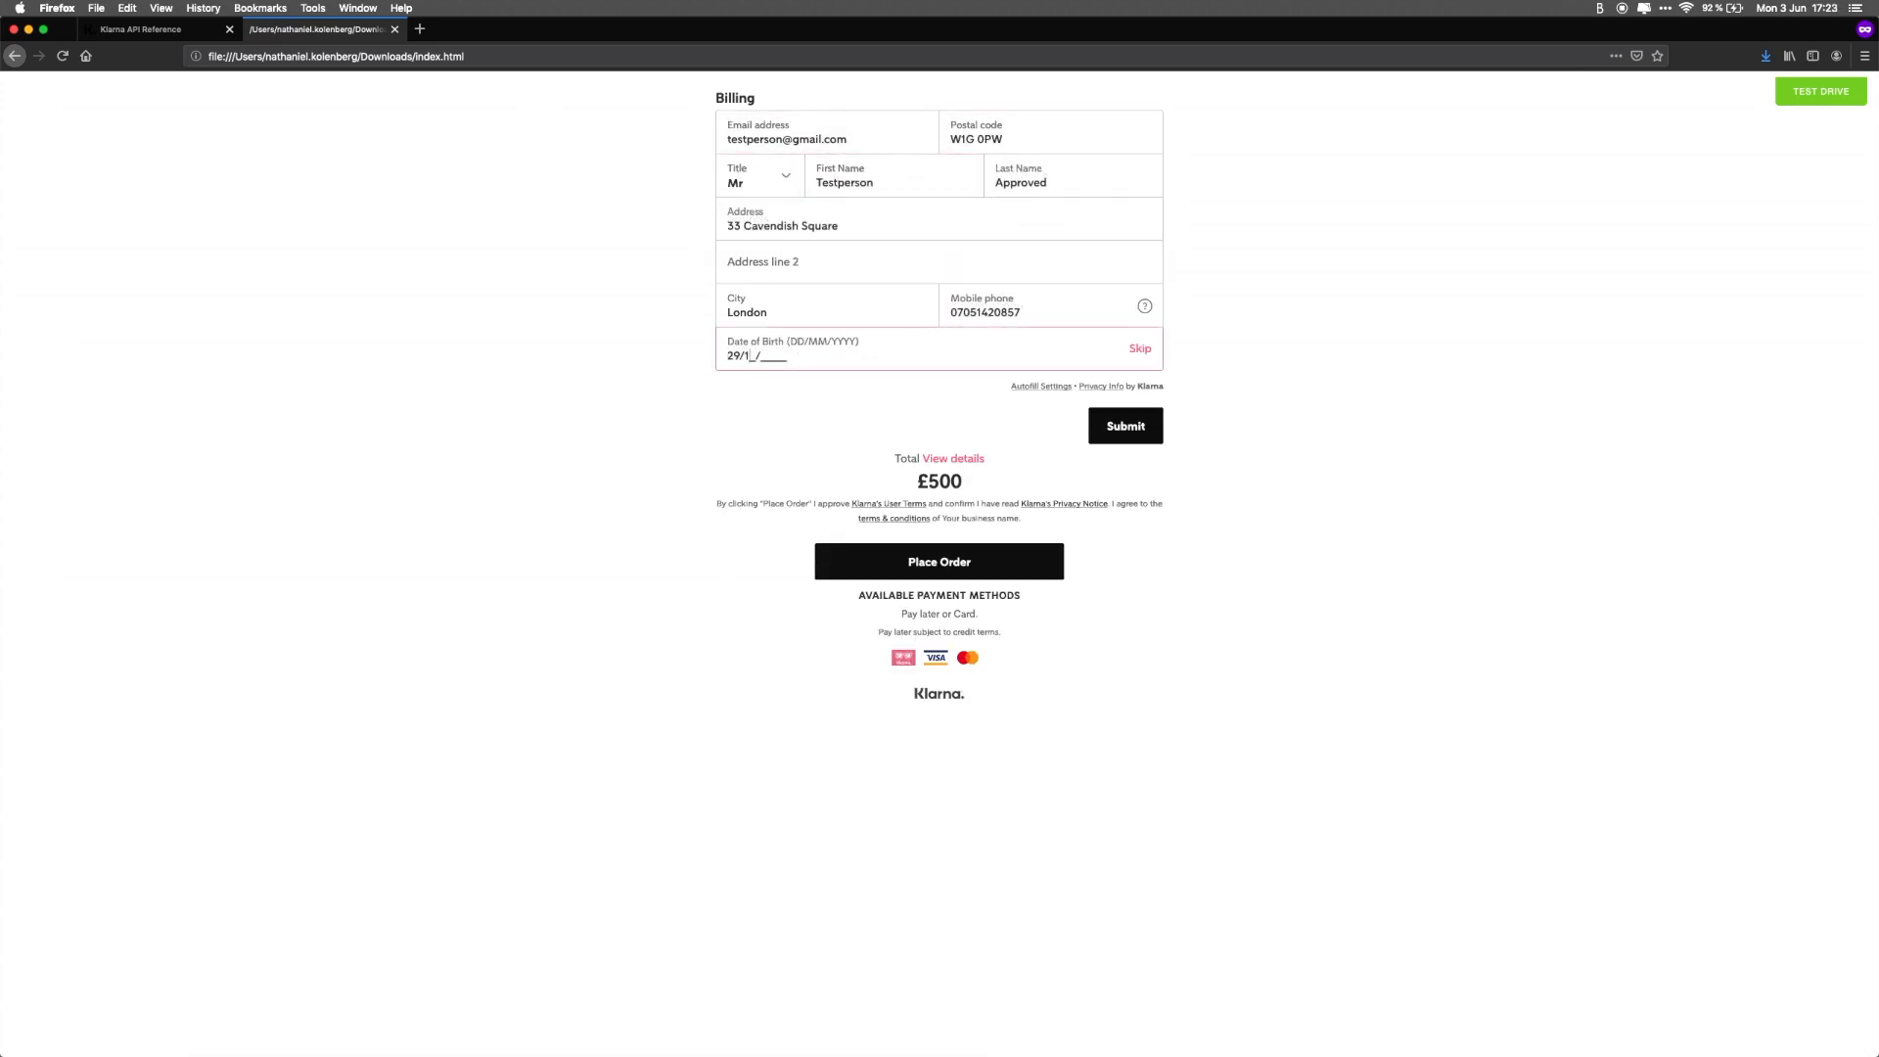
click(1122, 426)
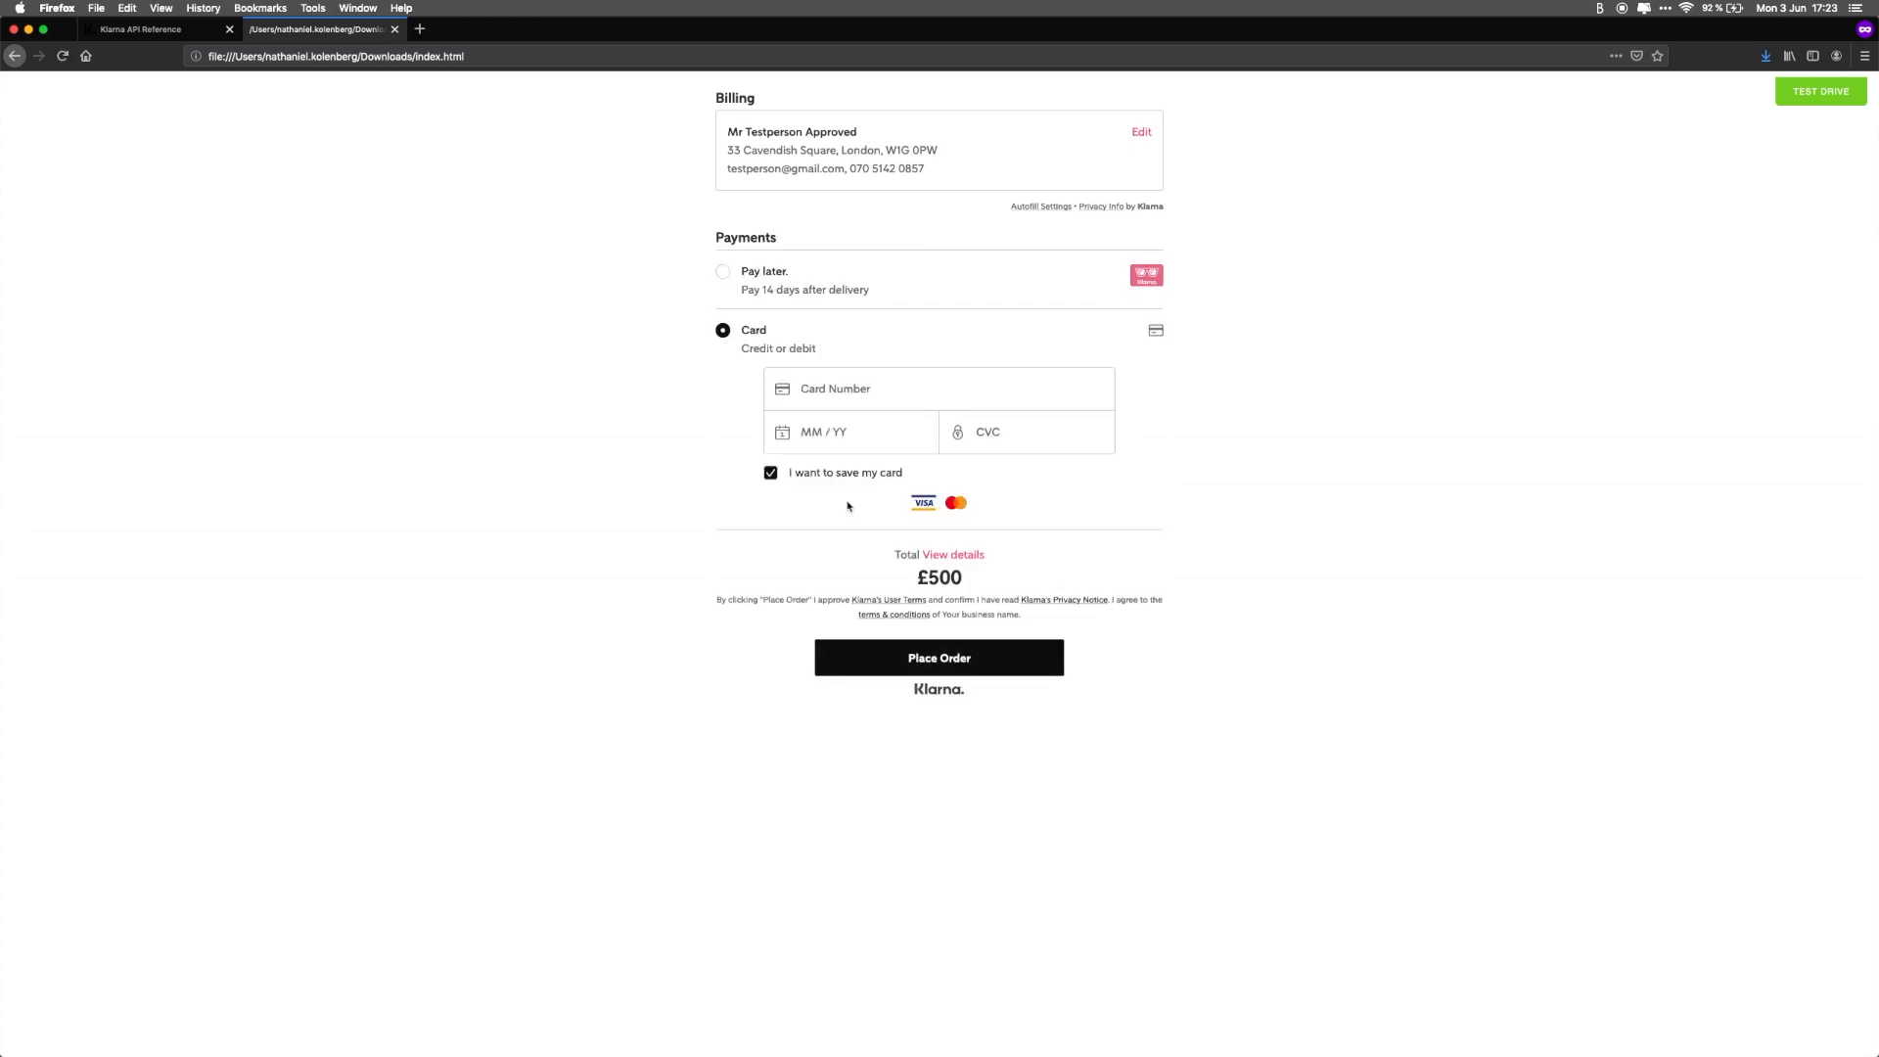
click(722, 271)
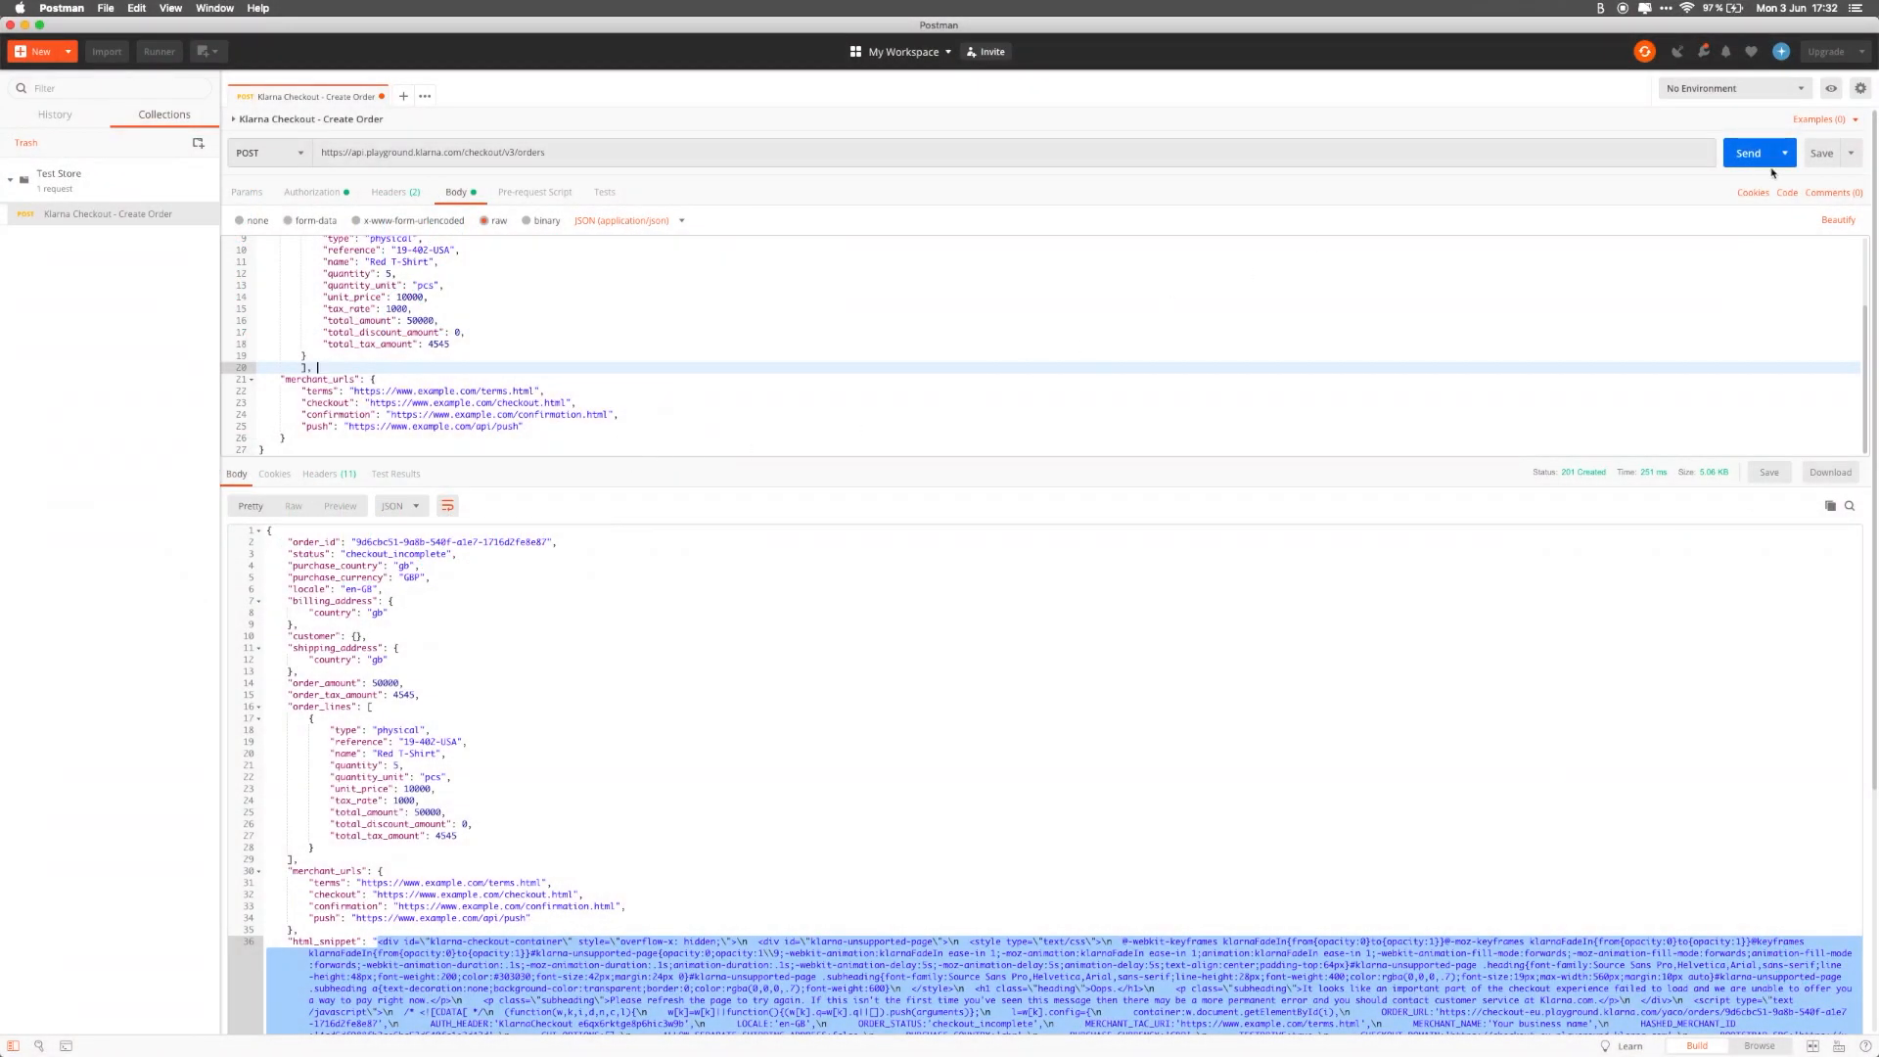
mouse_move(1427, 203)
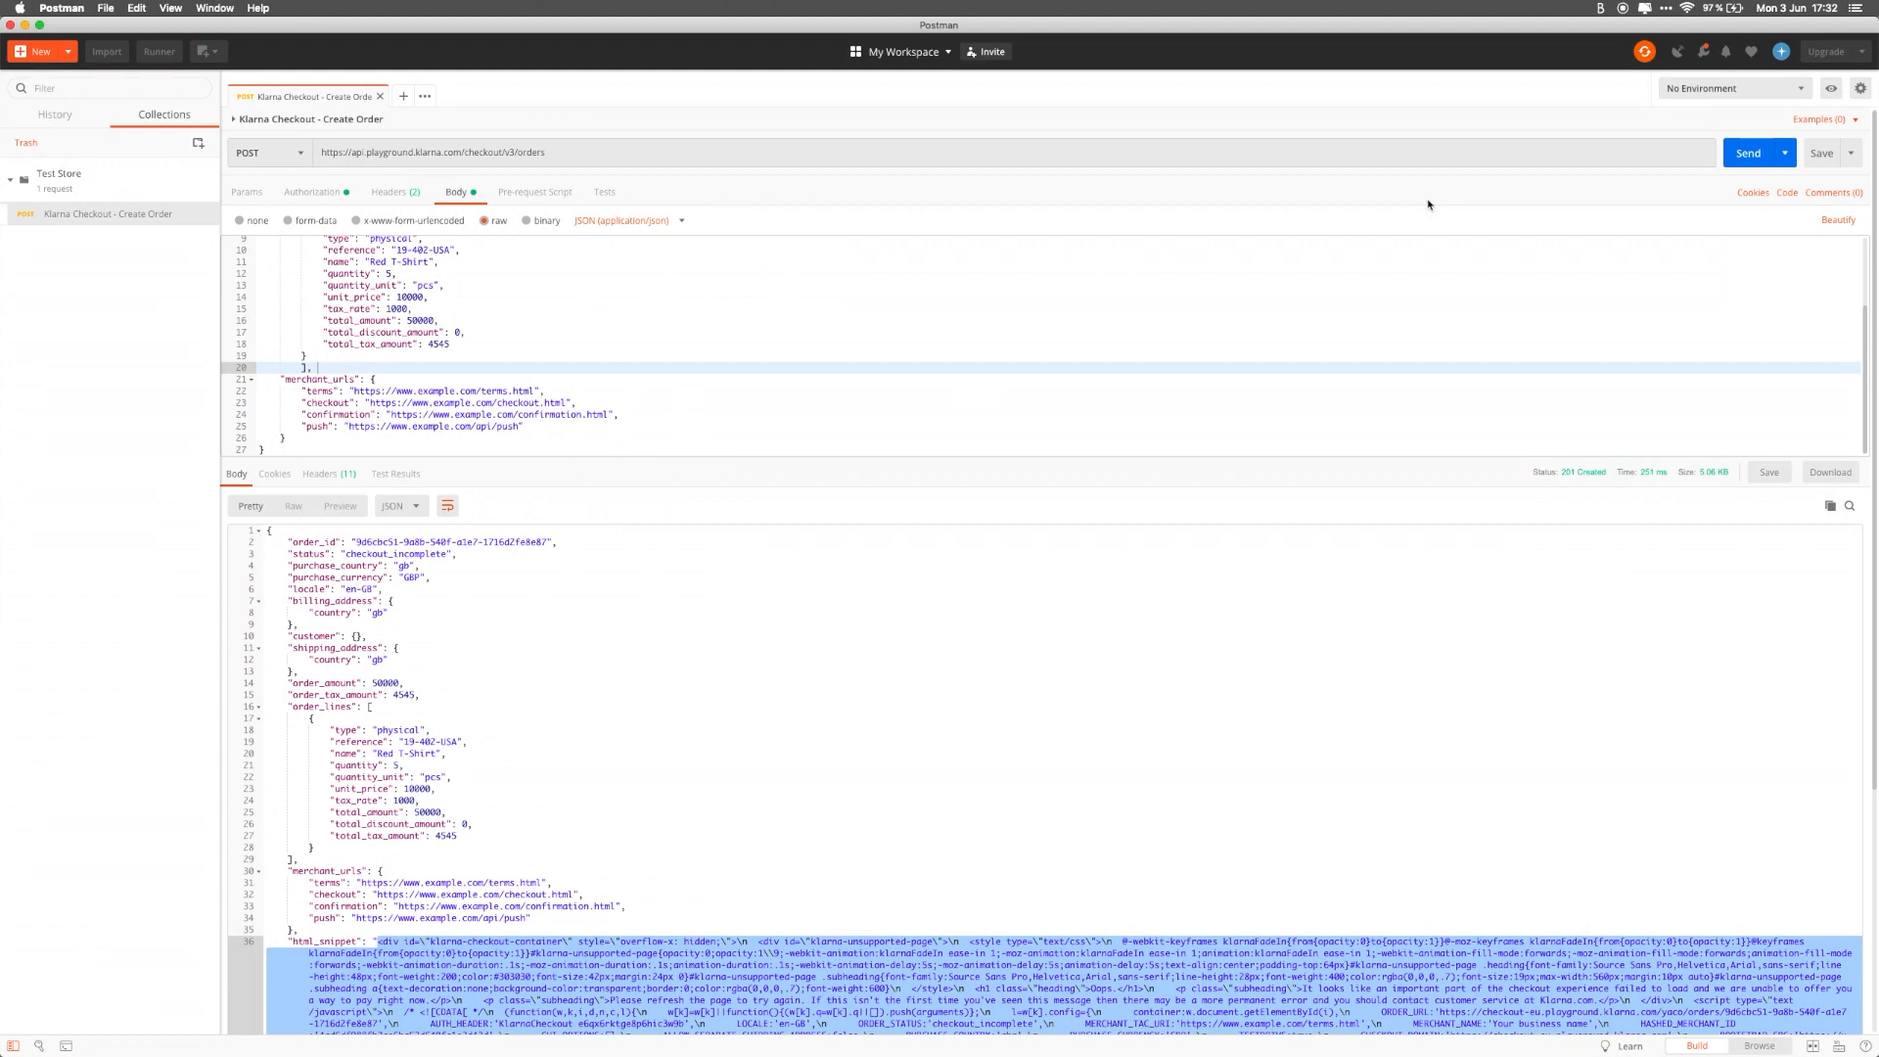
mouse_move(925, 335)
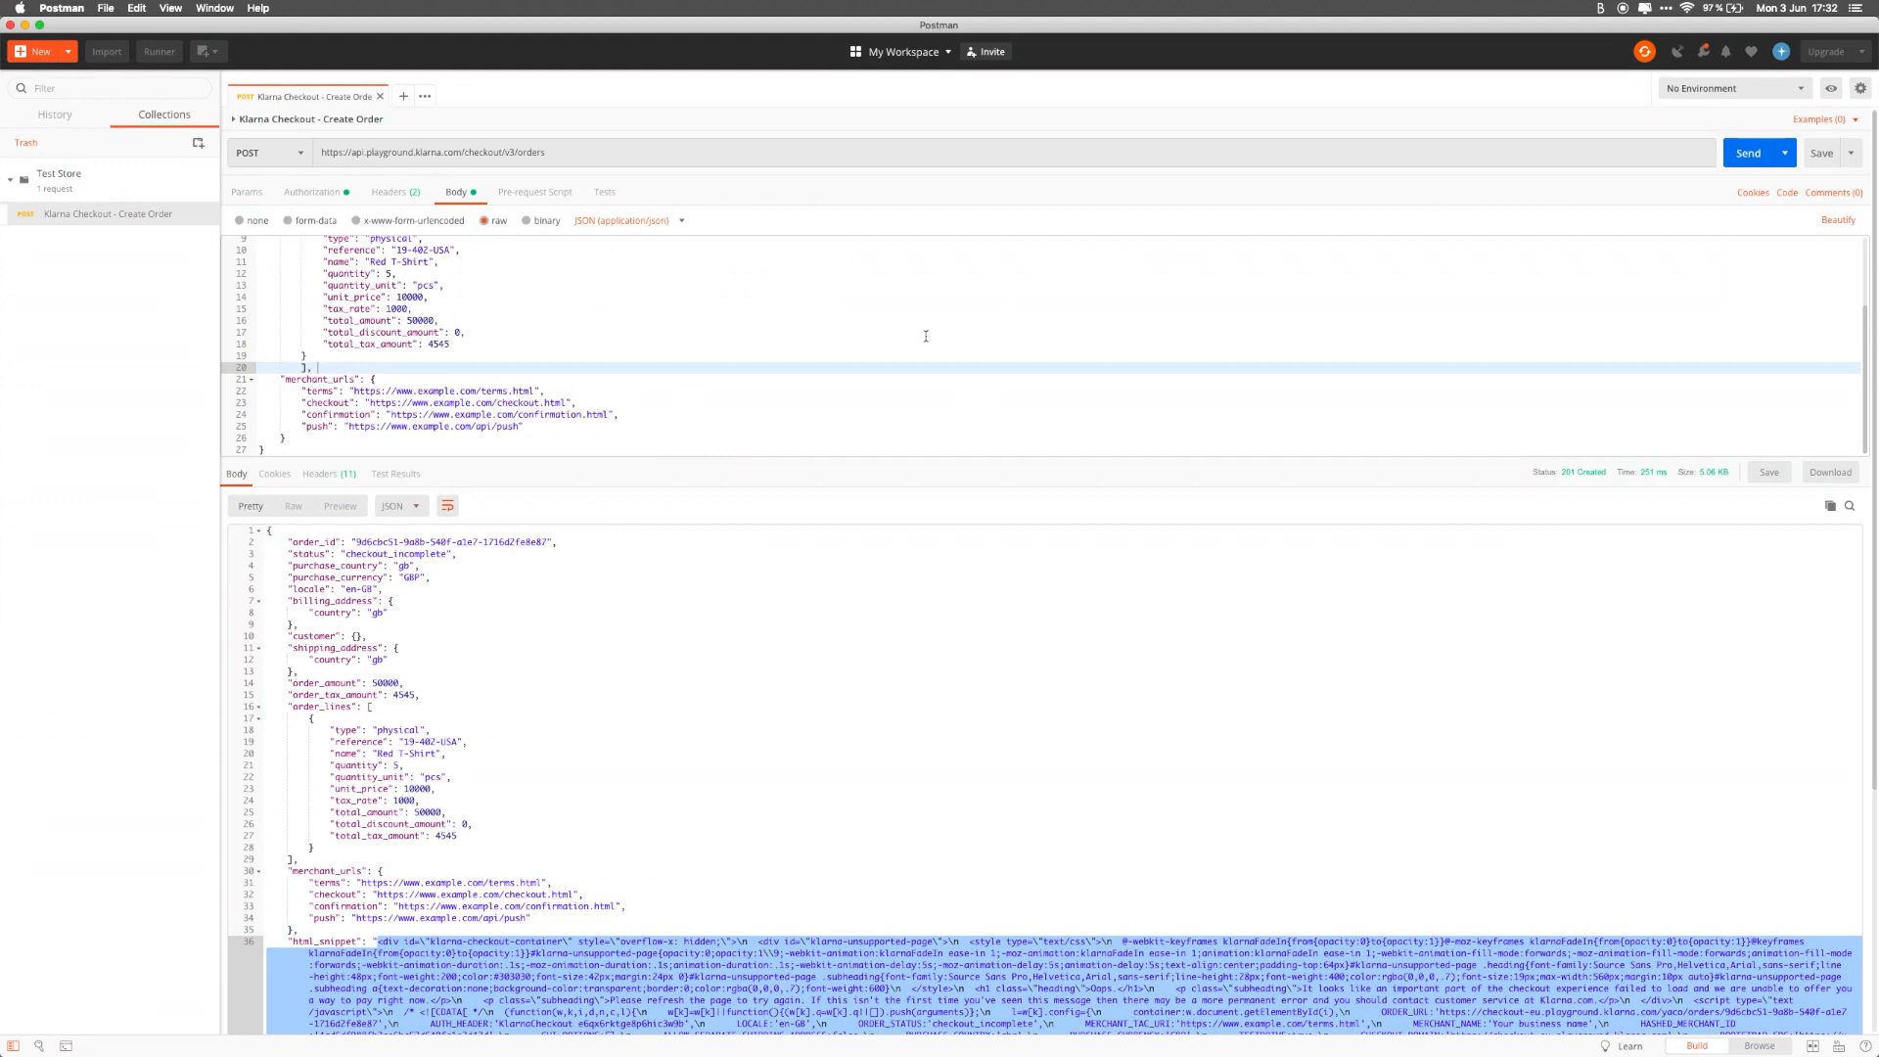
mouse_move(675, 296)
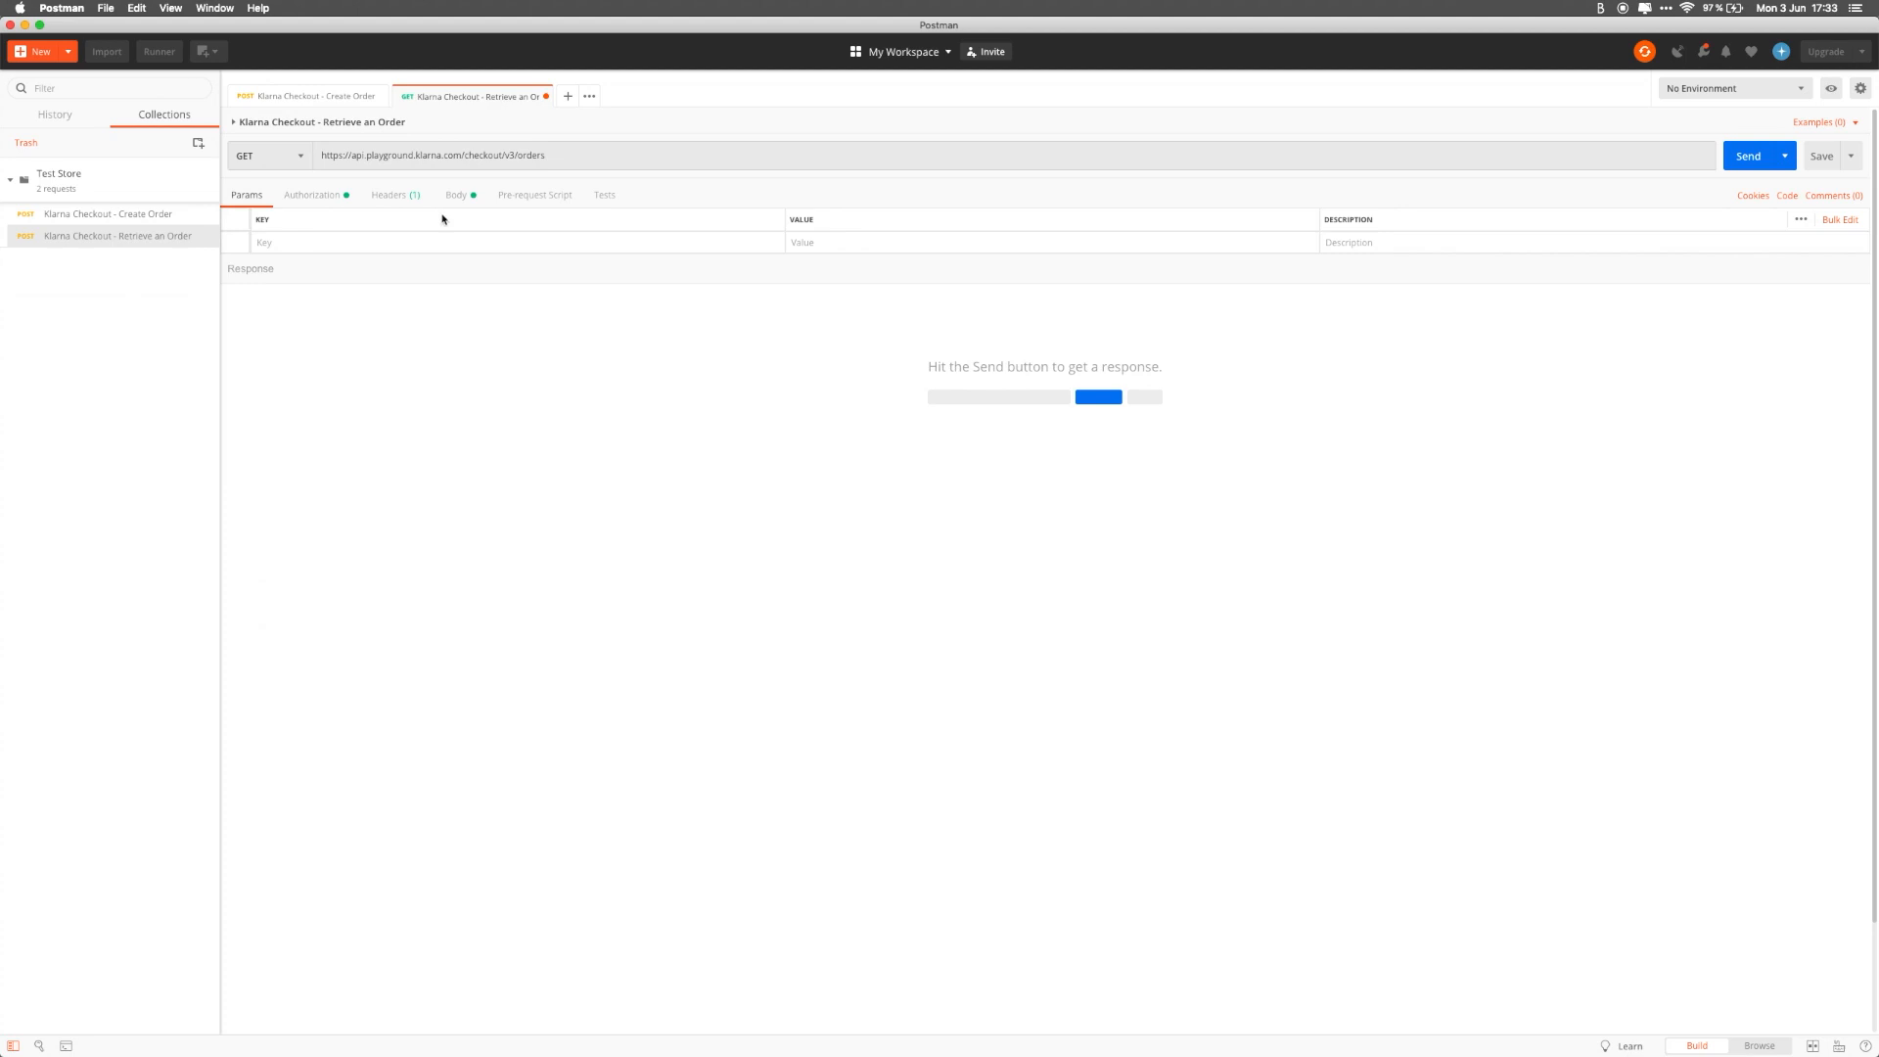
Send the Retrieve an Order GET using the created order's ID and review the checkout_complete response
click(455, 194)
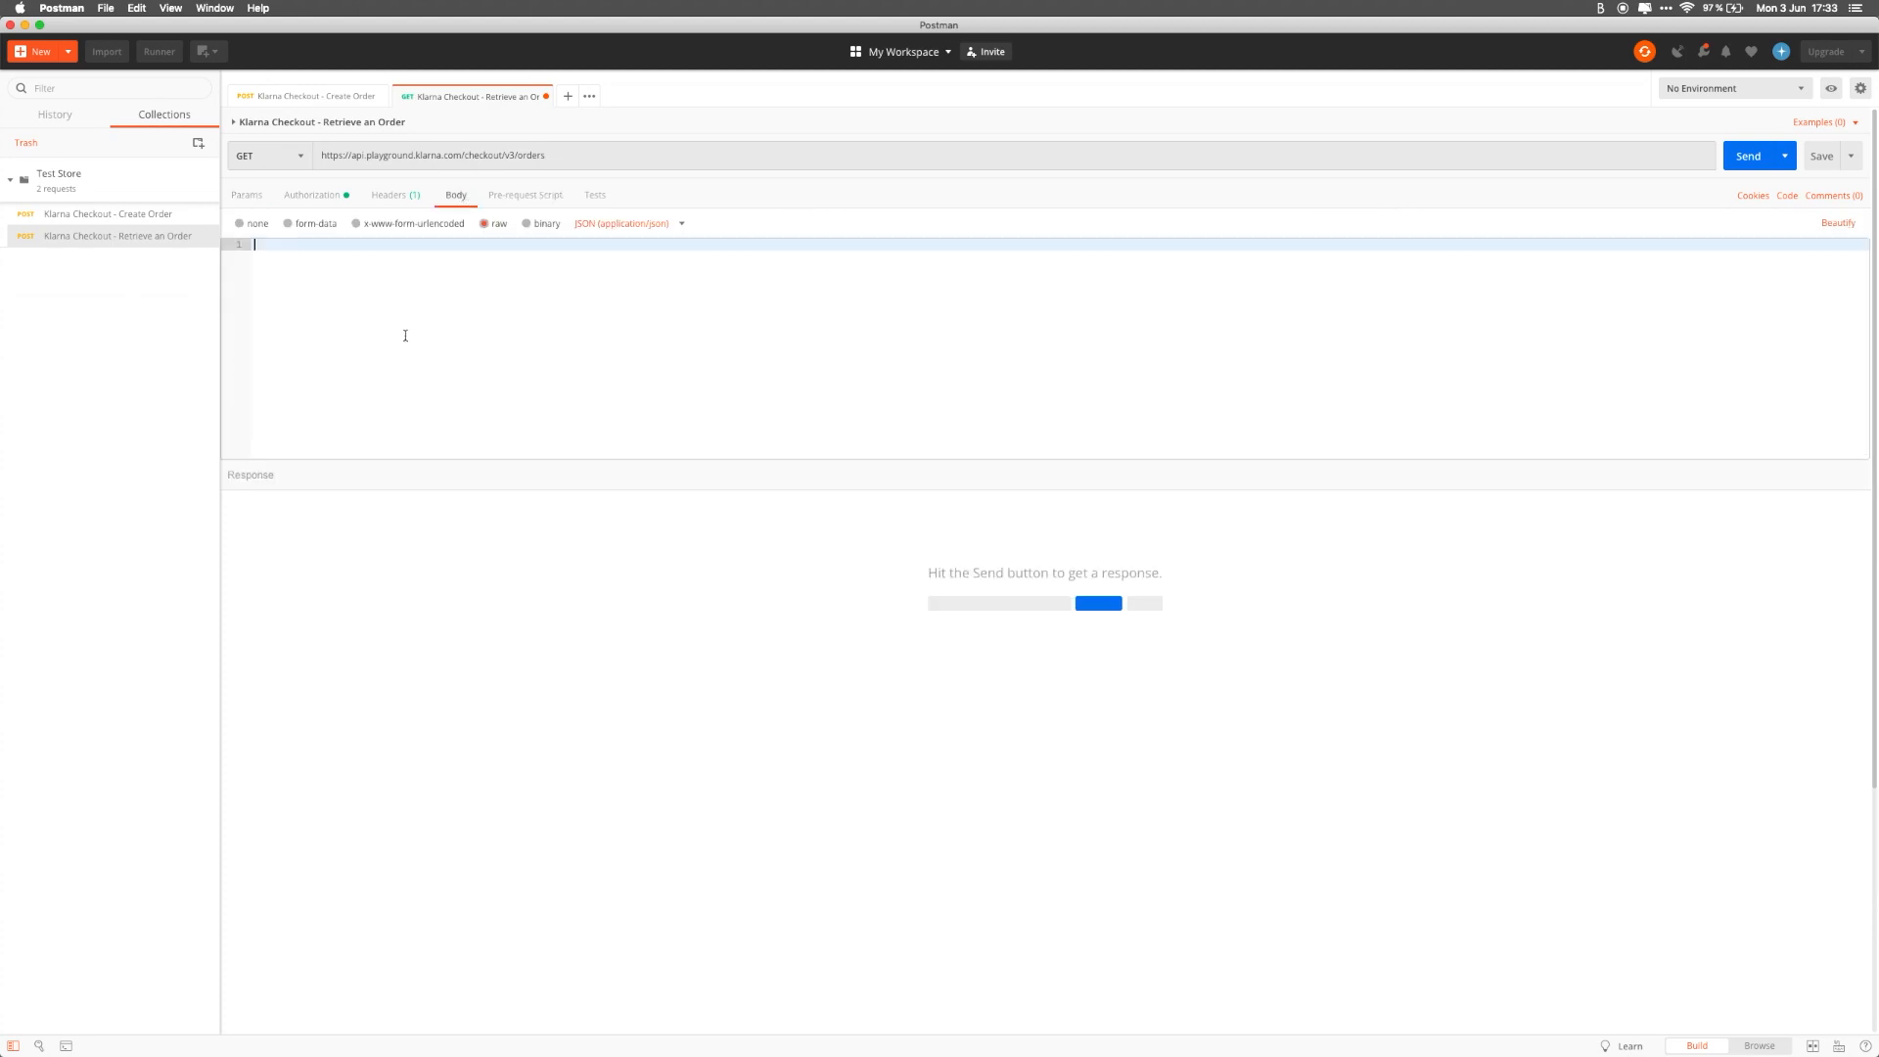
click(310, 95)
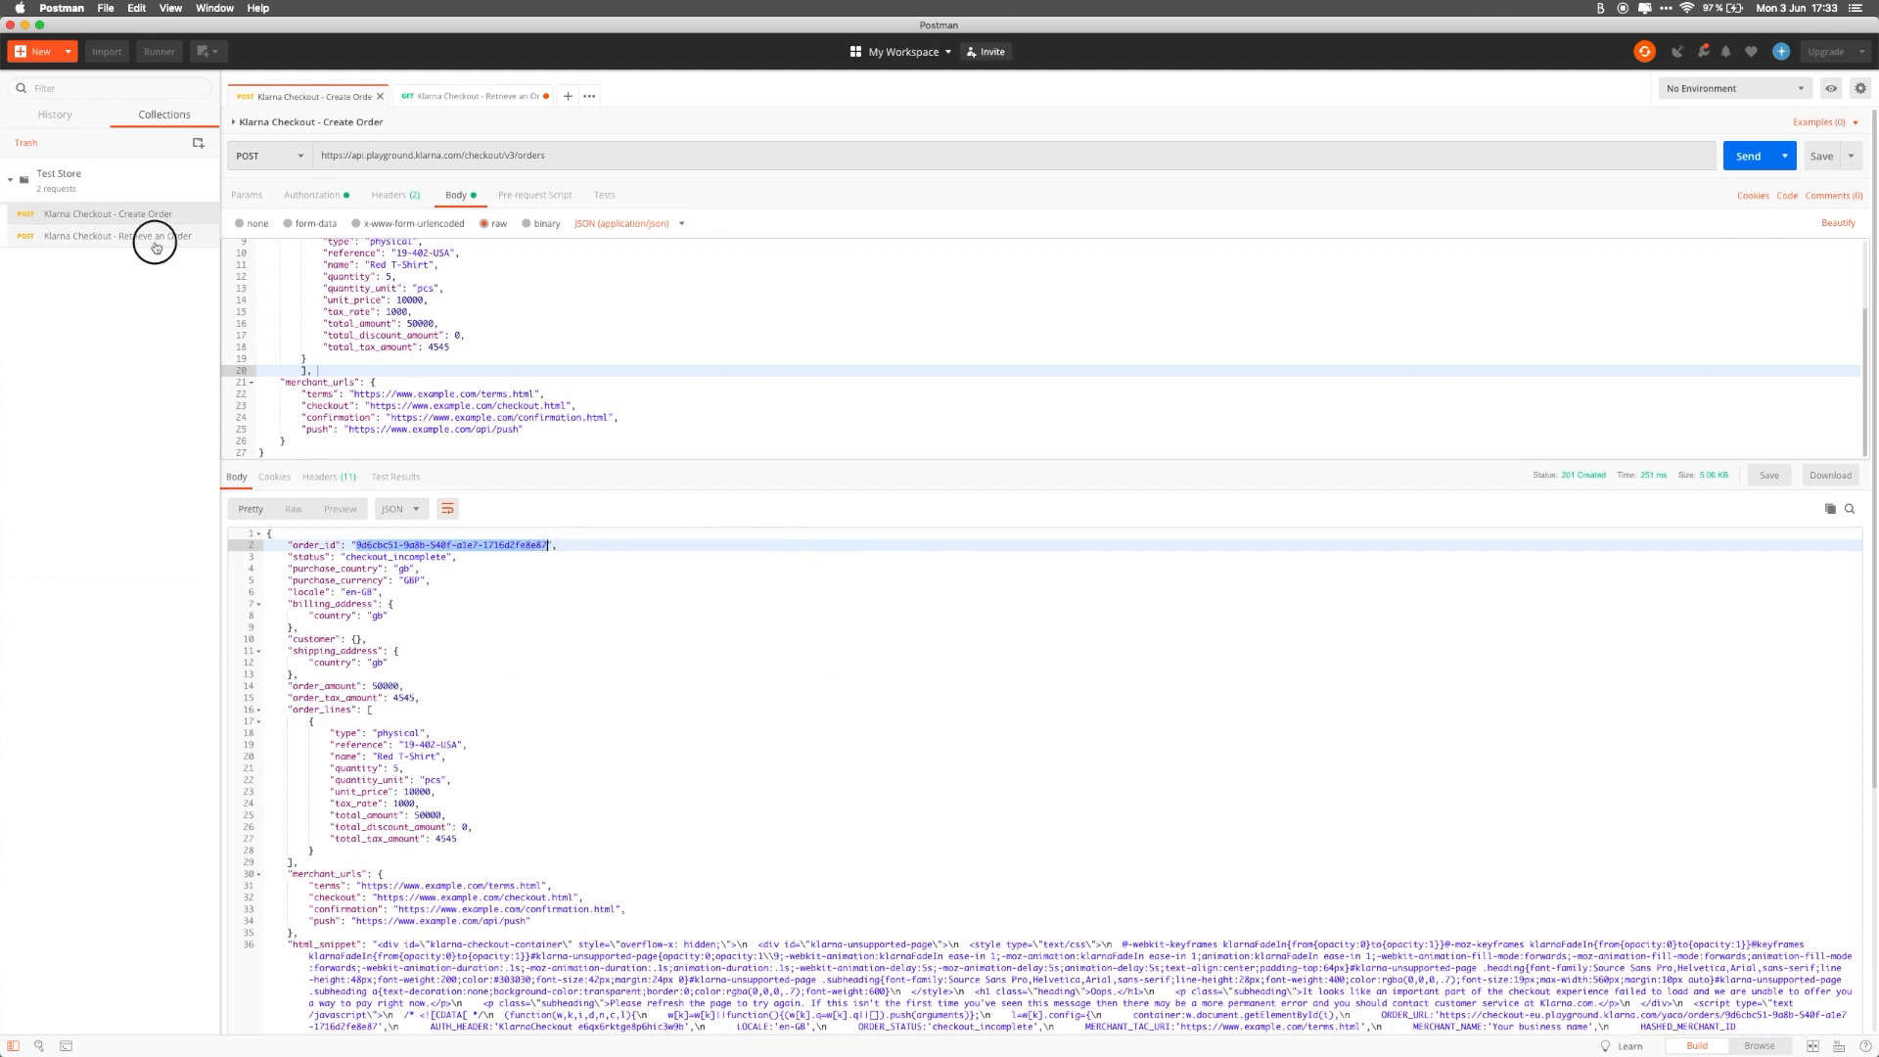
click(118, 234)
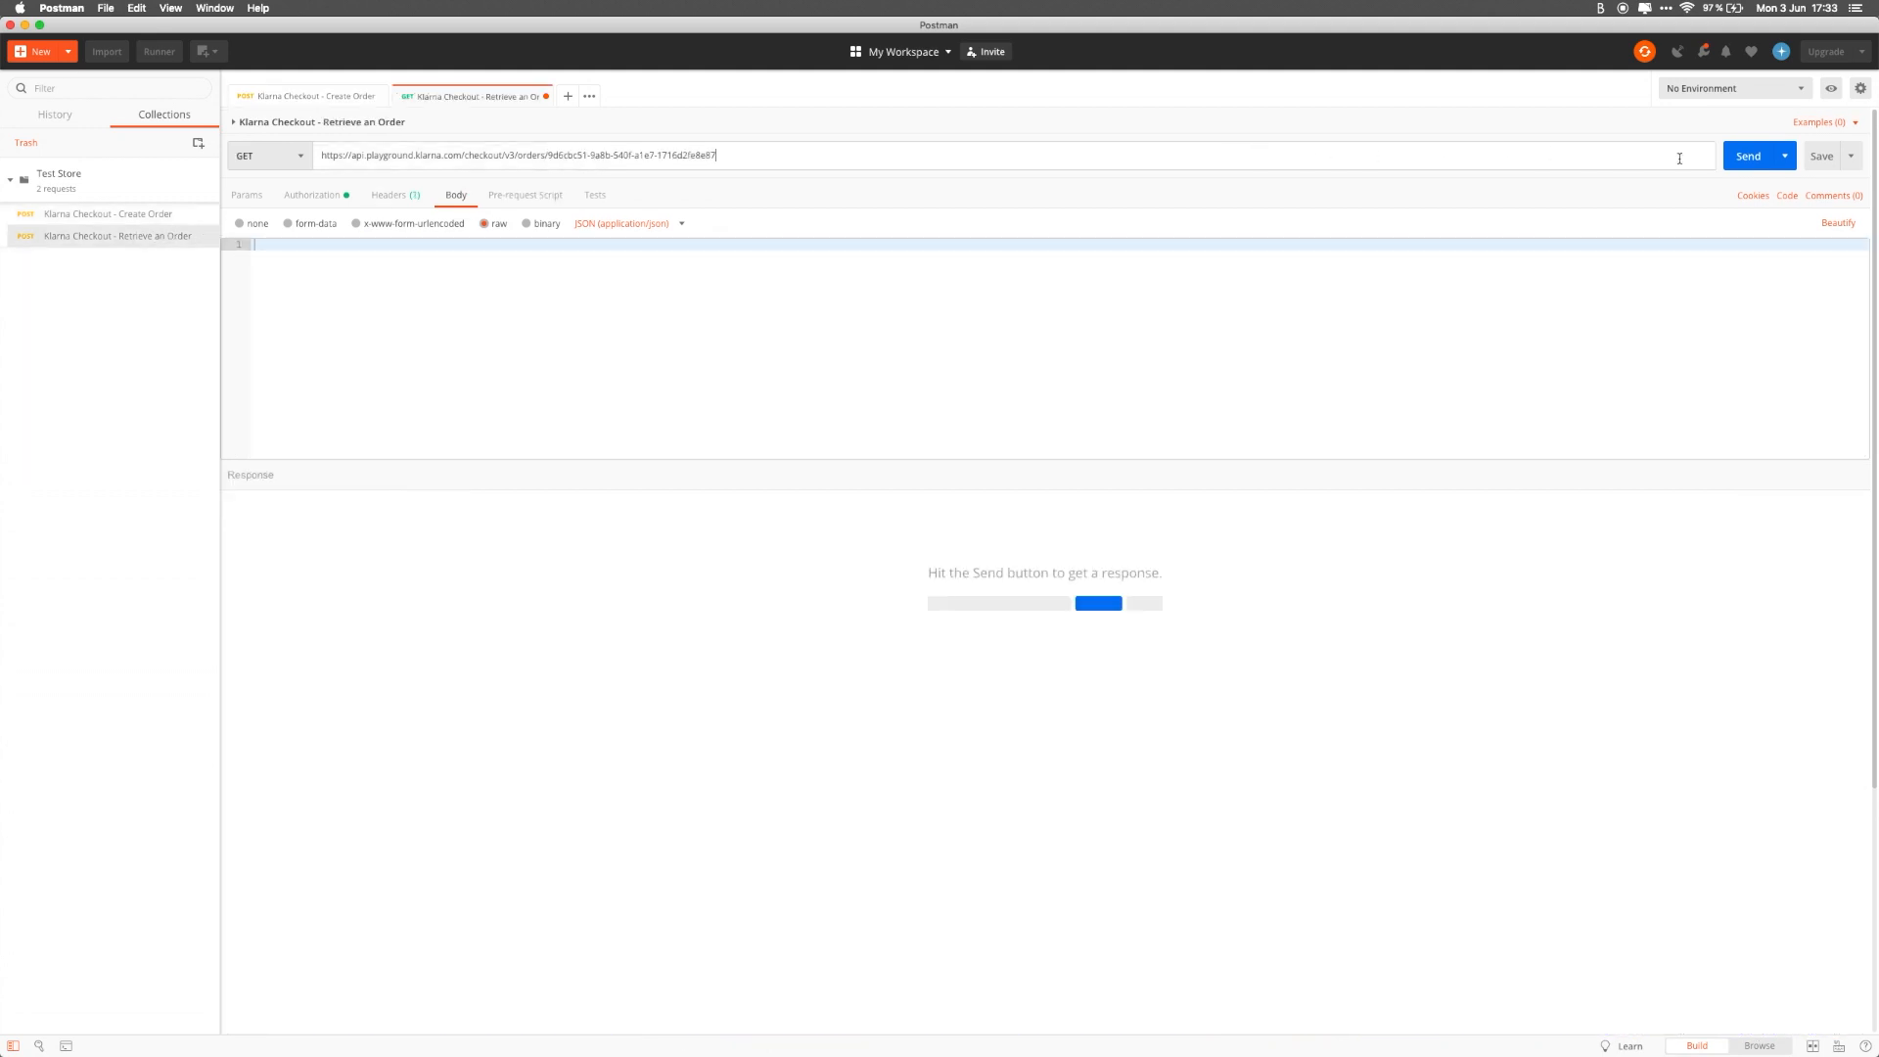
click(1747, 156)
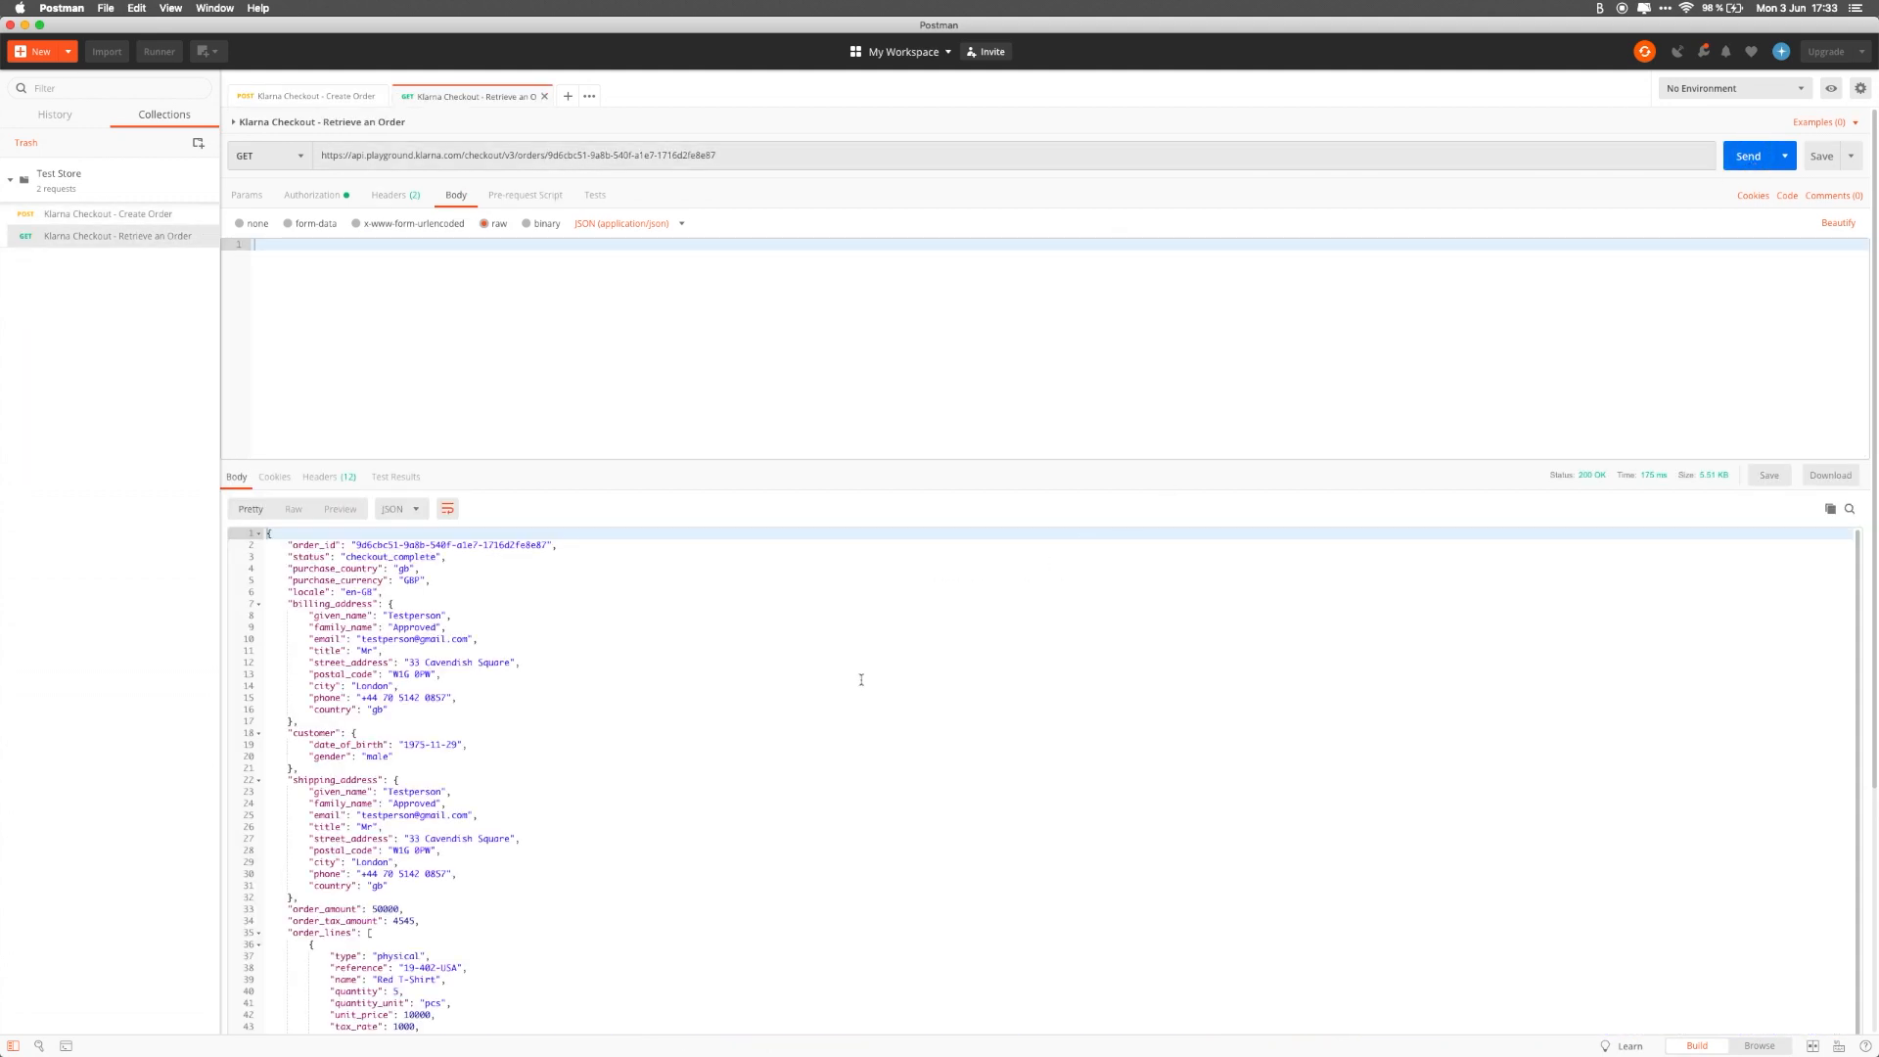
scroll(down, 3)
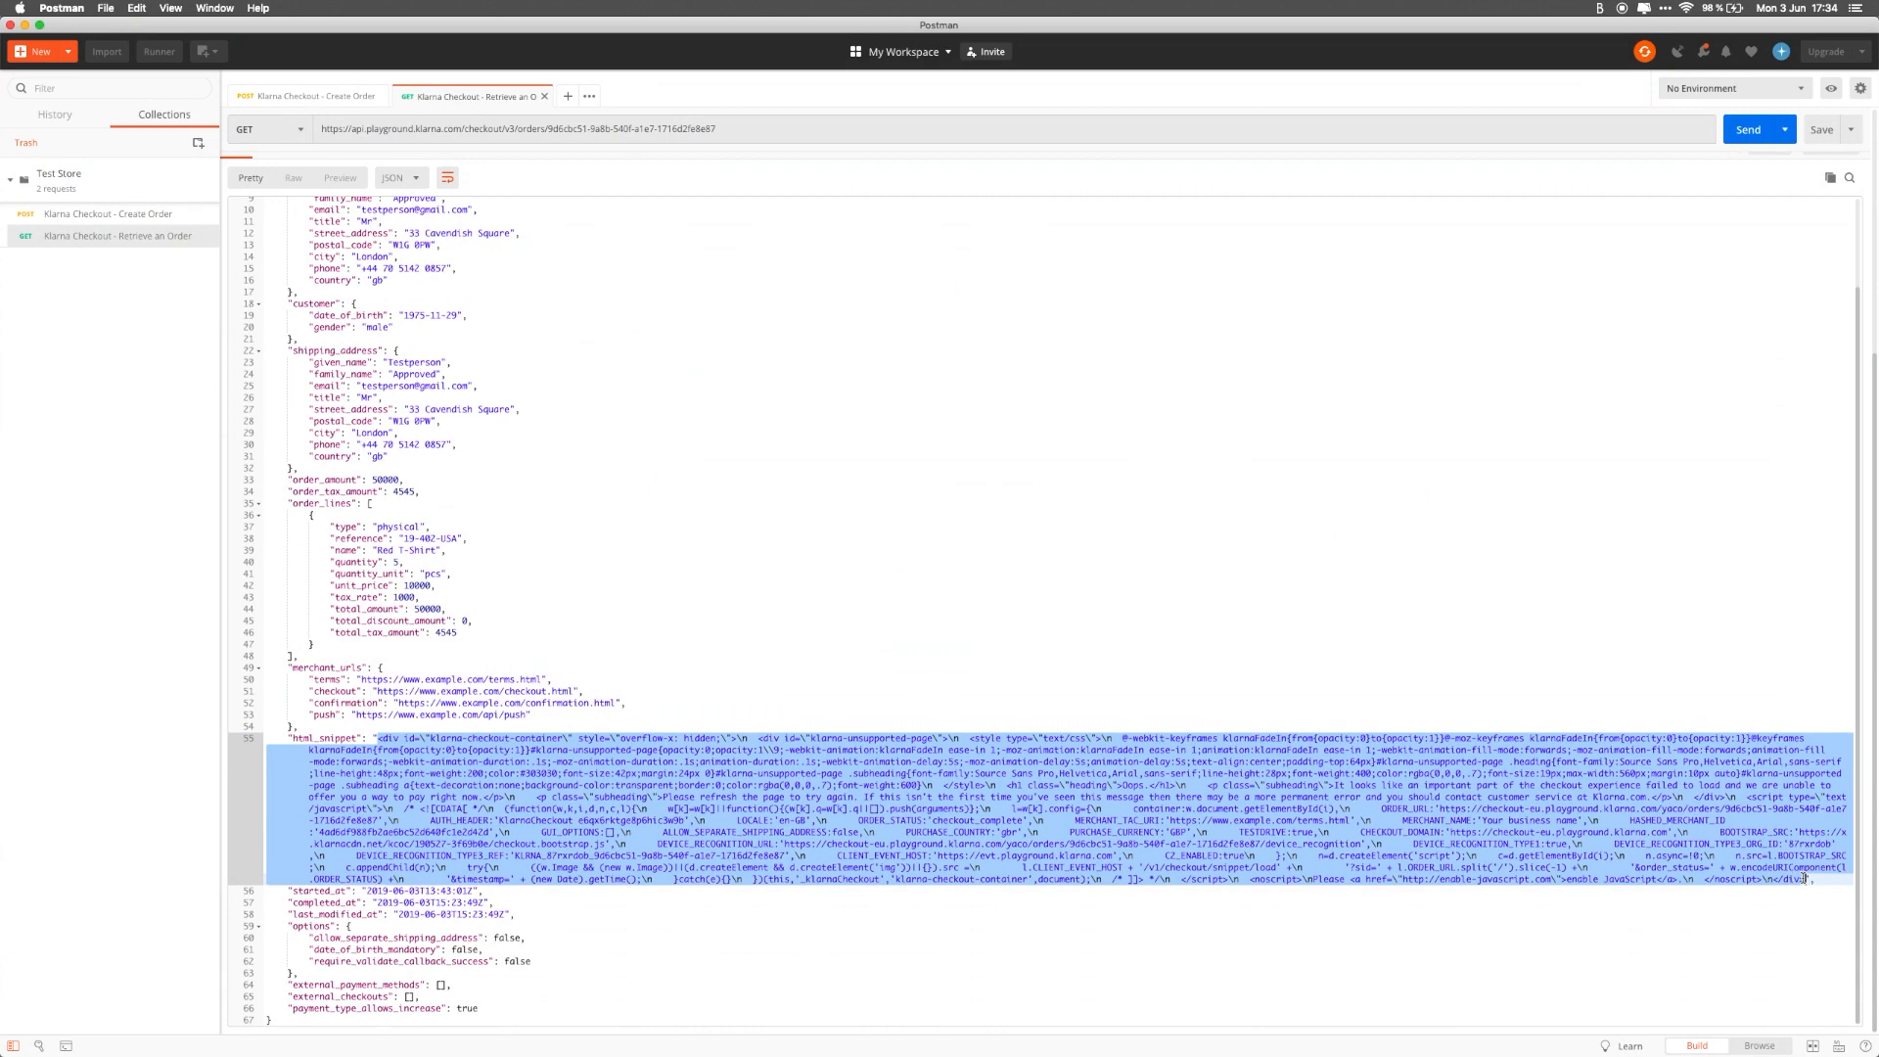
Copy the completed order's html_snippet into index.html's KCO textarea, save, and copy the file path
right_click(692, 897)
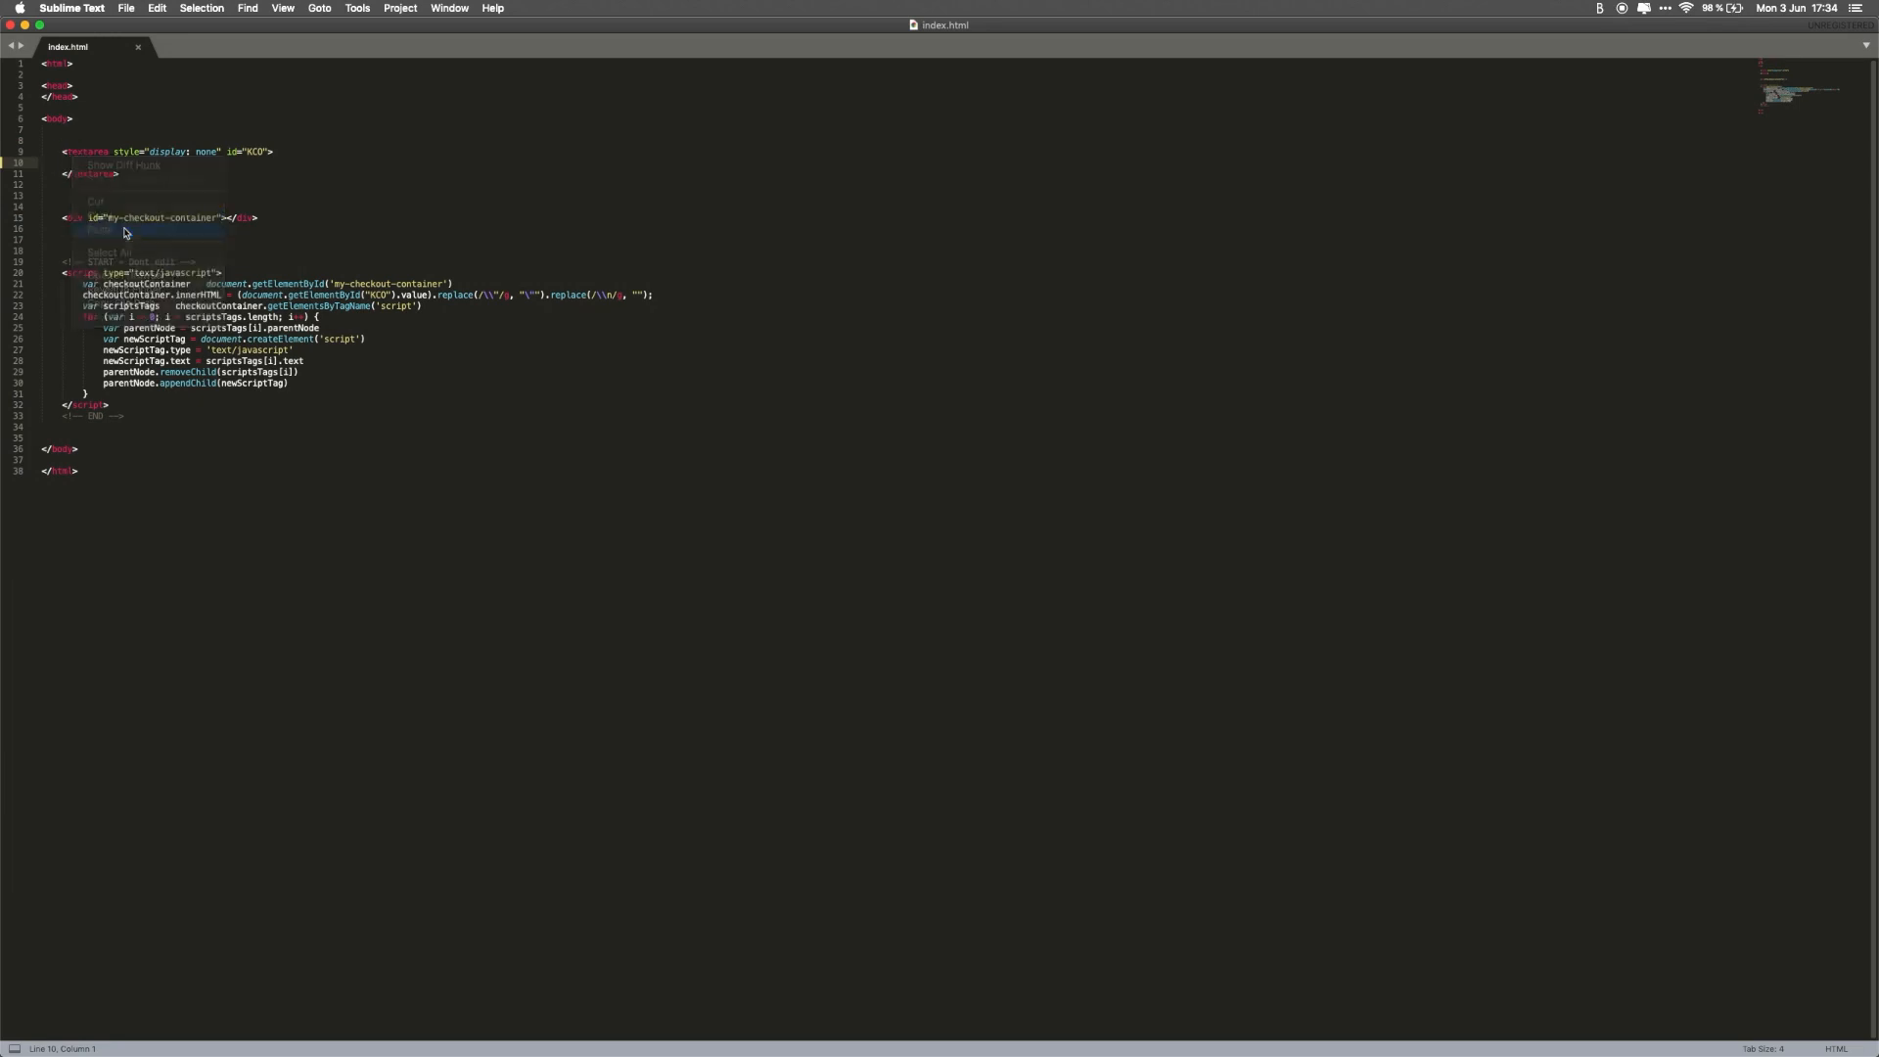
click(124, 9)
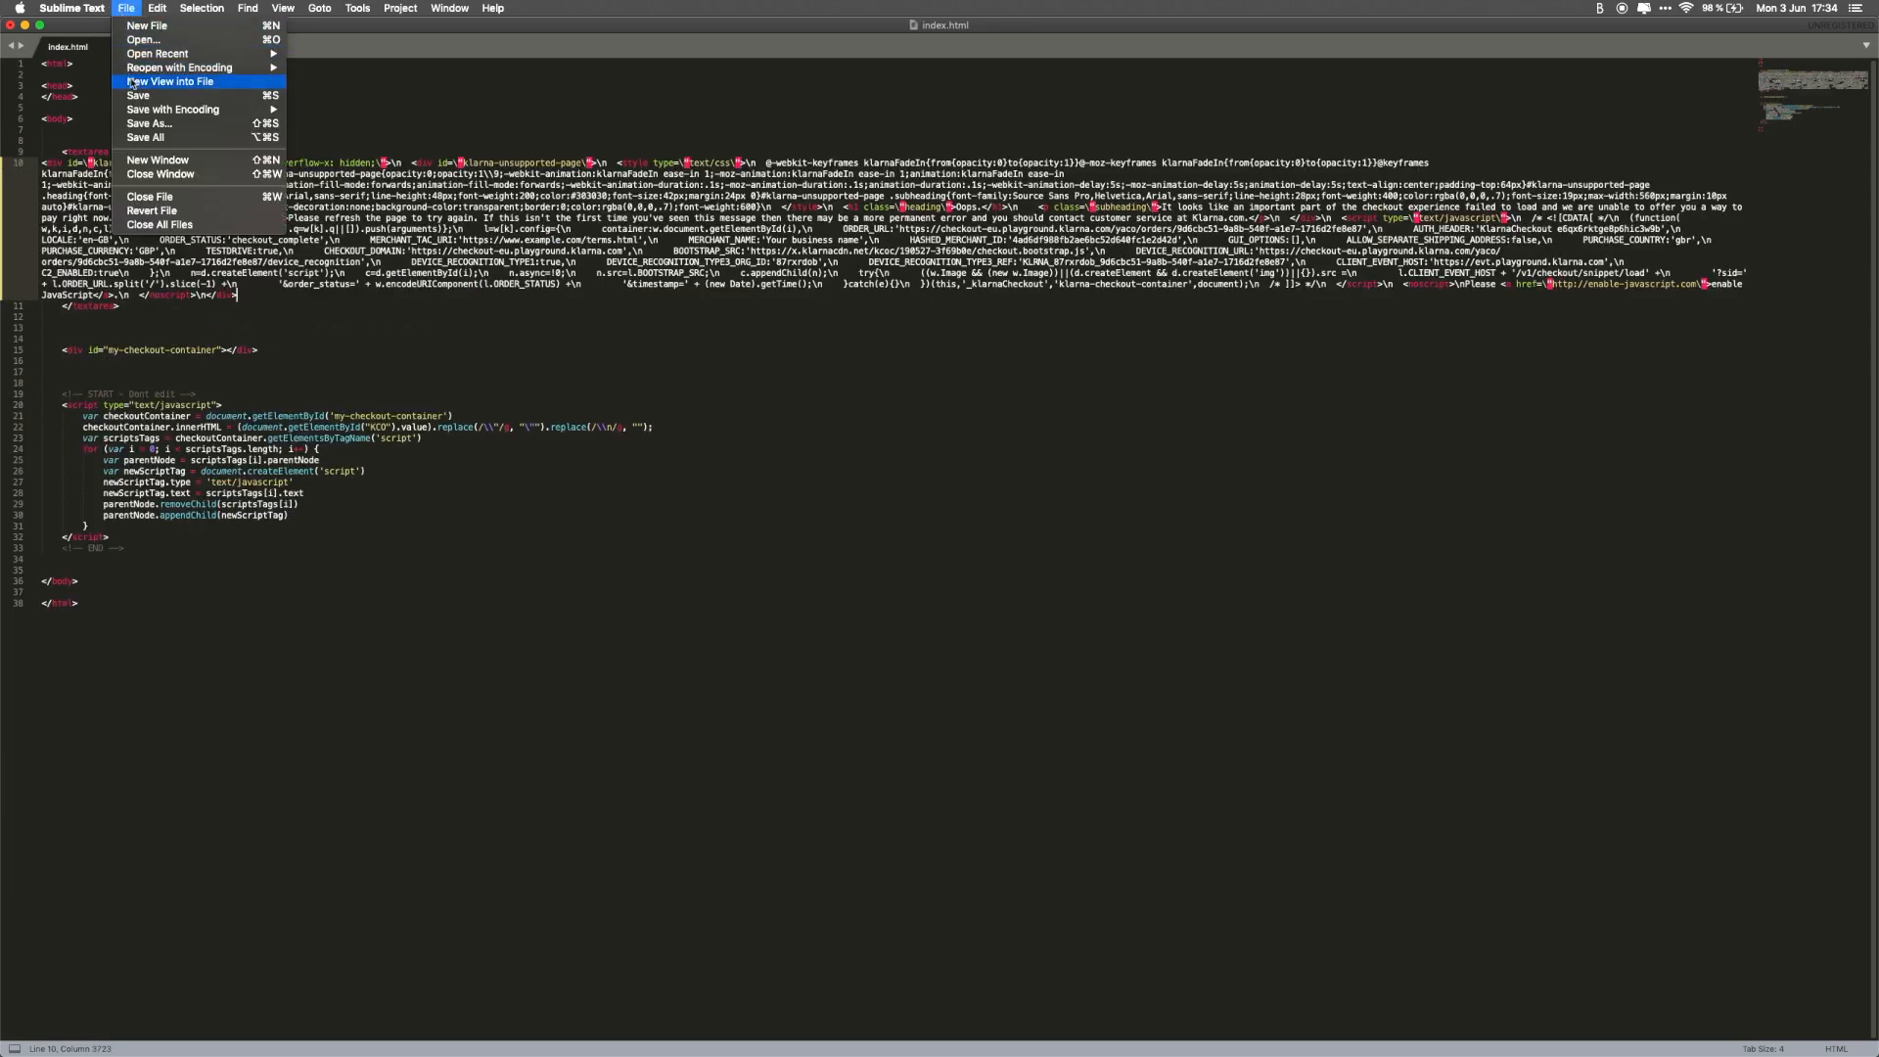
right_click(534, 373)
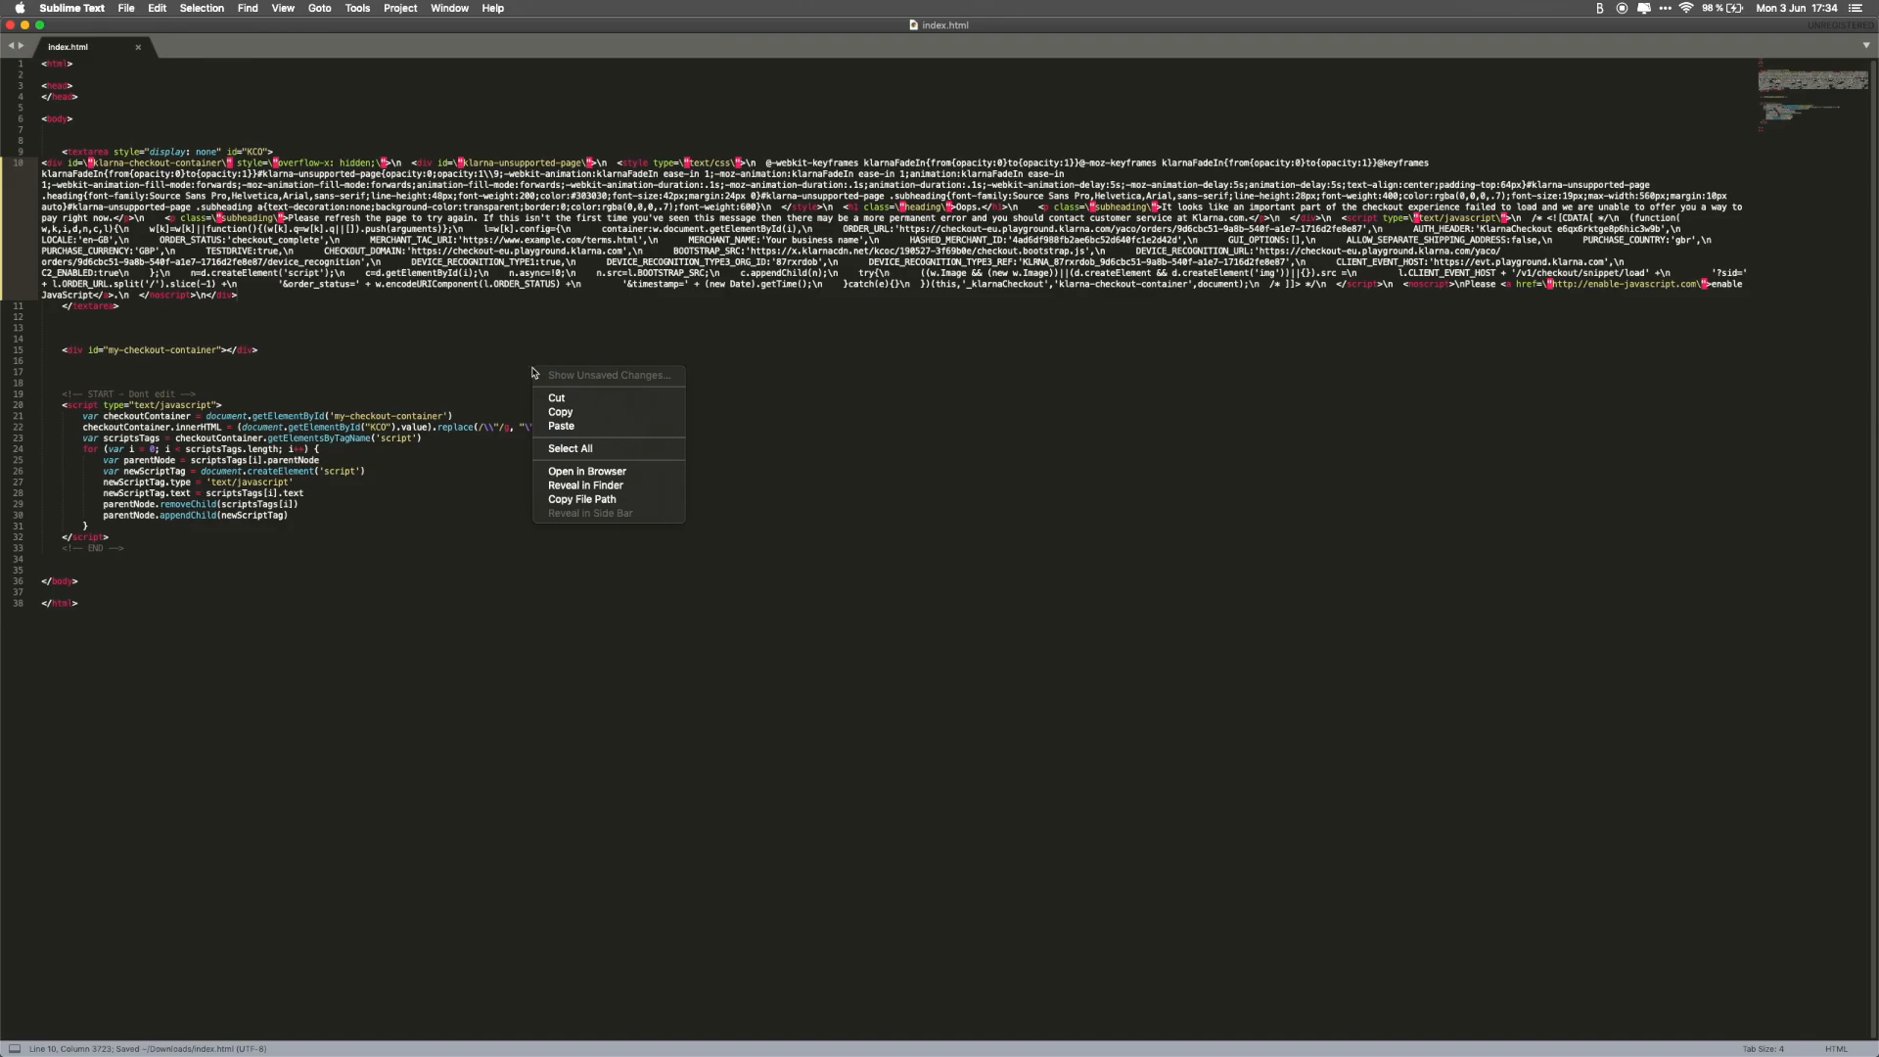
mouse_move(582, 498)
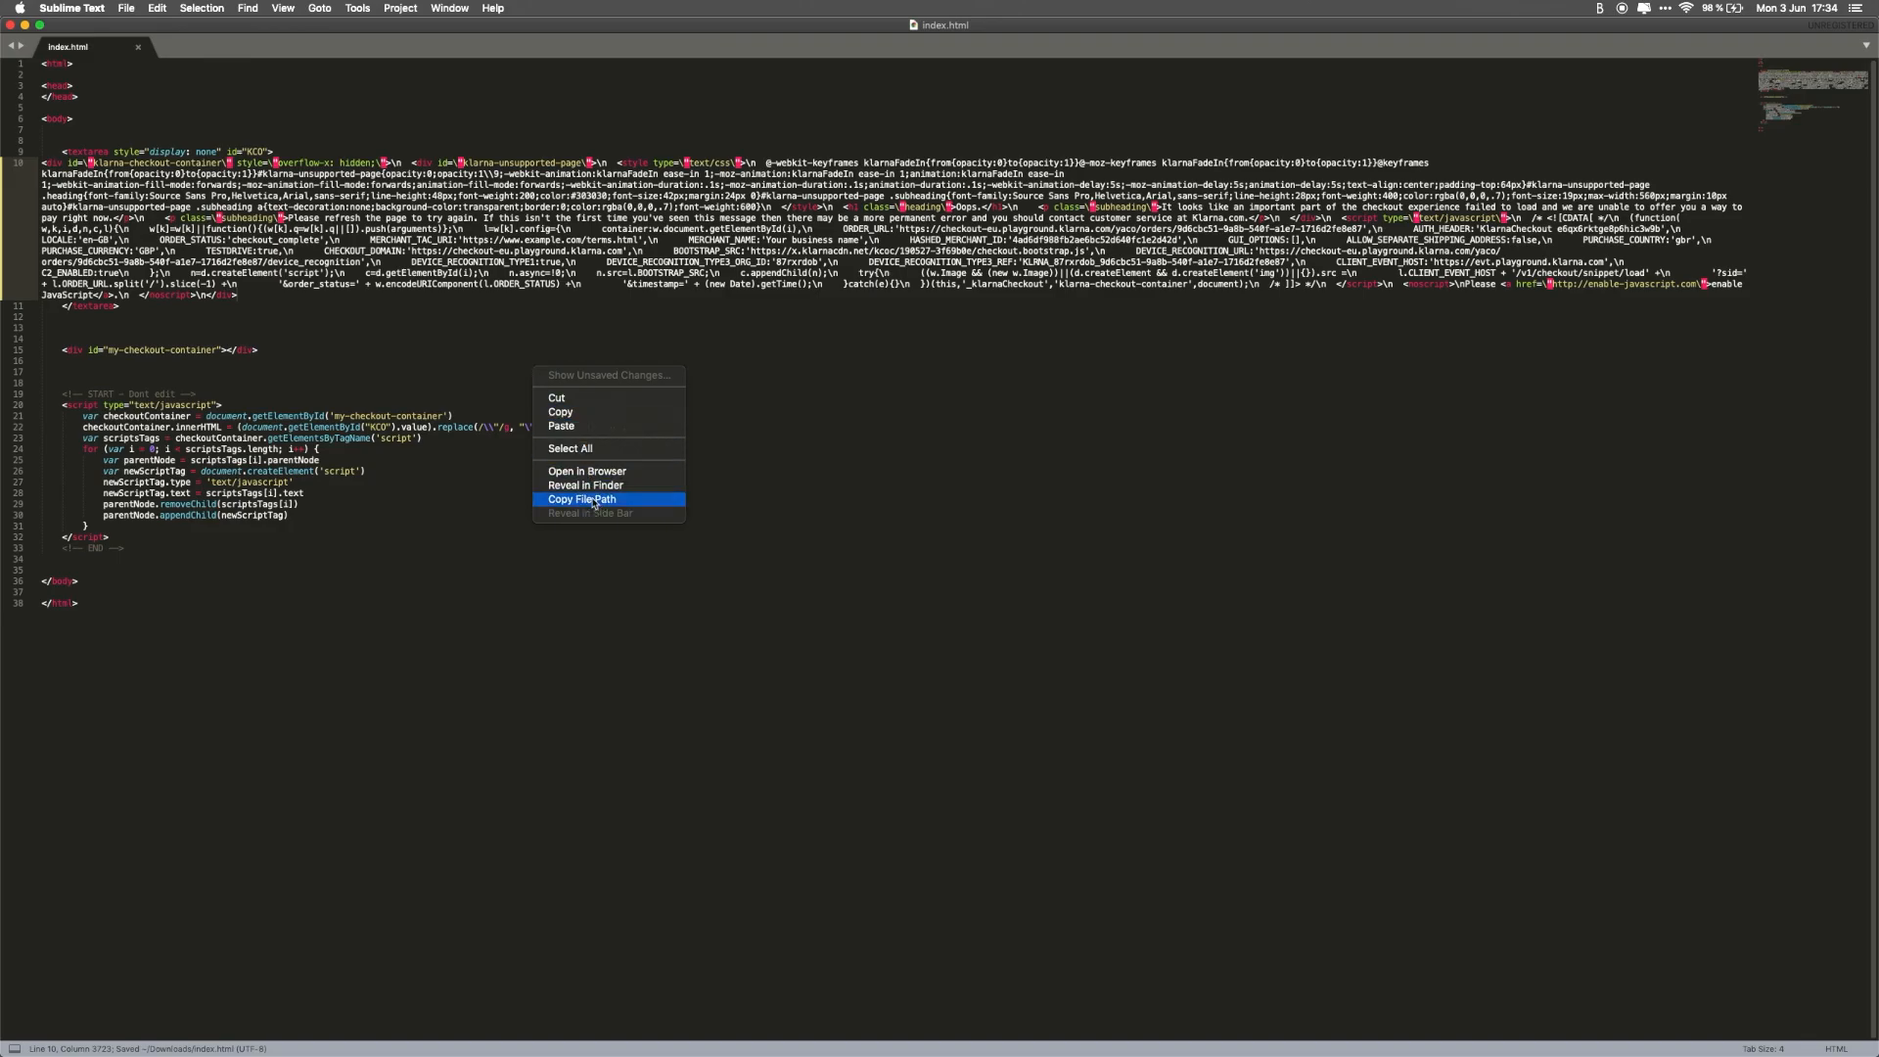